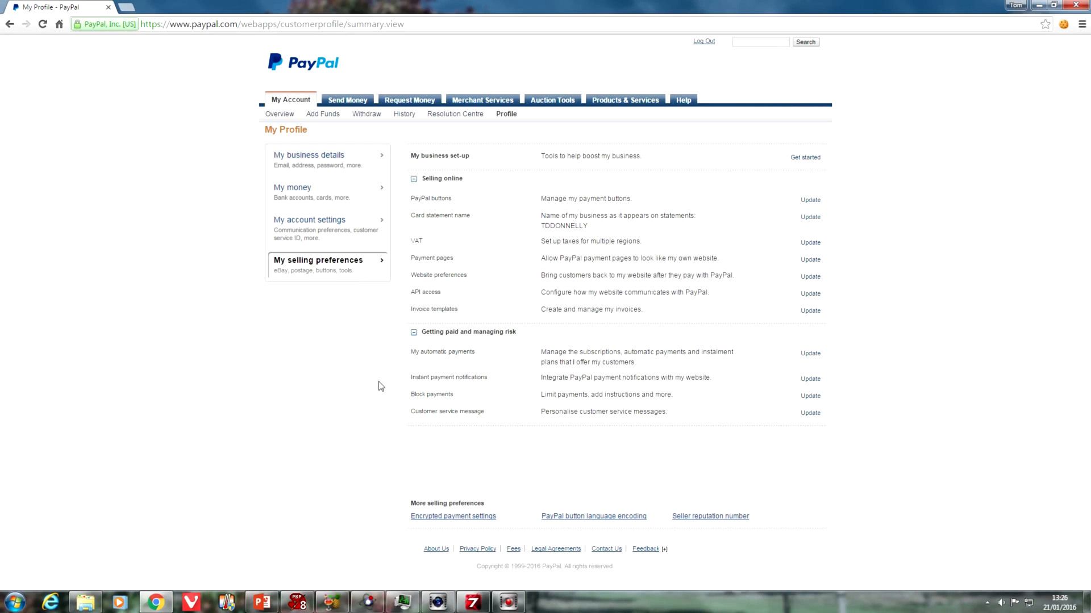
mouse_move(582, 377)
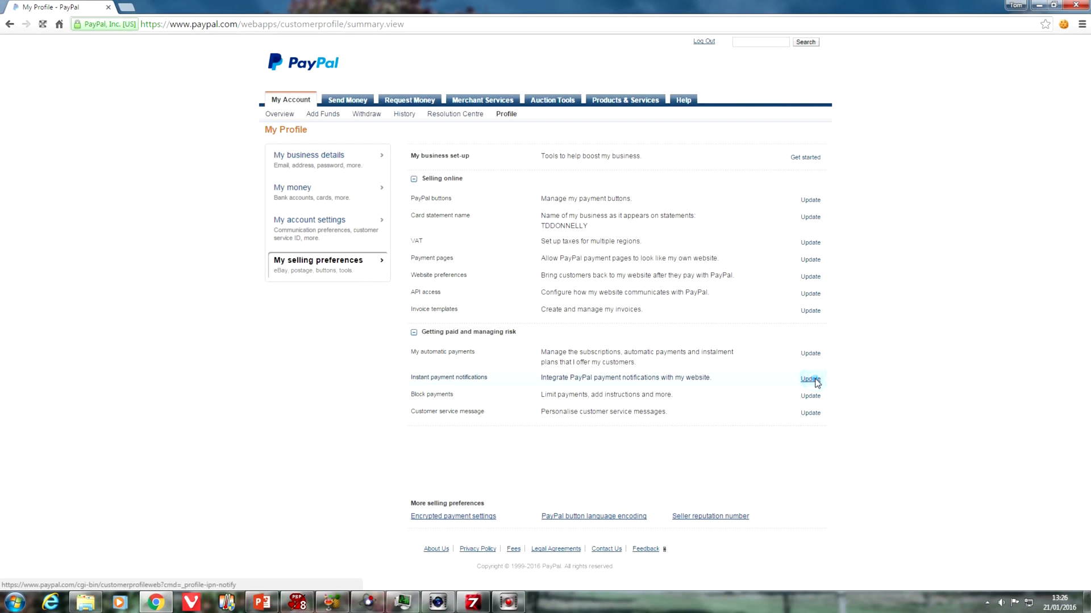
left_click(809, 379)
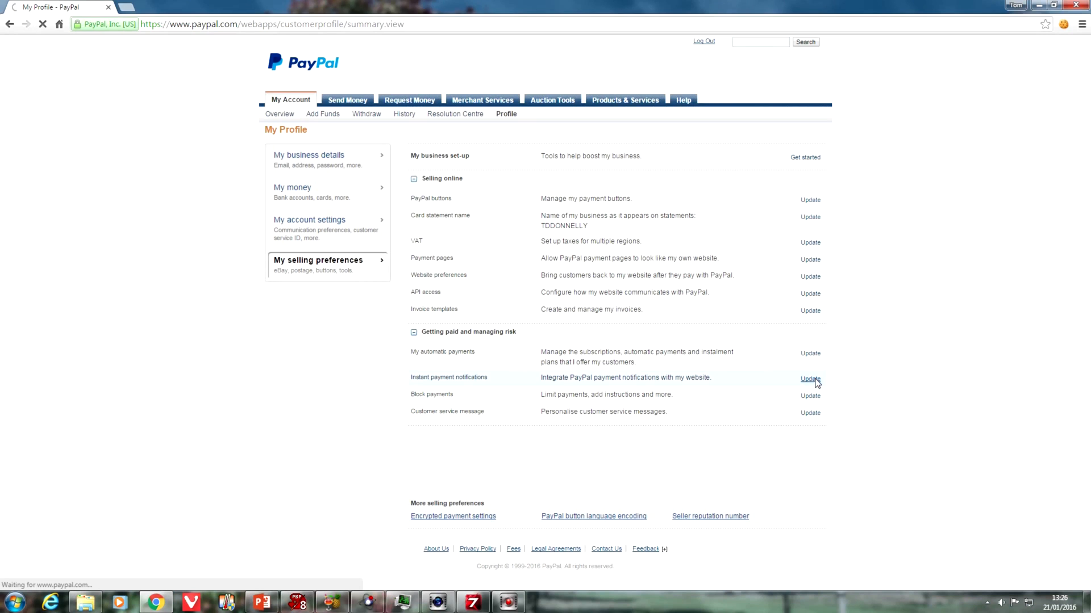
left_click(810, 378)
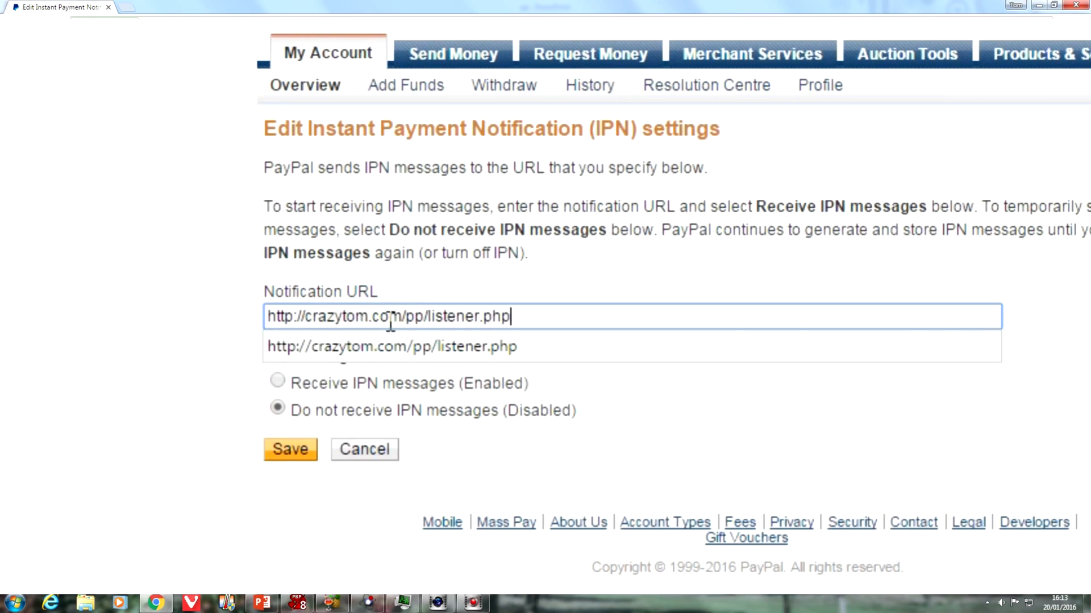
left_click(276, 383)
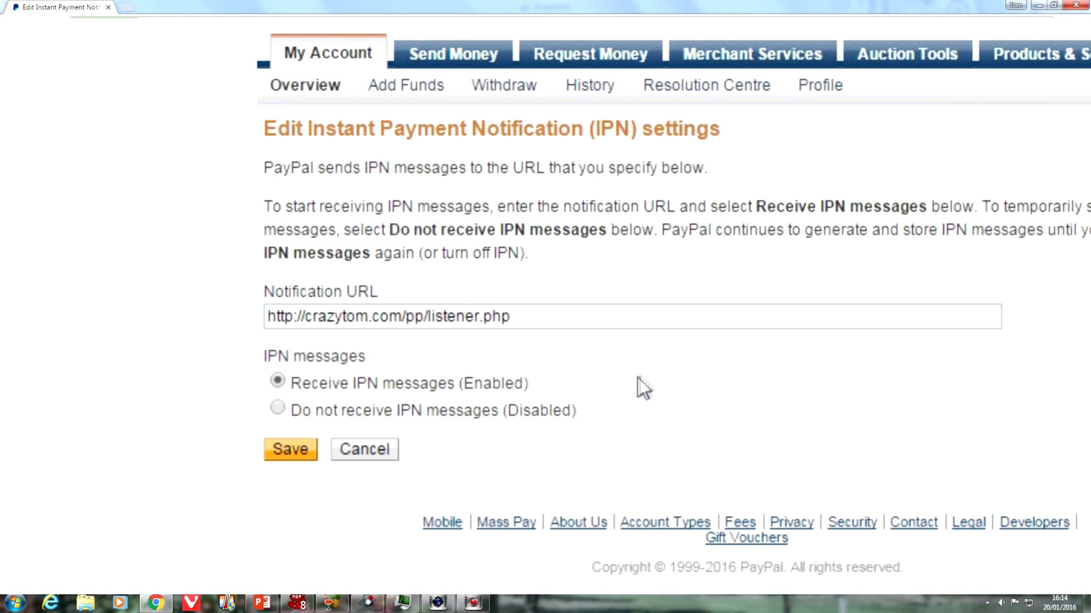
mouse_move(316, 435)
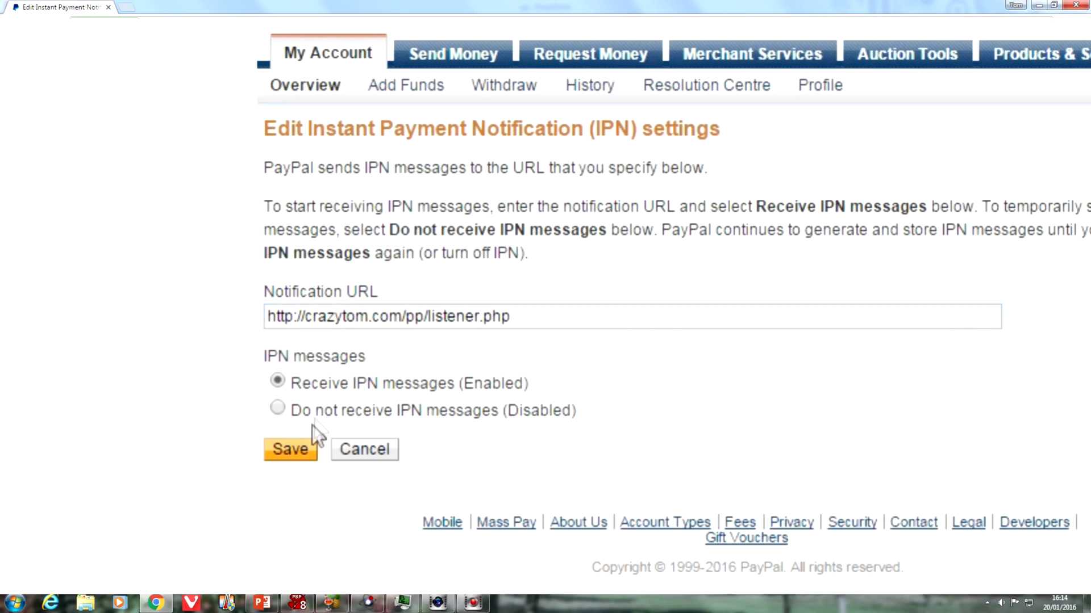
left_click(290, 449)
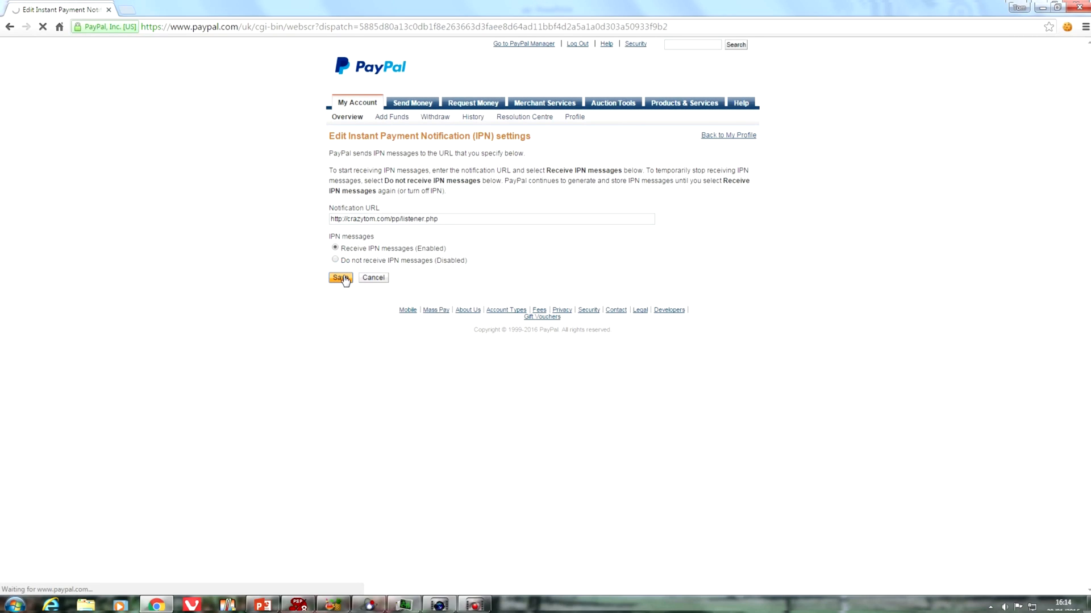
left_click(341, 278)
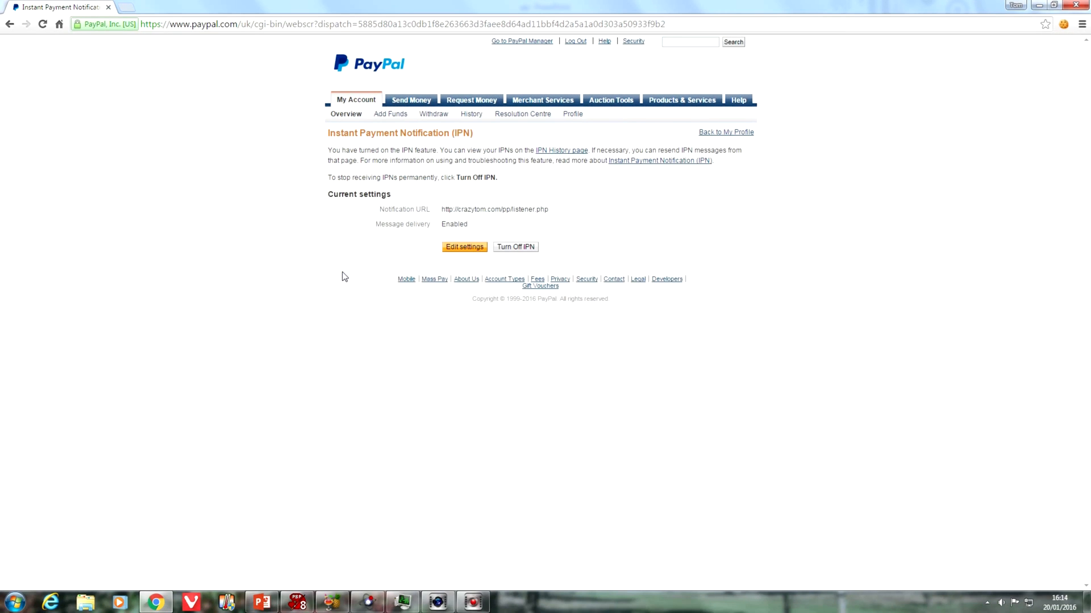
mouse_move(427, 201)
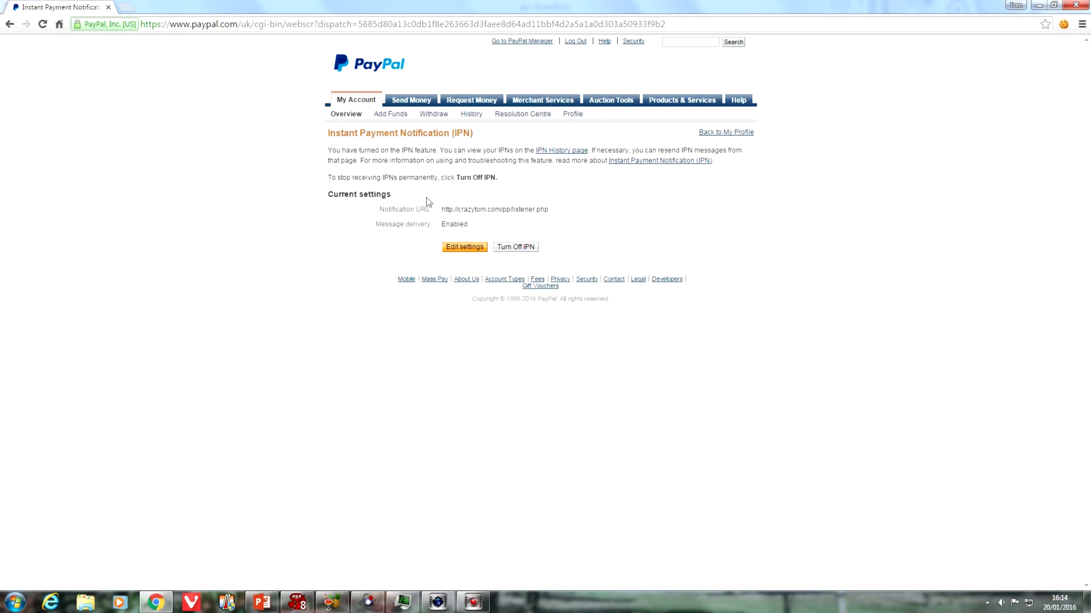
mouse_move(677, 161)
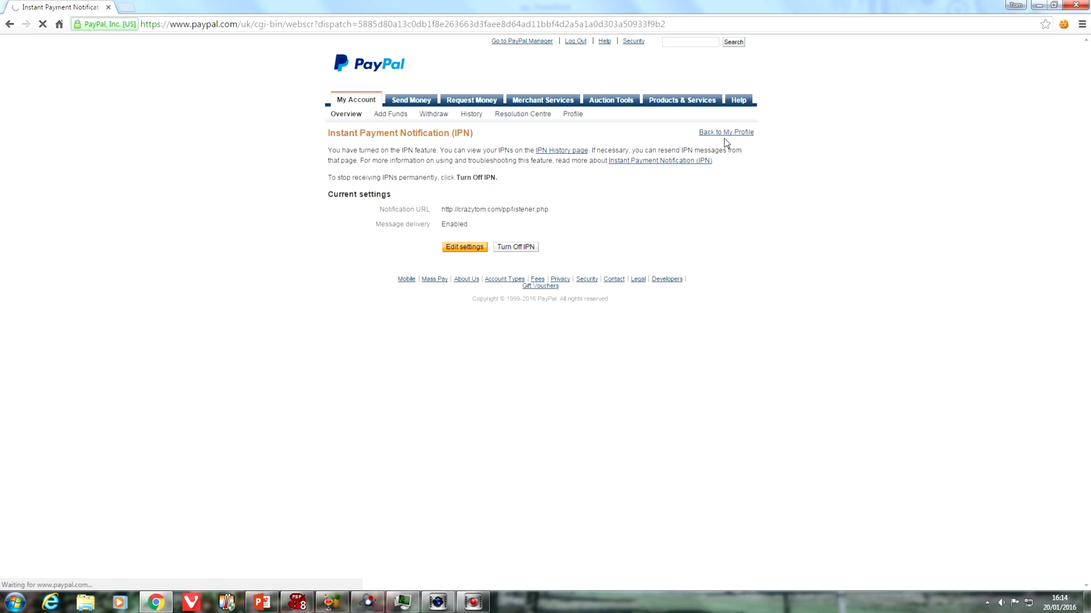
left_click(725, 132)
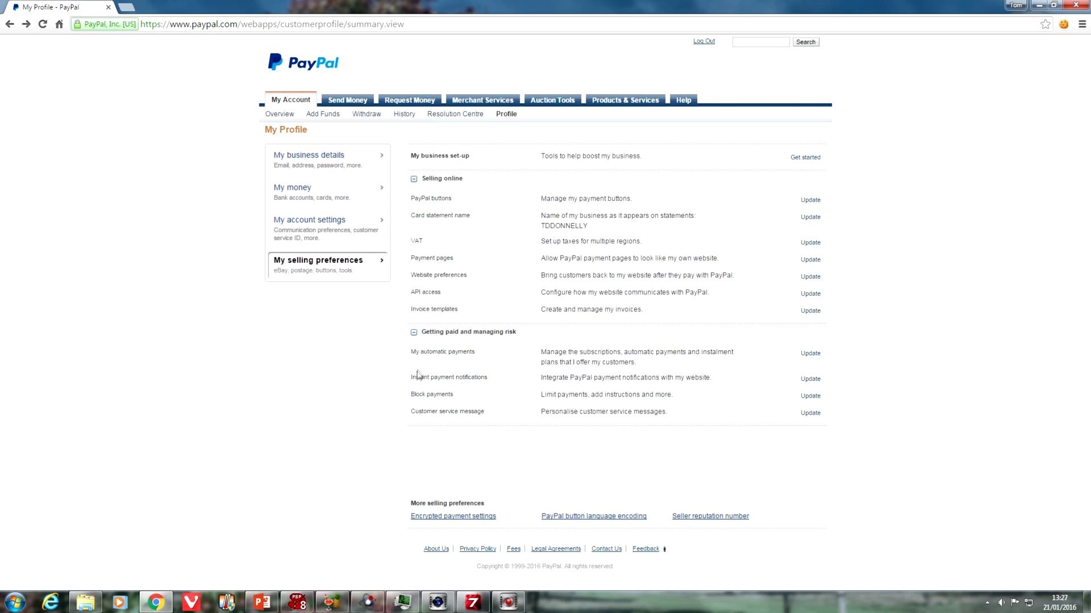
mouse_move(411, 247)
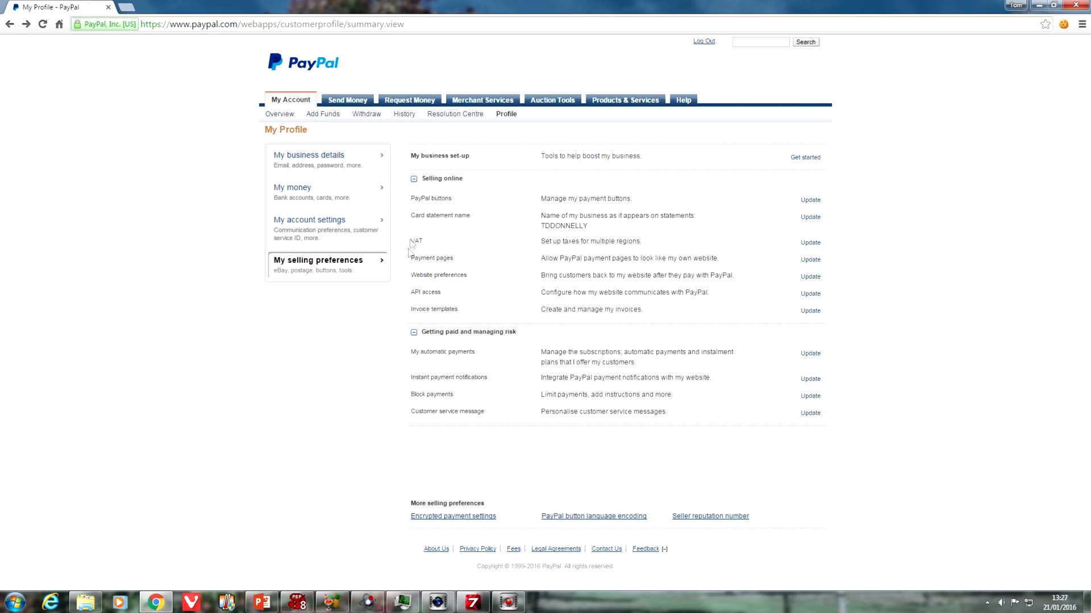
mouse_move(498, 287)
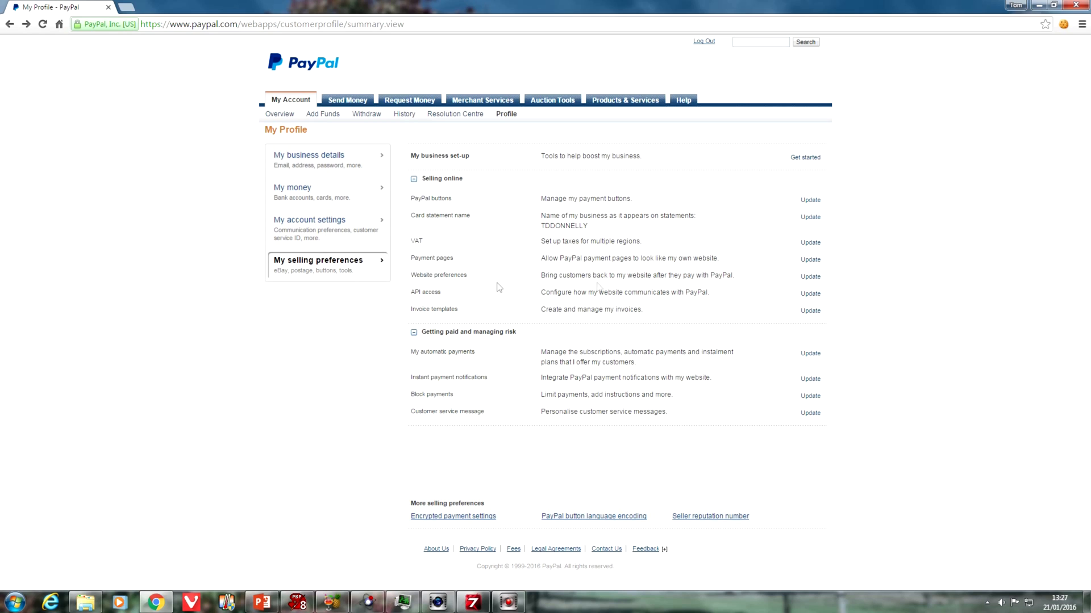
mouse_move(798, 277)
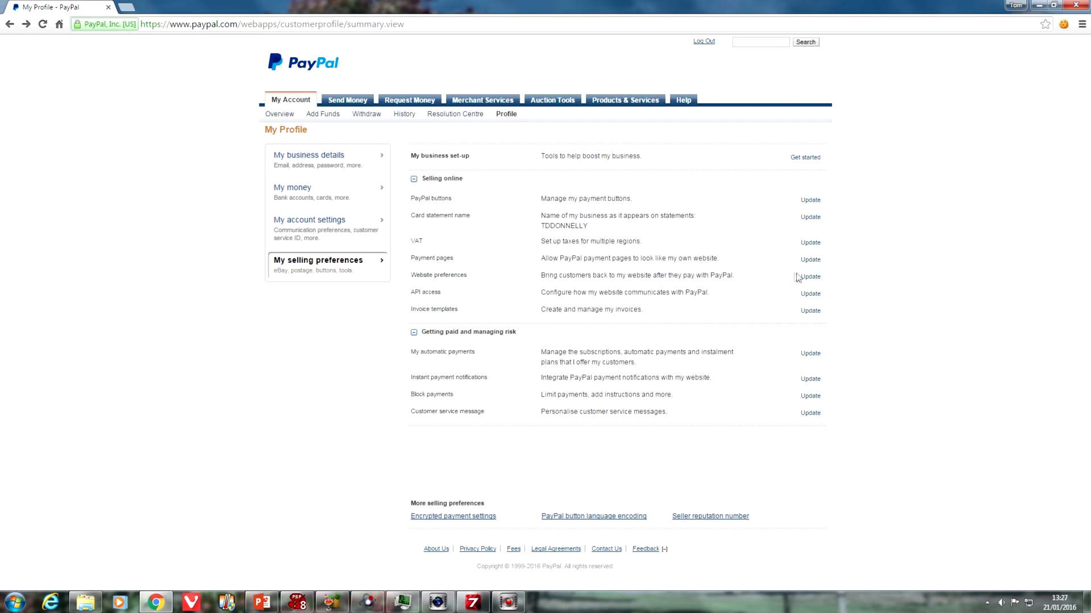
left_click(809, 277)
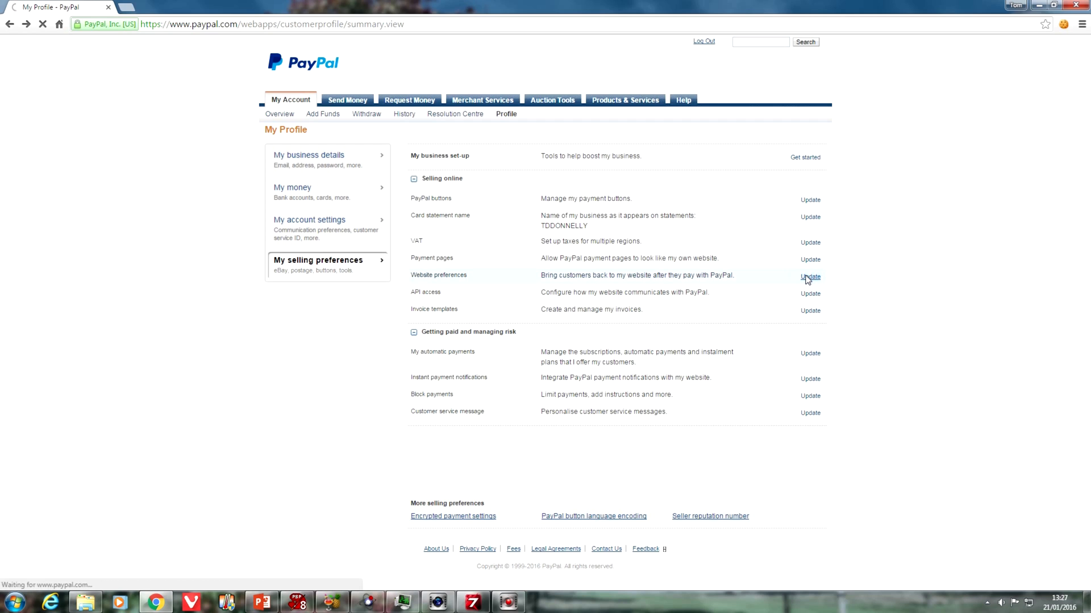
left_click(809, 277)
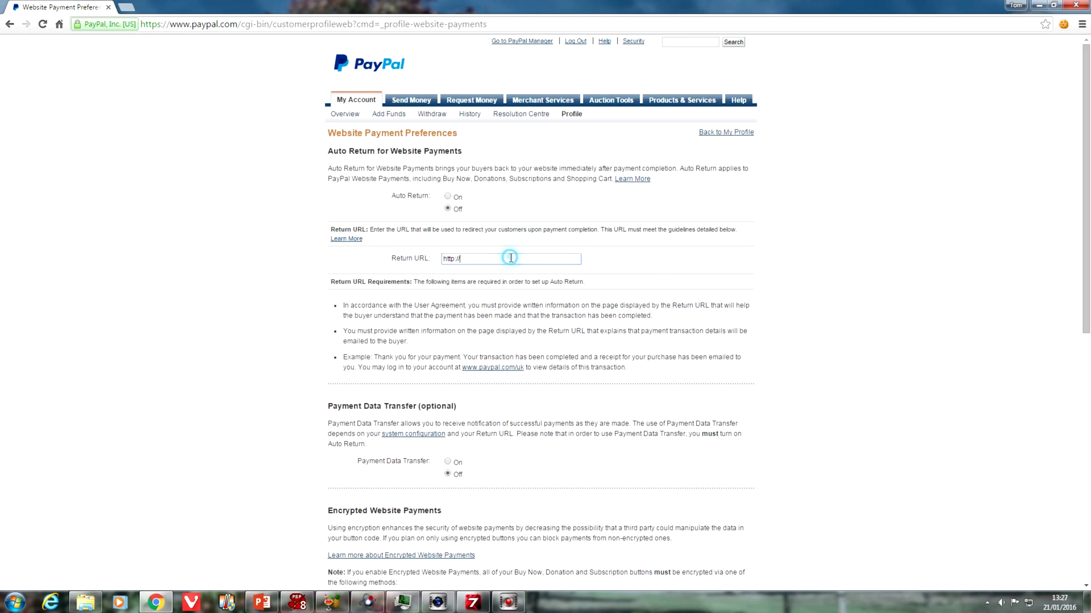
key("ctrl+plus")
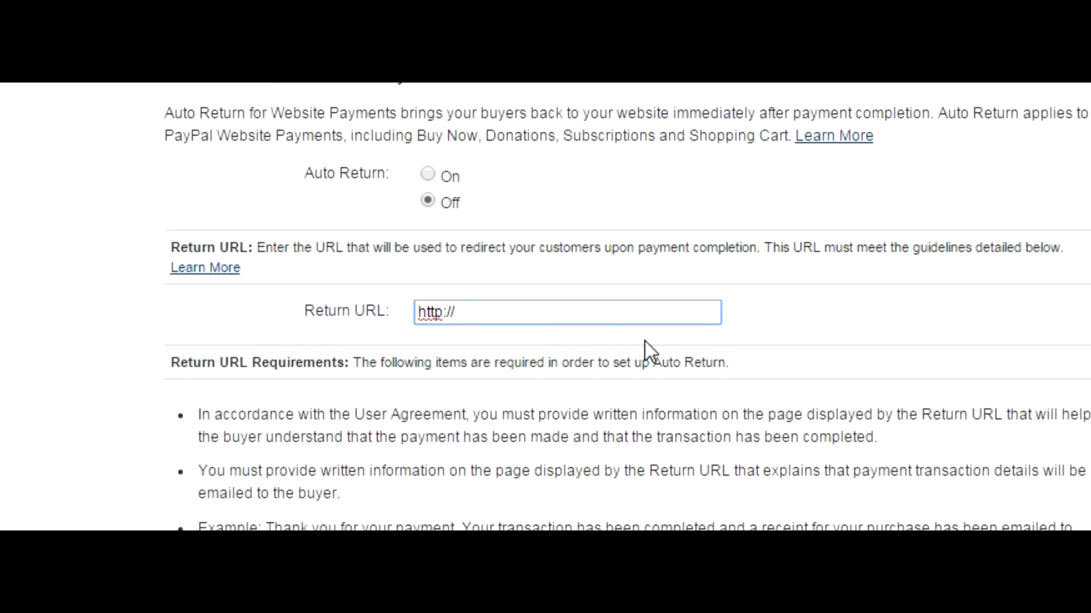
type("crazyt")
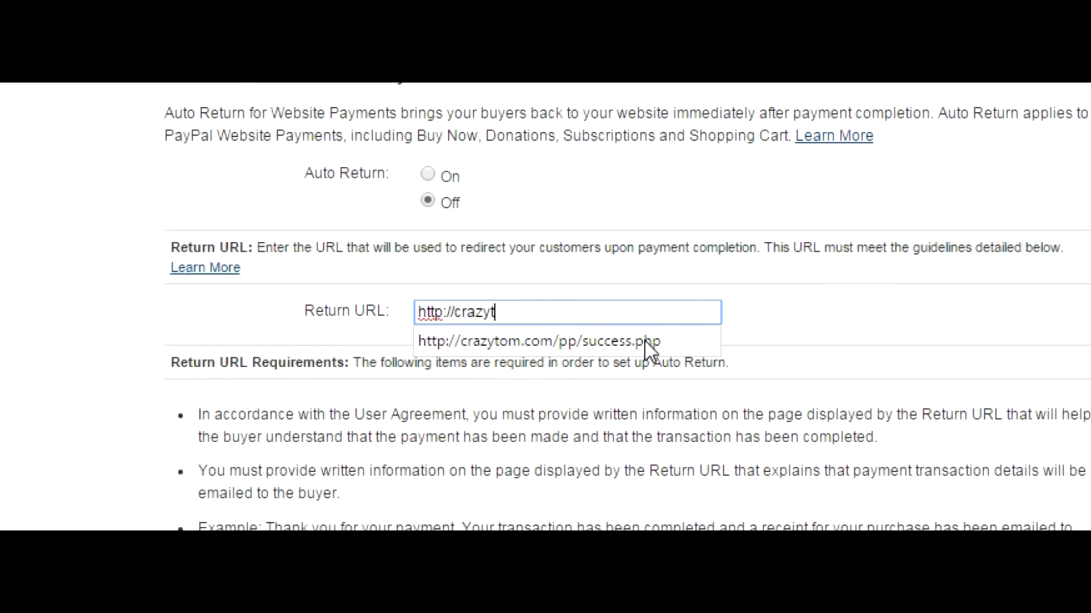
left_click(539, 340)
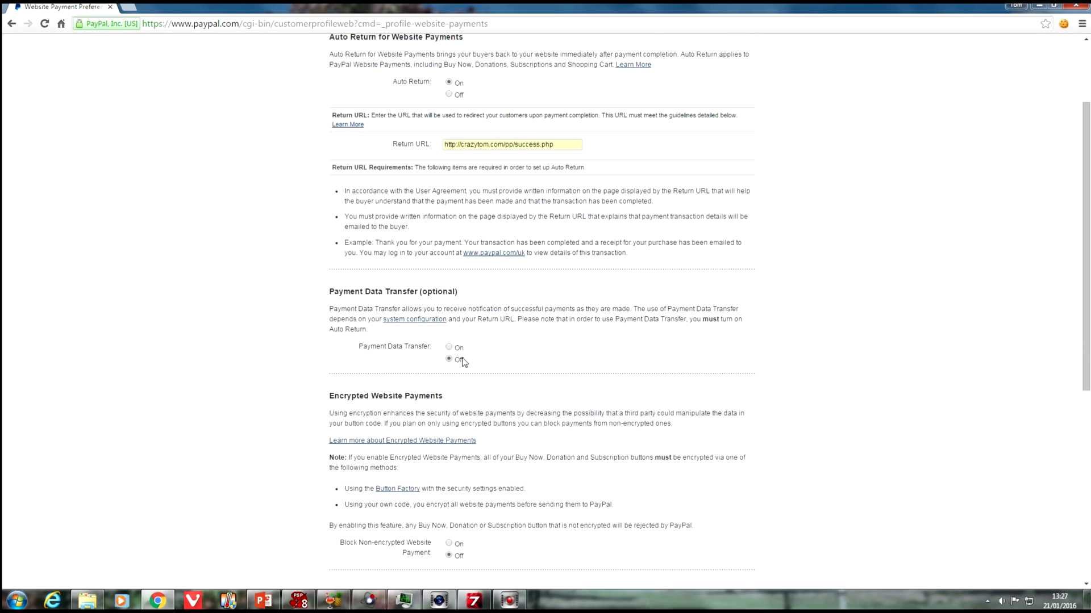
- Turn on Payment Data Transfer and scroll down to the Save button
left_click(448, 347)
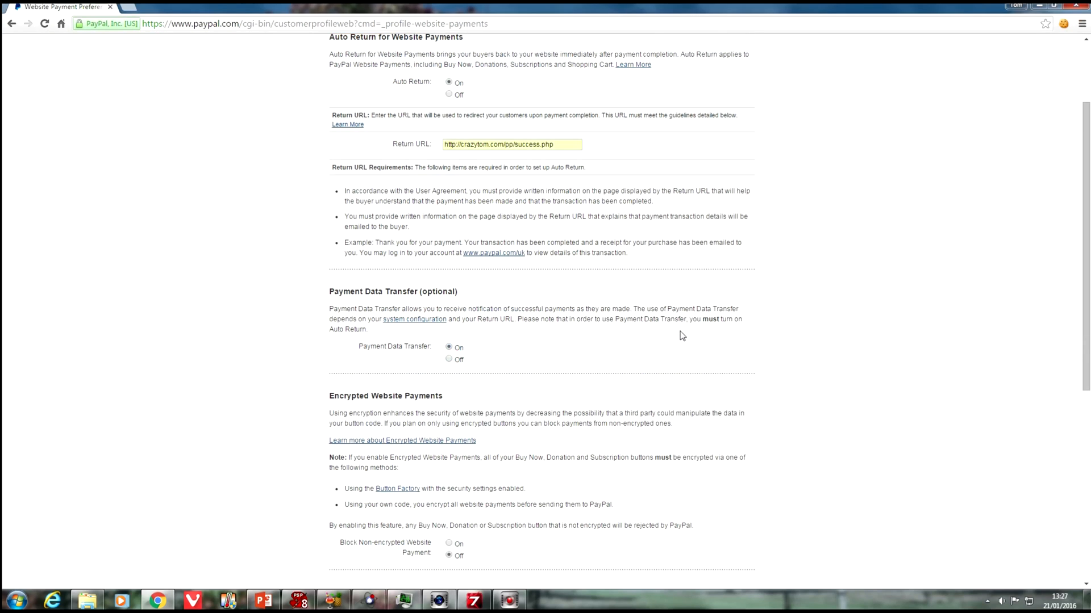
scroll("down", 3)
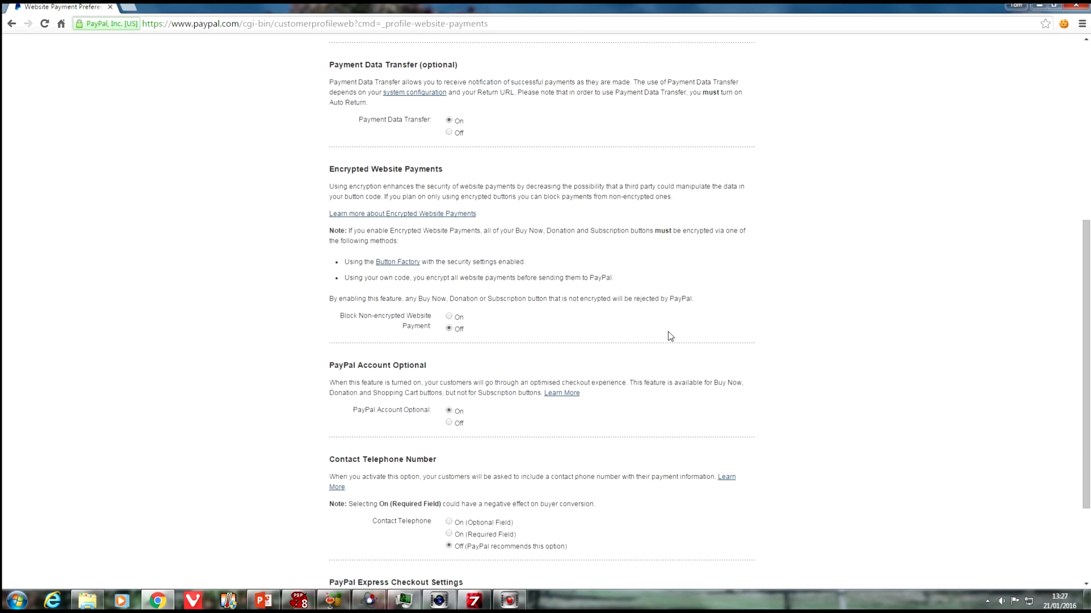
scroll("up", 3)
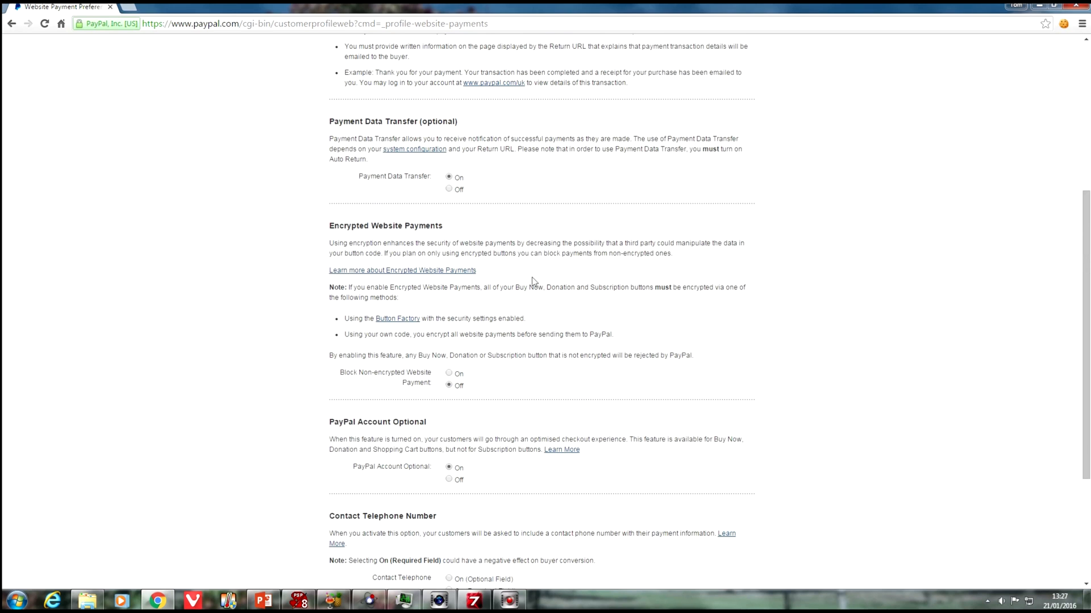
scroll("down", 3)
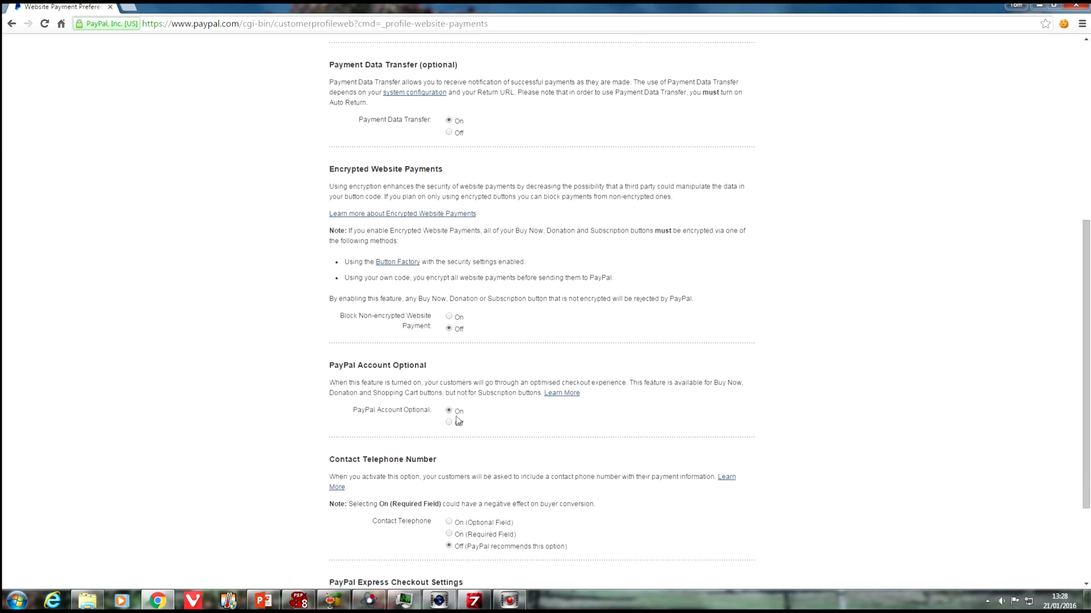
mouse_move(470, 412)
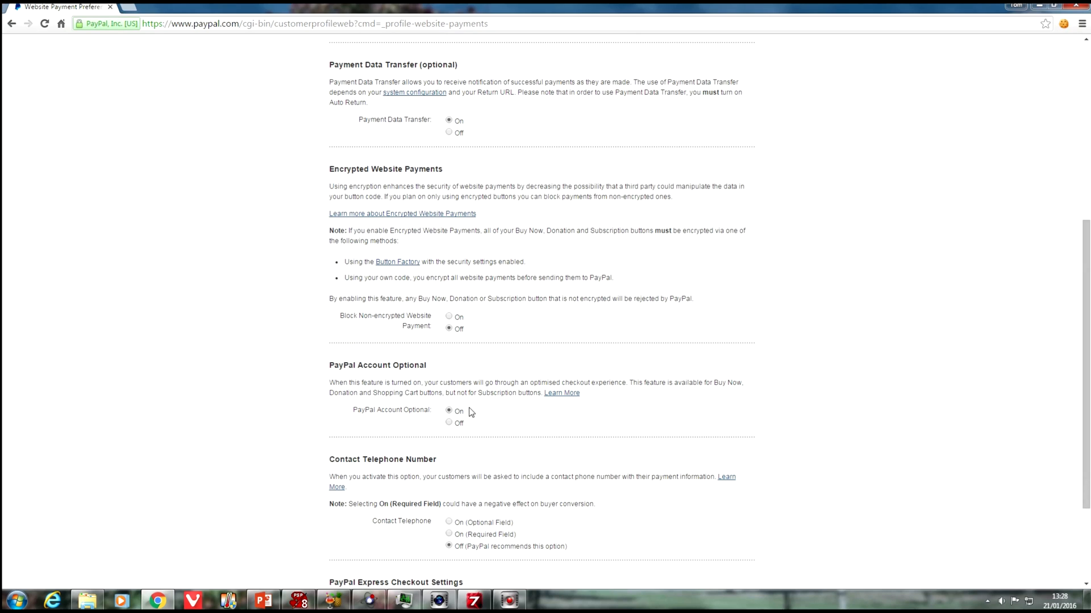
scroll("down", 3)
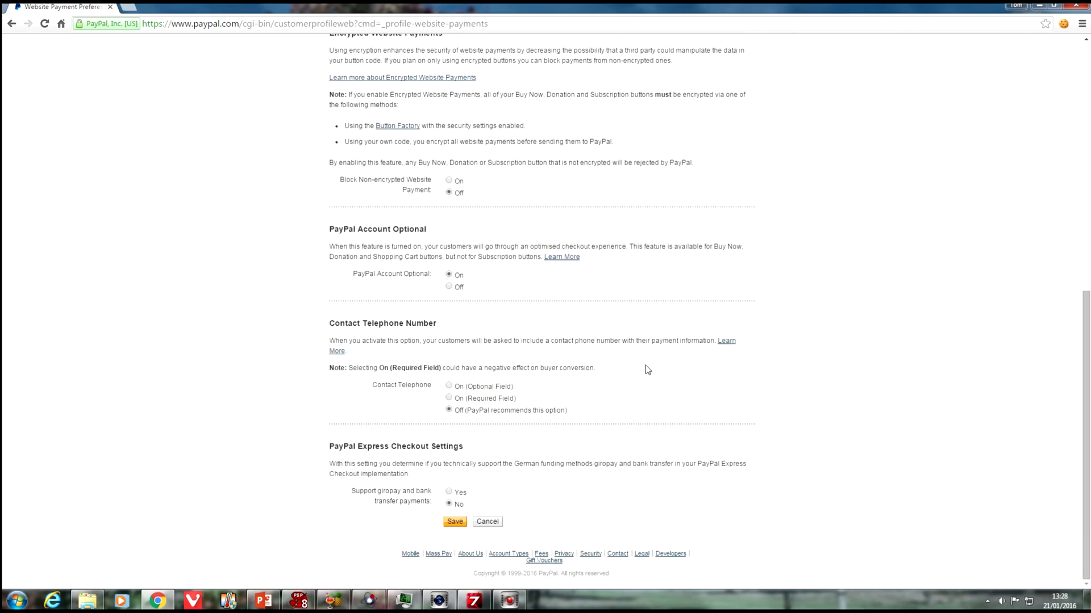
- Save the PayPal website payment preferences
left_click(454, 521)
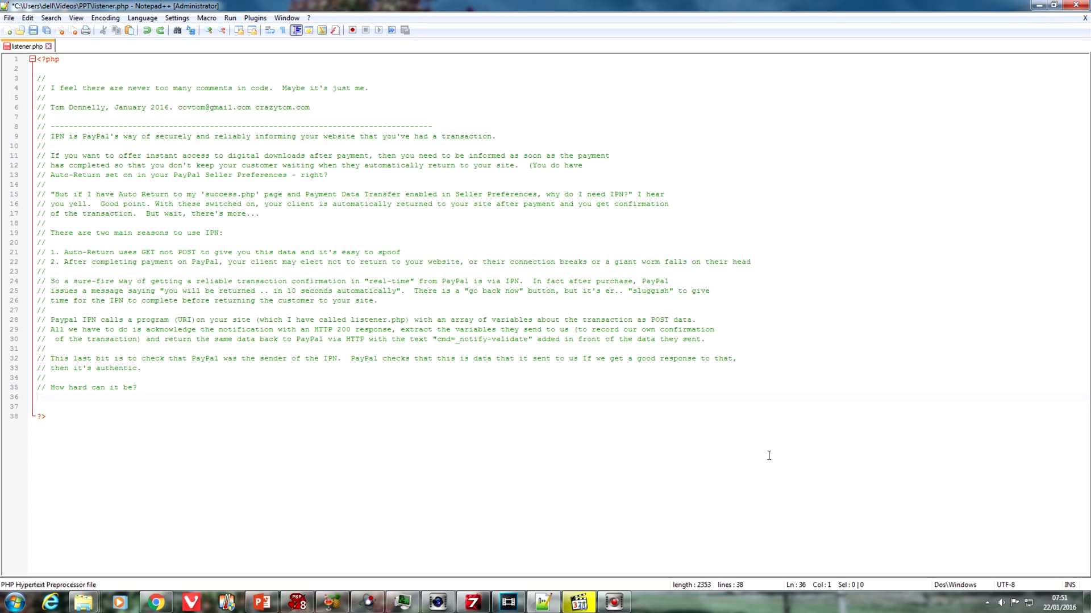
- Below the opening comments, add a STEP 1 comment and header('HTTP/1.1 200 OK');
left_click(37, 397)
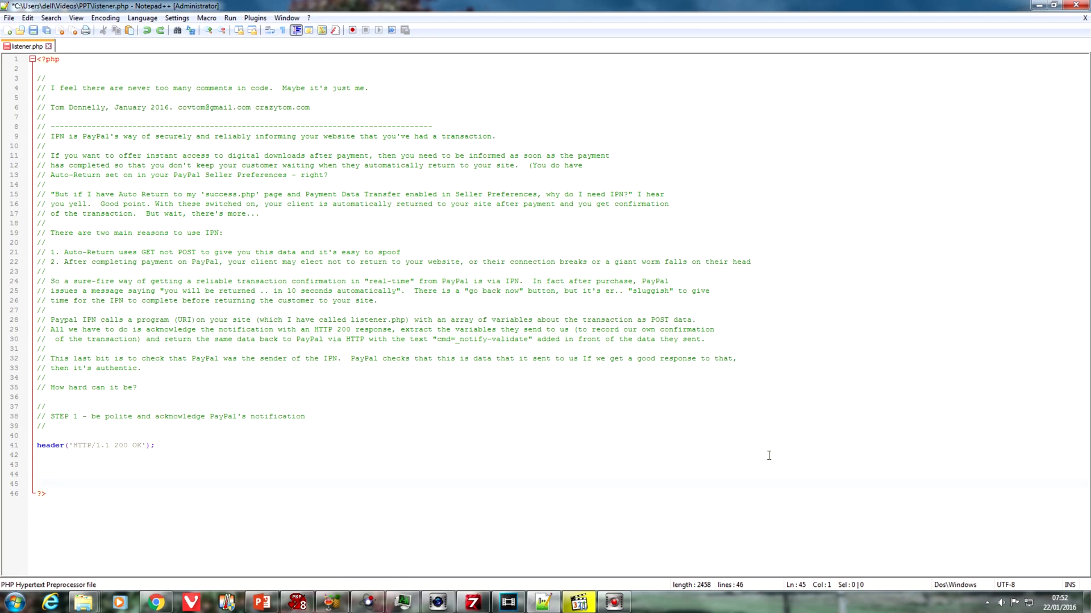
- Add STEP 2: $resp starting 'cmd=_notify-validate' and a foreach urlencoding each $_POST value
left_click(37, 483)
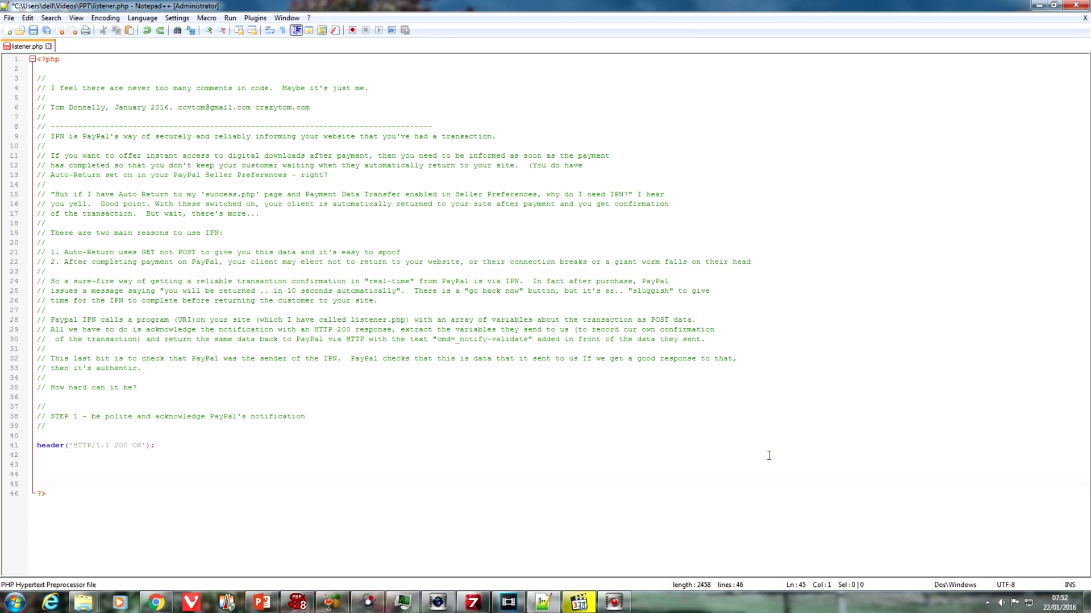
left_click(37, 484)
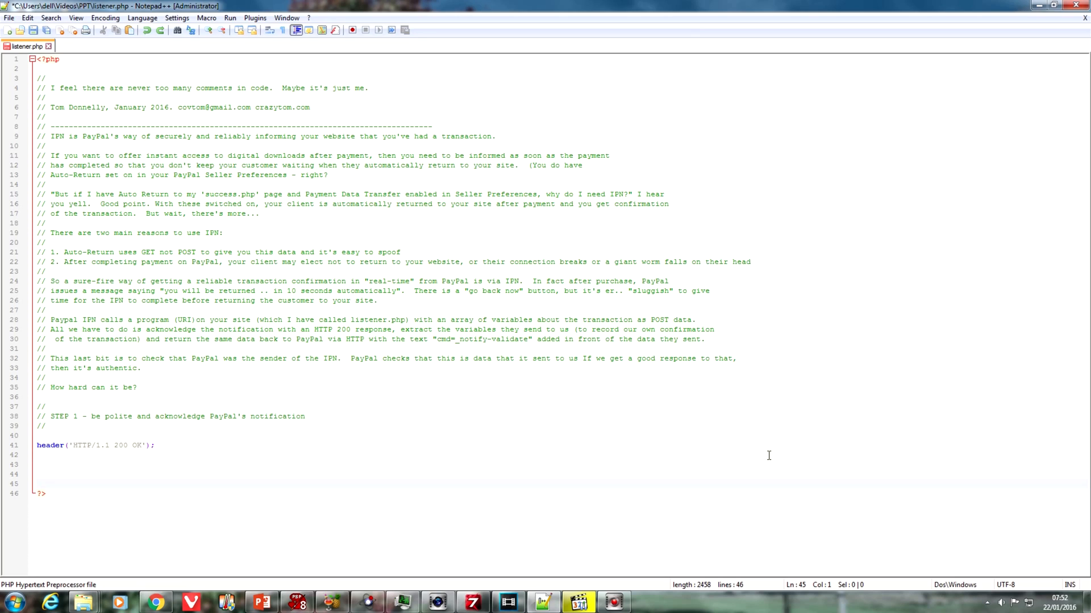
left_click(37, 484)
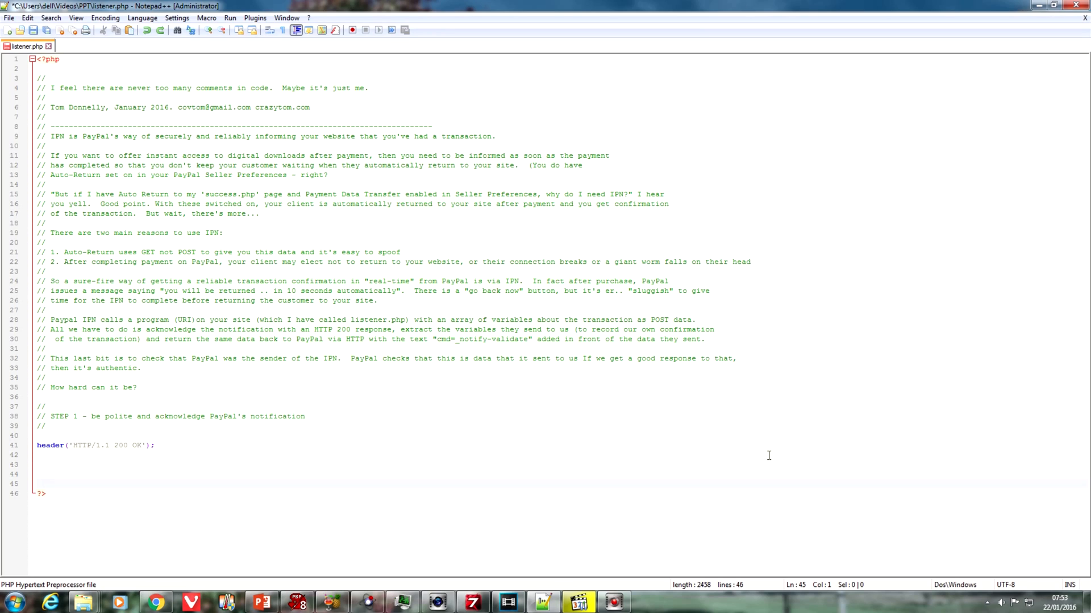
left_click(38, 483)
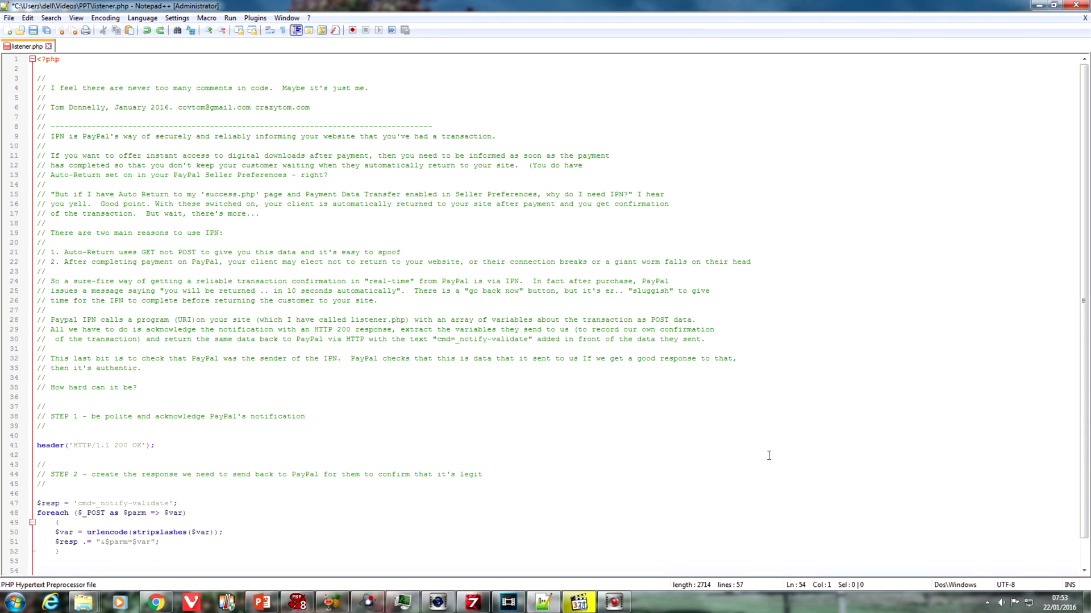
- Add STEP 3 assigning $item_name, $item_number, $payment_status and other POST fields to variables
scroll("down", 3)
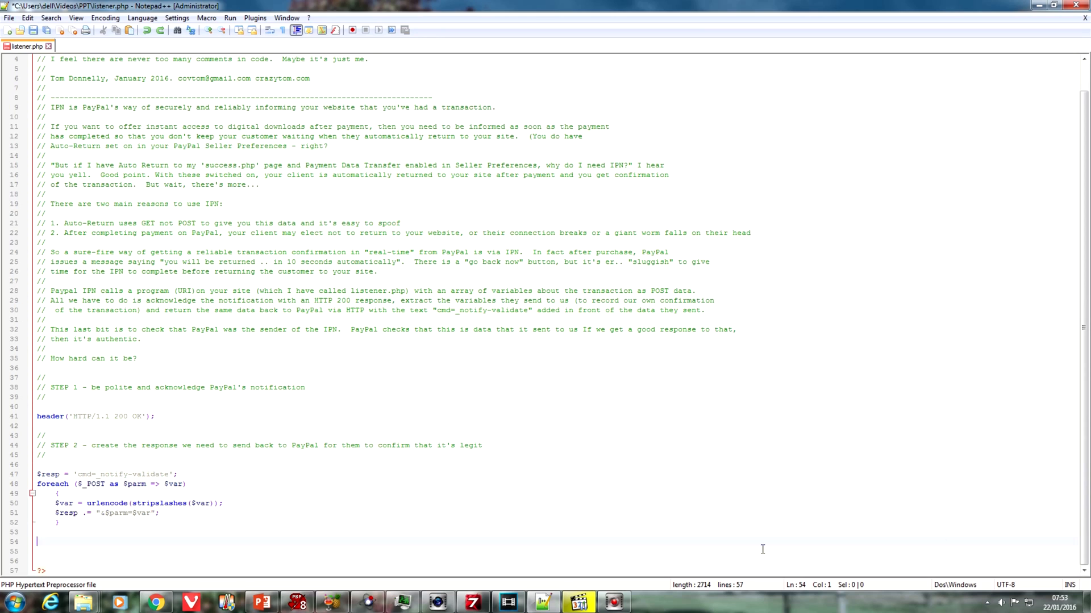
left_click(72, 474)
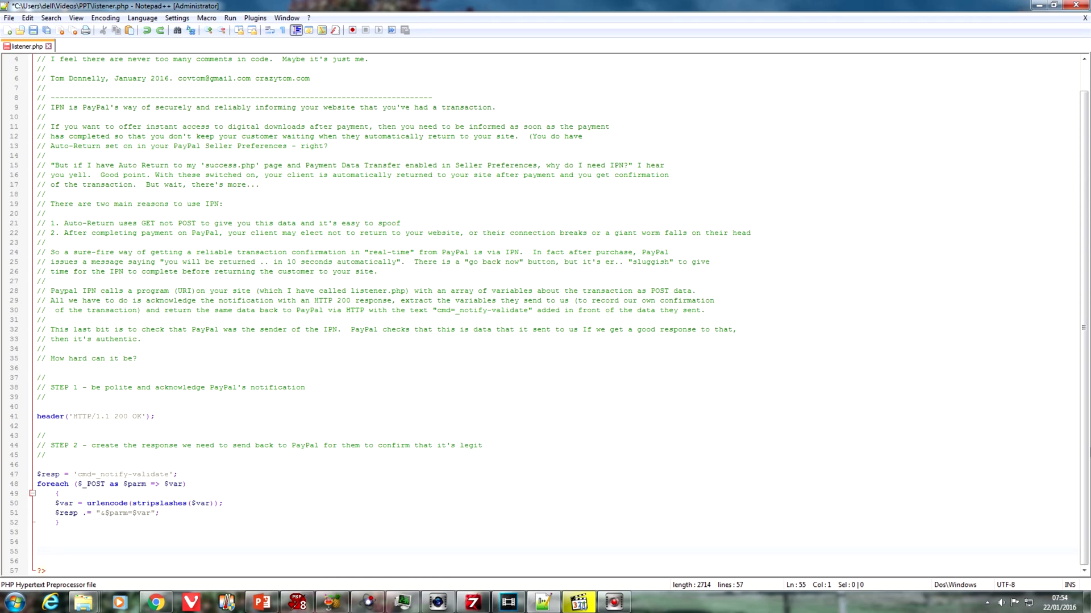
left_click(37, 551)
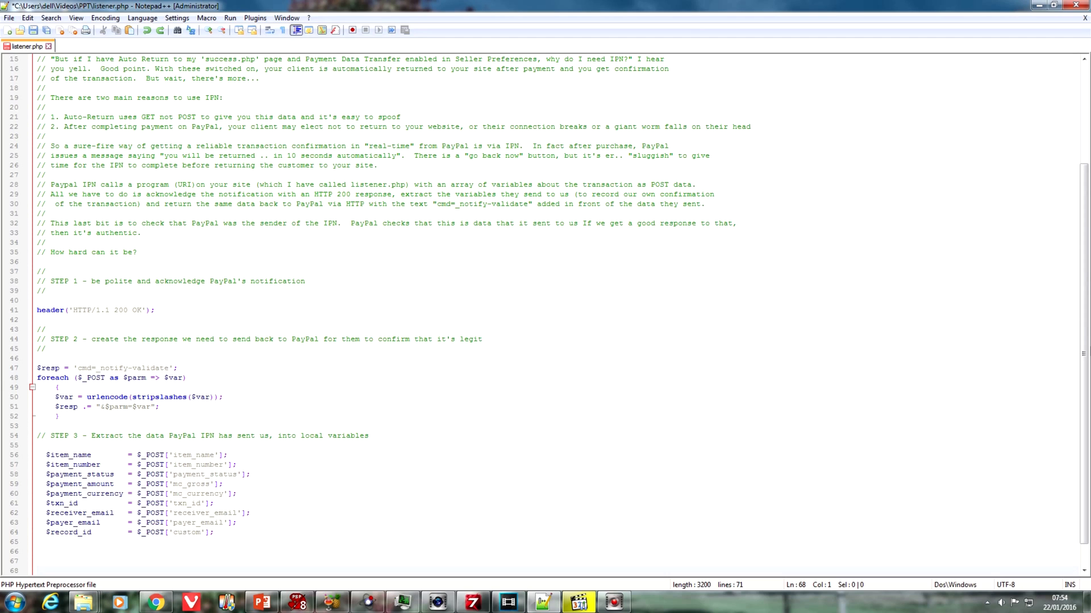
- Add the validation comment and STEP 4 $httphead: POST /cgi-bin/webscr, Content-Type, Content-Length
scroll("down", 3)
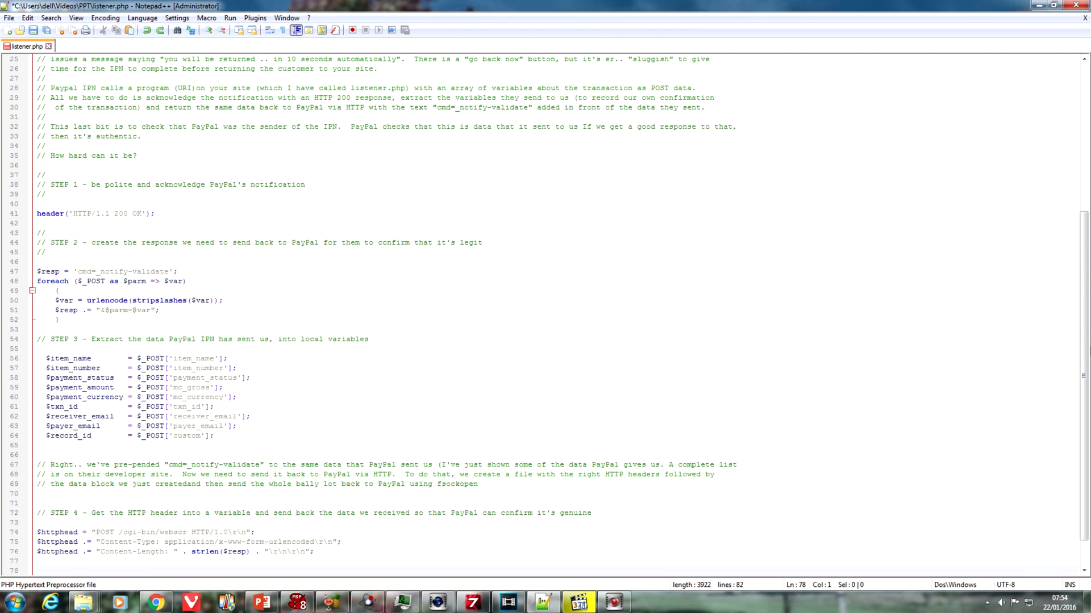
scroll("down", 3)
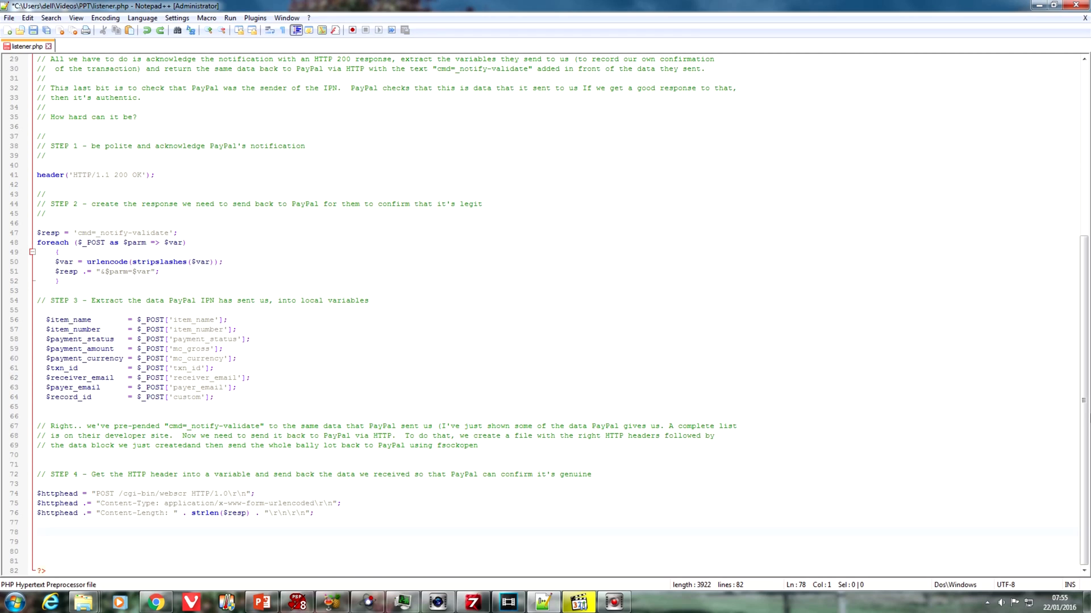
left_click(38, 532)
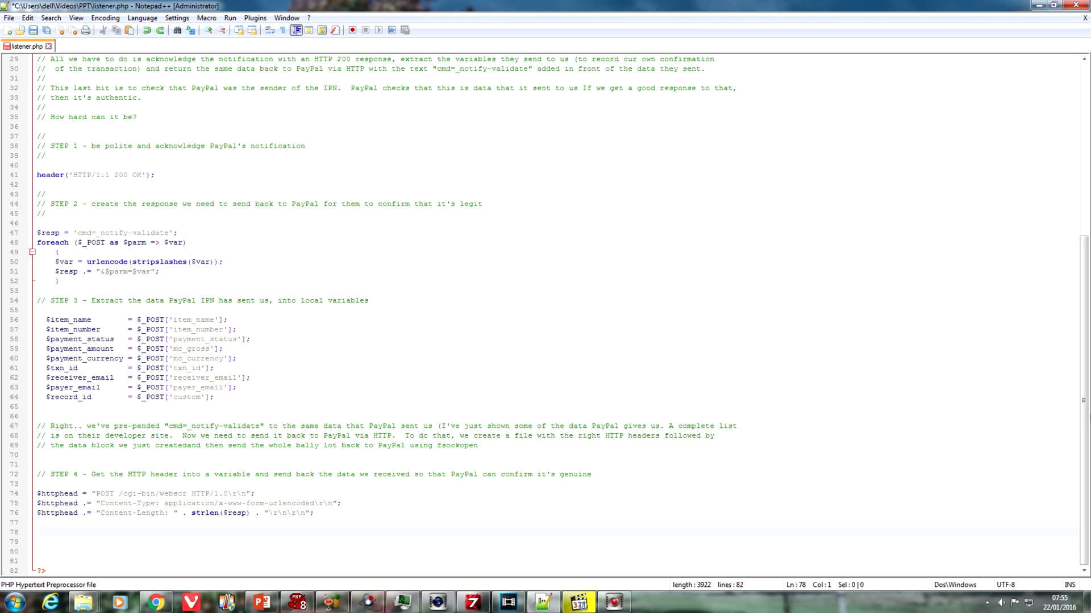
scroll("down", 3)
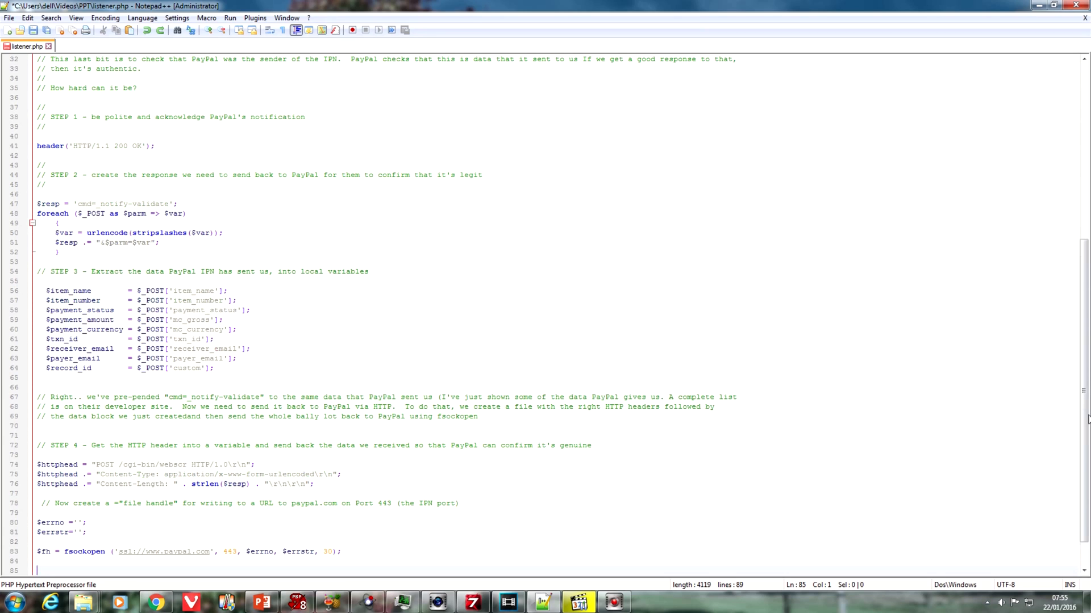
scroll("down", 3)
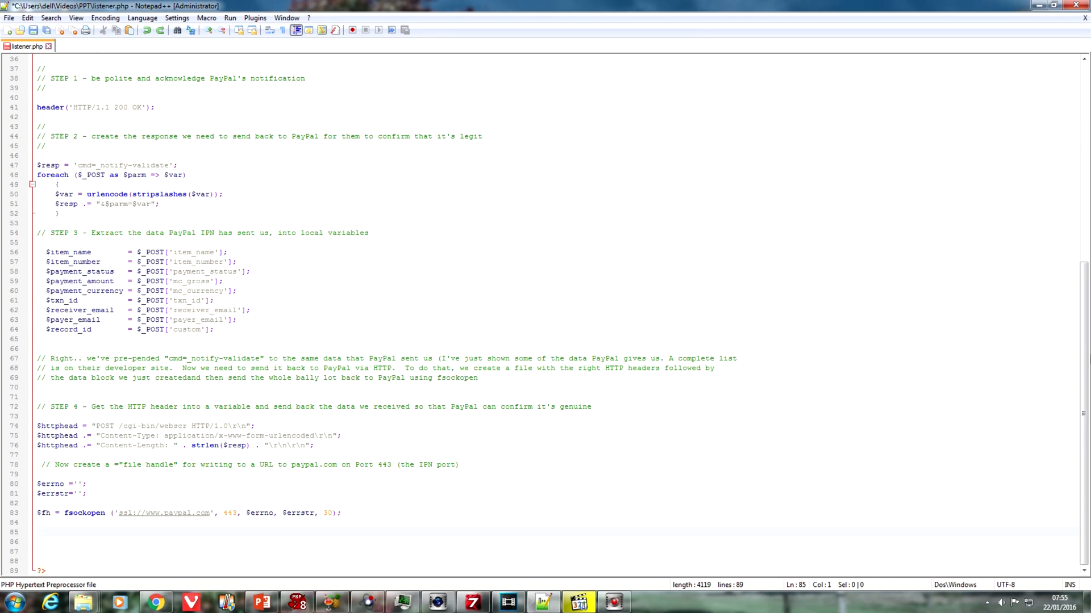
scroll("down", 3)
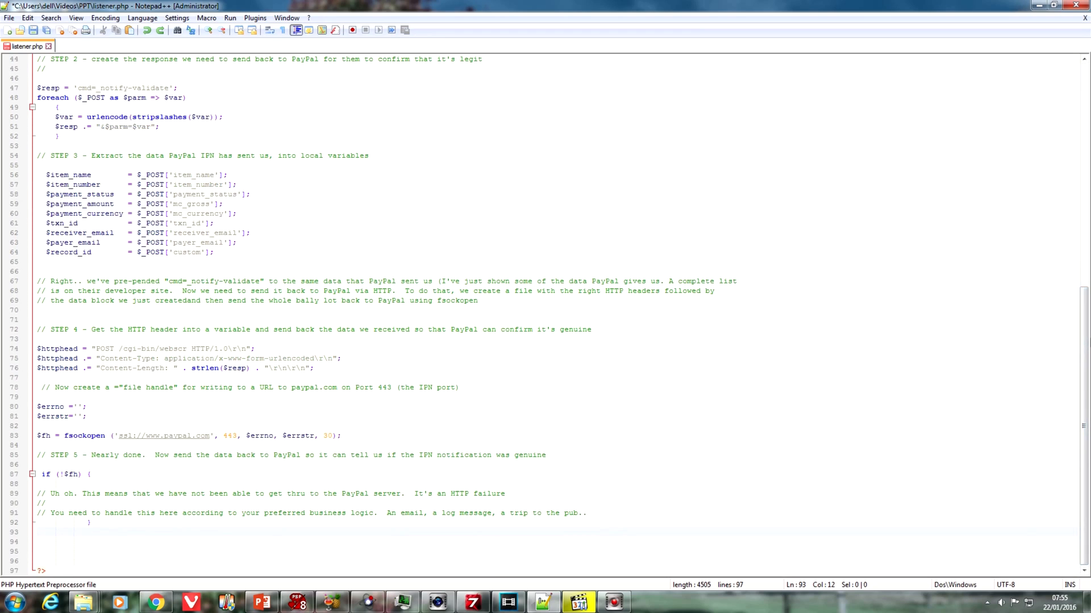
left_click(85, 531)
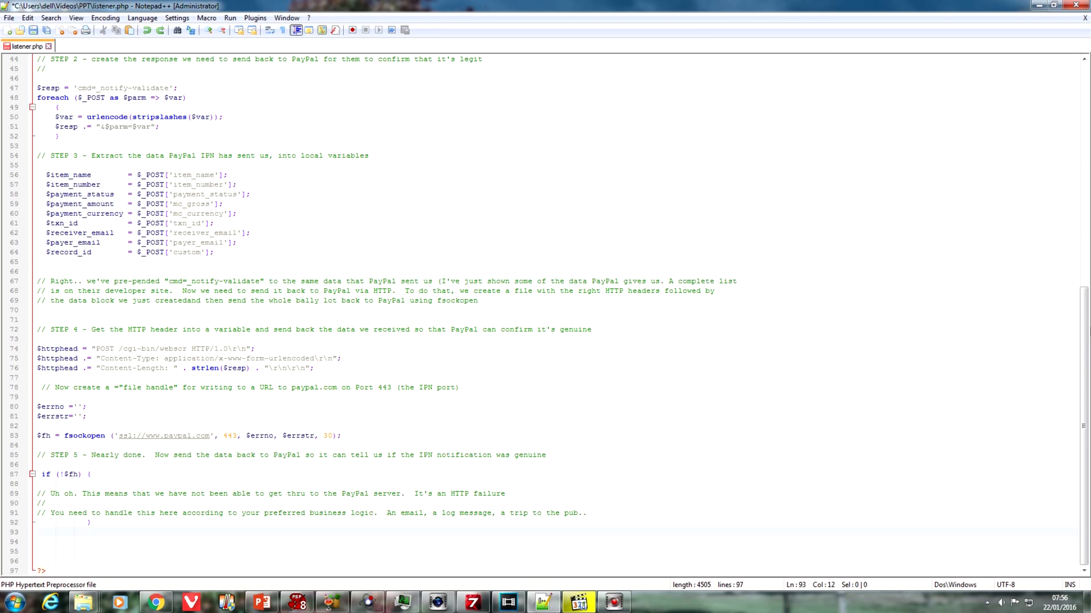
- Add the else branch with fputs($fh, $httphead . $resp) and a while (!feof($fh)) loop
scroll("down", 3)
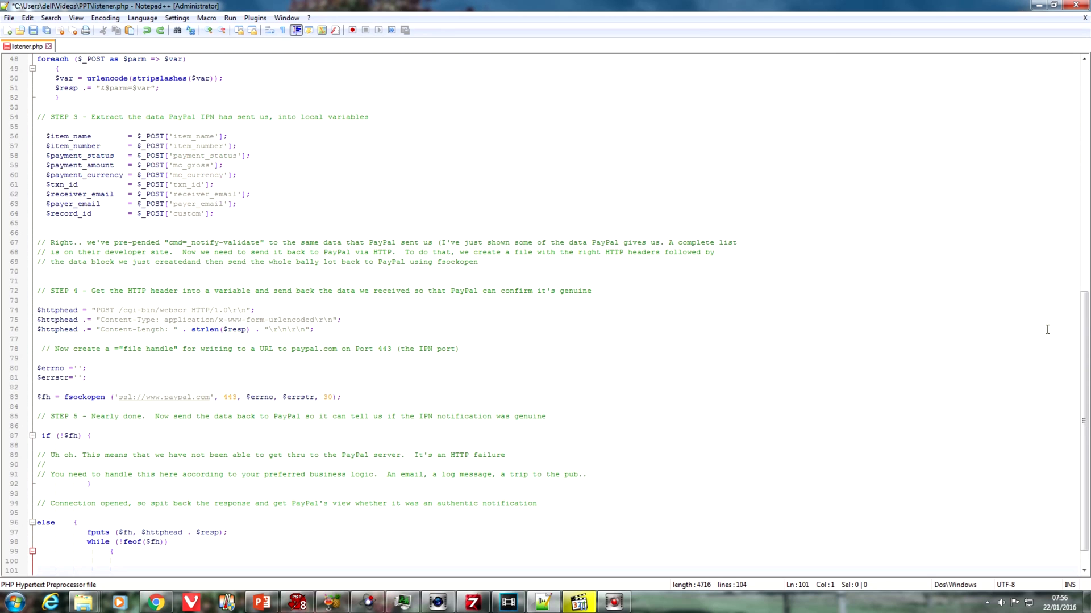
scroll("down", 3)
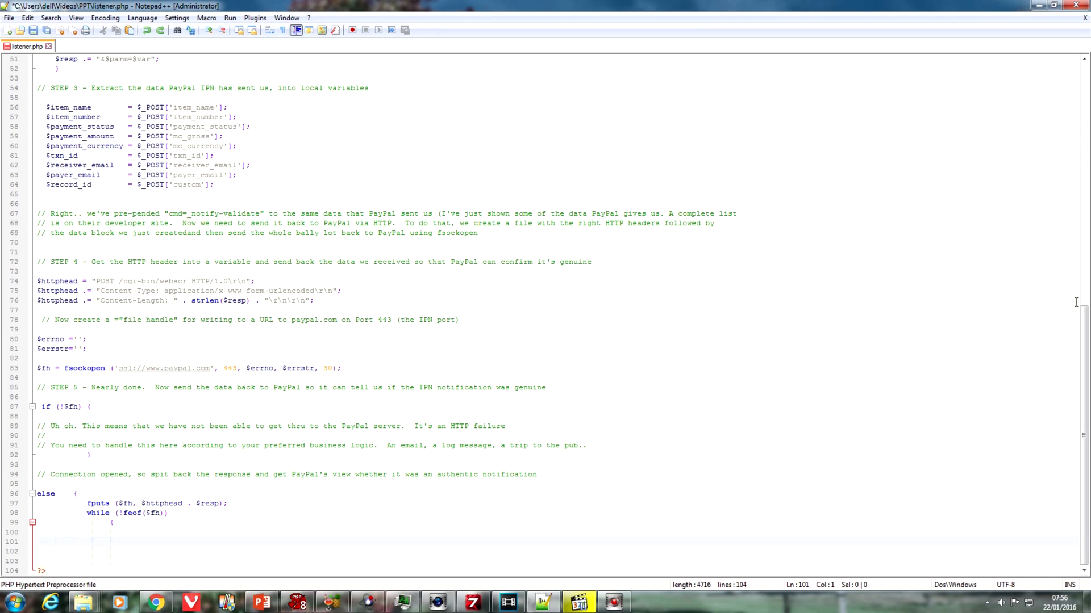
left_click(37, 542)
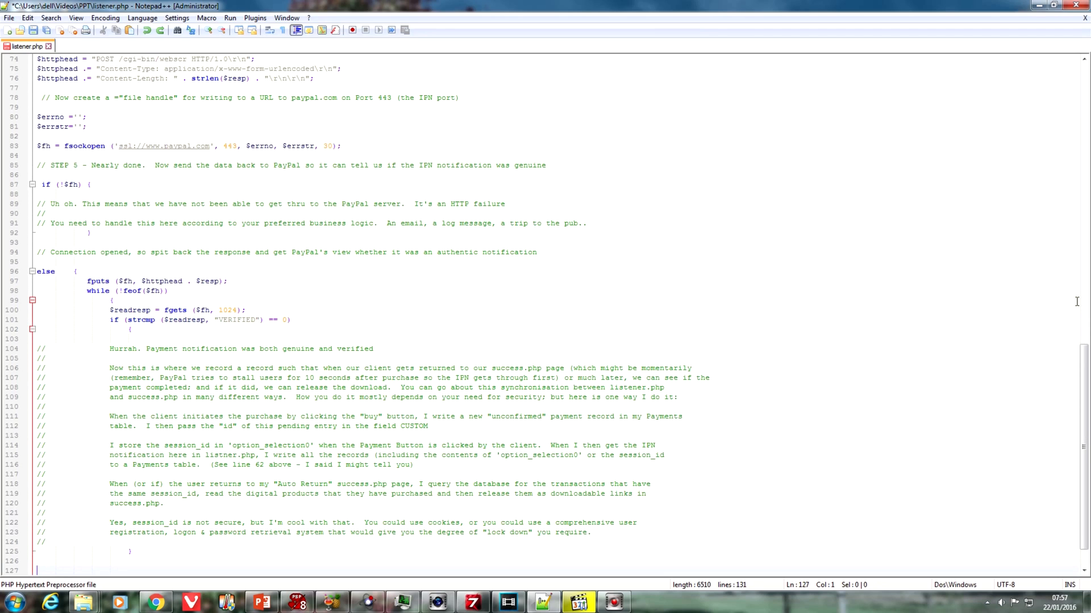
mouse_move(1081, 304)
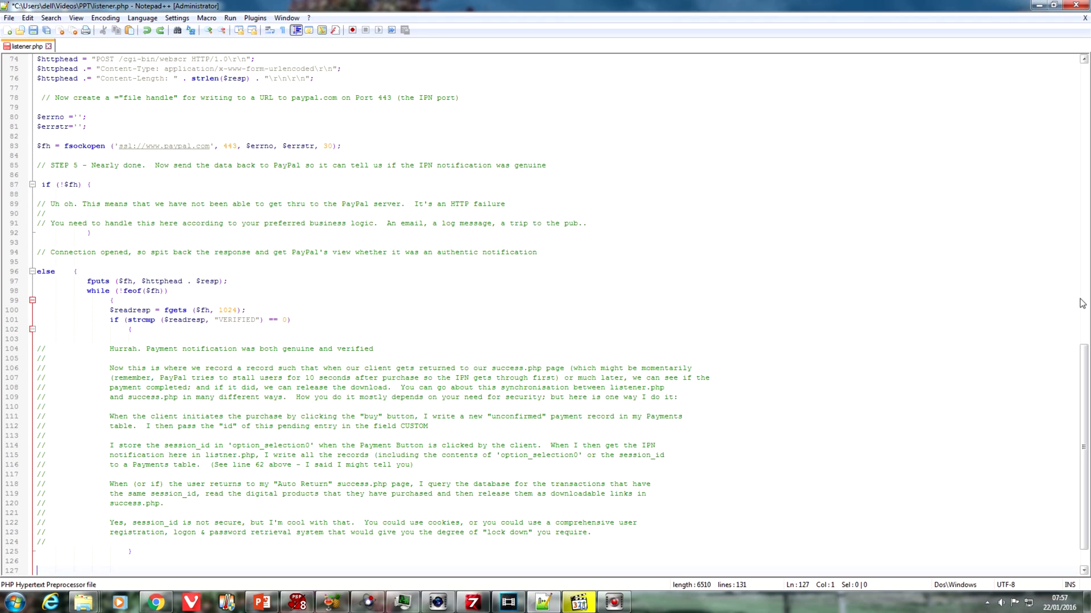
mouse_move(1069, 179)
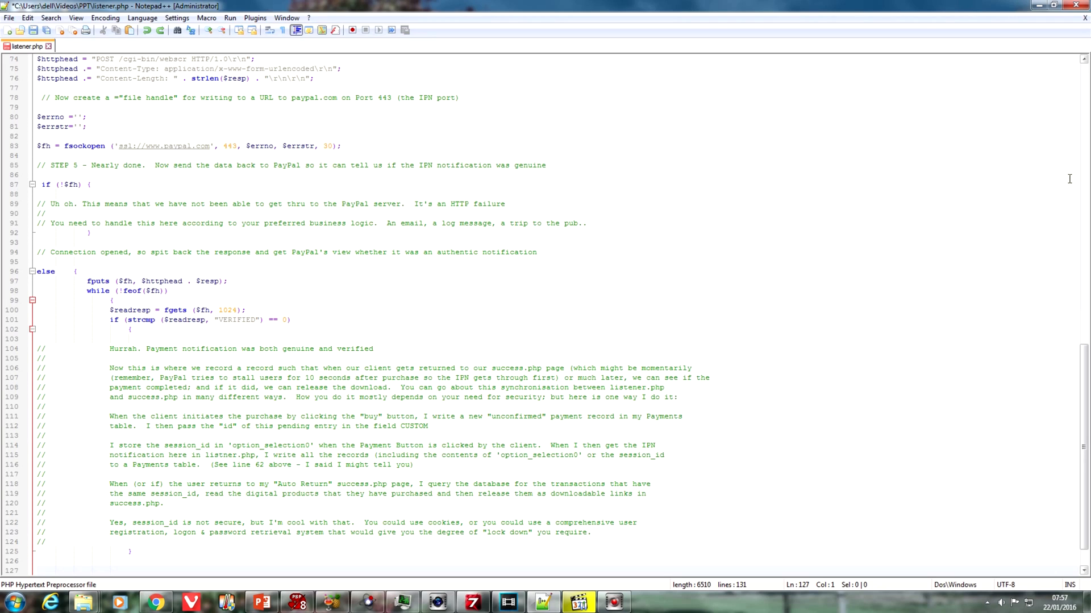
mouse_move(340, 334)
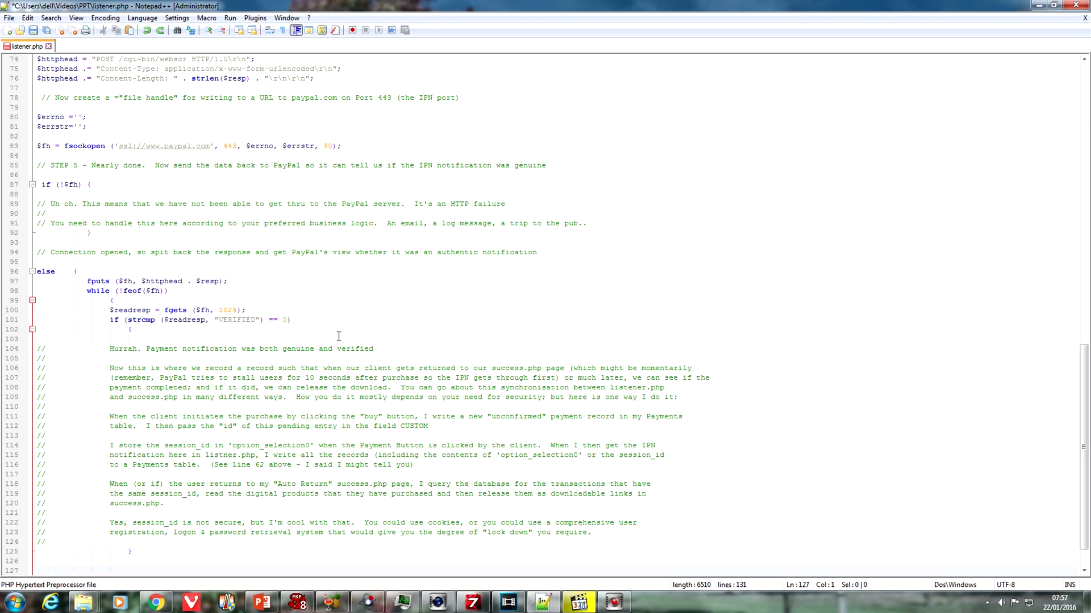
- Add fgets into $readresp, a strcmp check for "VERIFIED", and the record-update comments
left_click(132, 329)
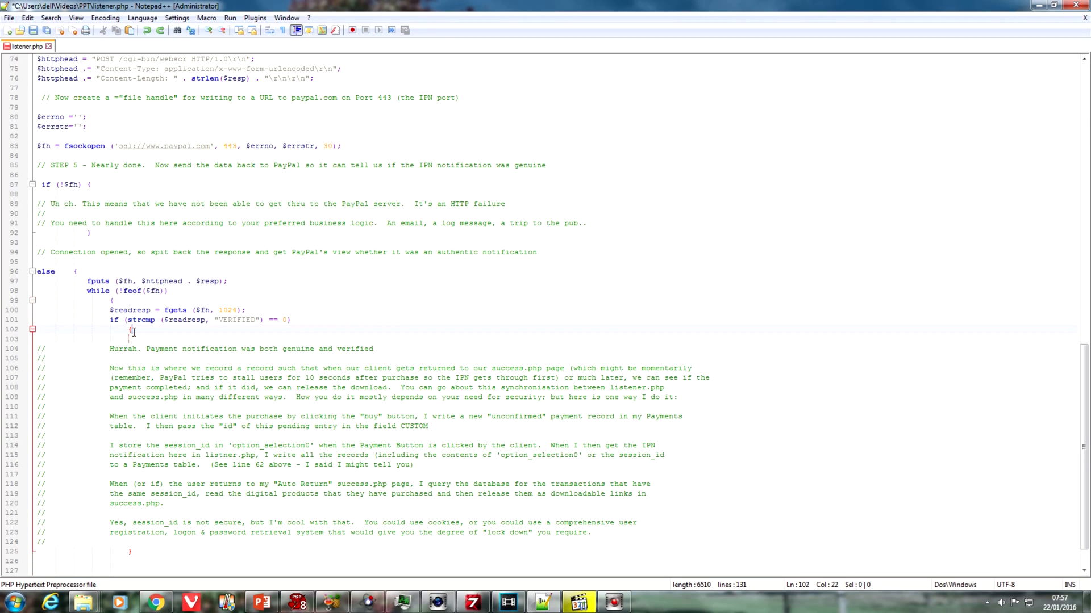
mouse_move(309, 336)
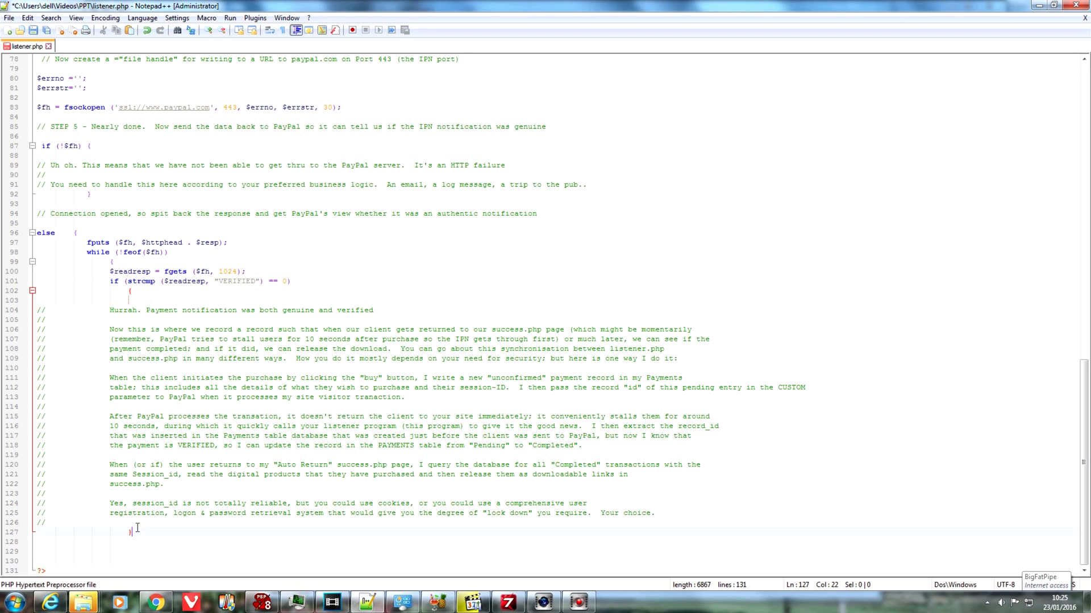
mouse_move(230, 386)
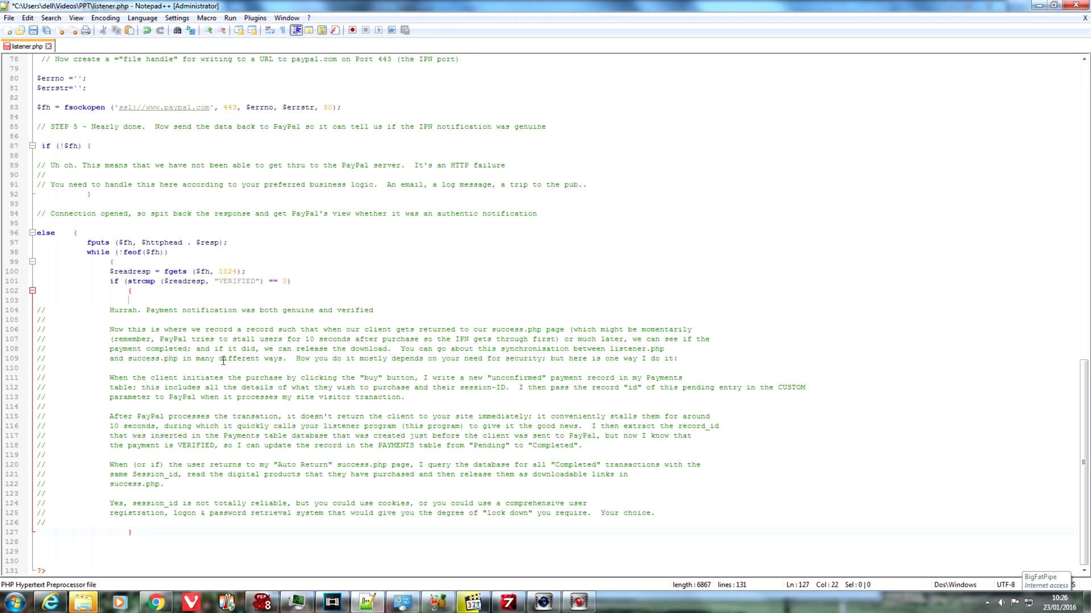
mouse_move(220, 317)
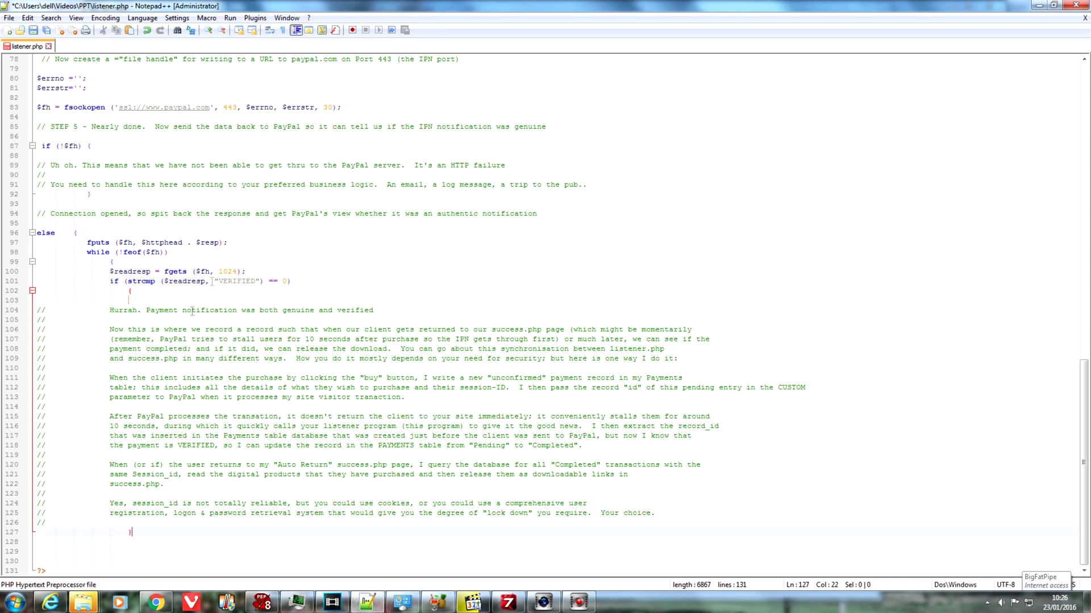
left_click(221, 281)
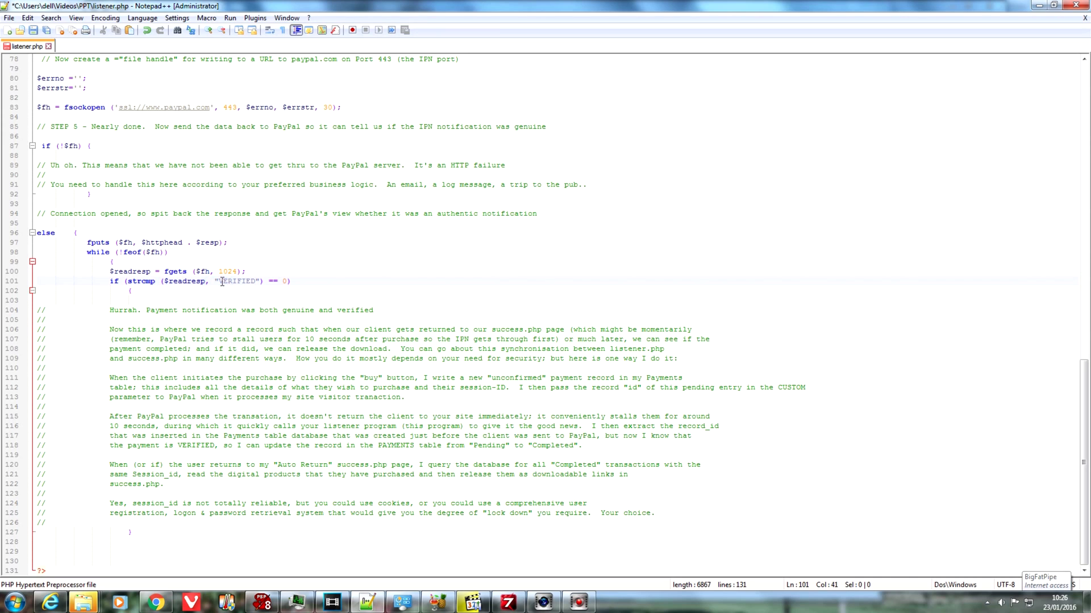
double_click(237, 281)
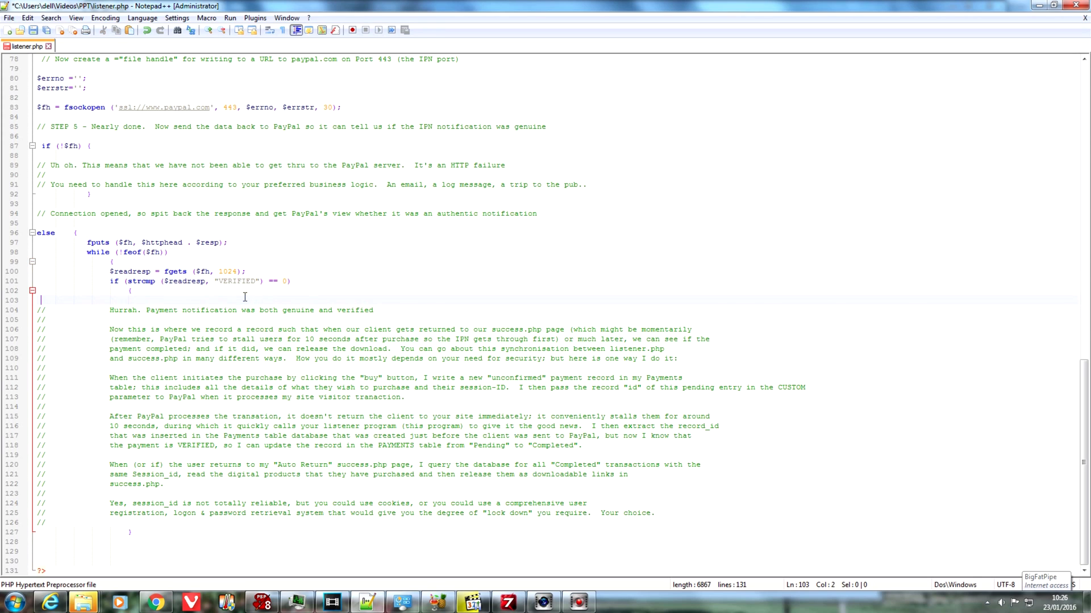
left_click(135, 530)
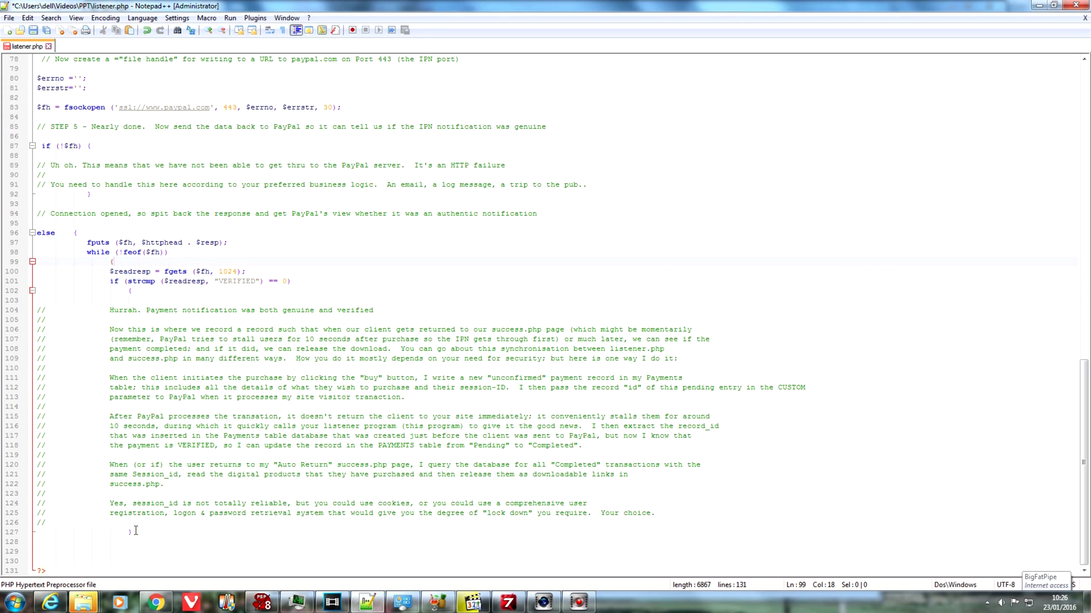
left_click(130, 532)
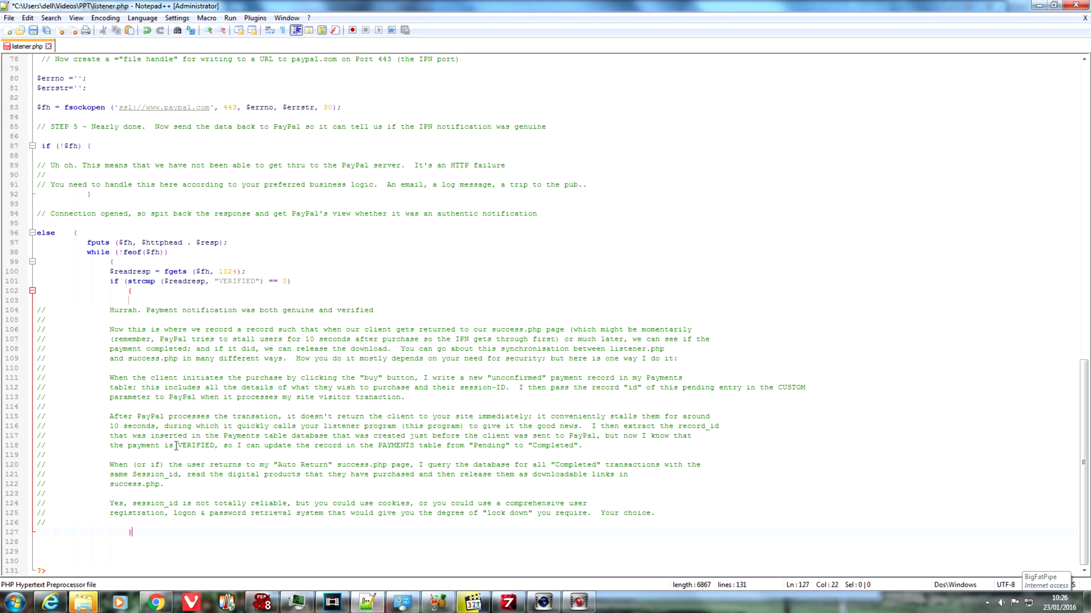
mouse_move(146, 475)
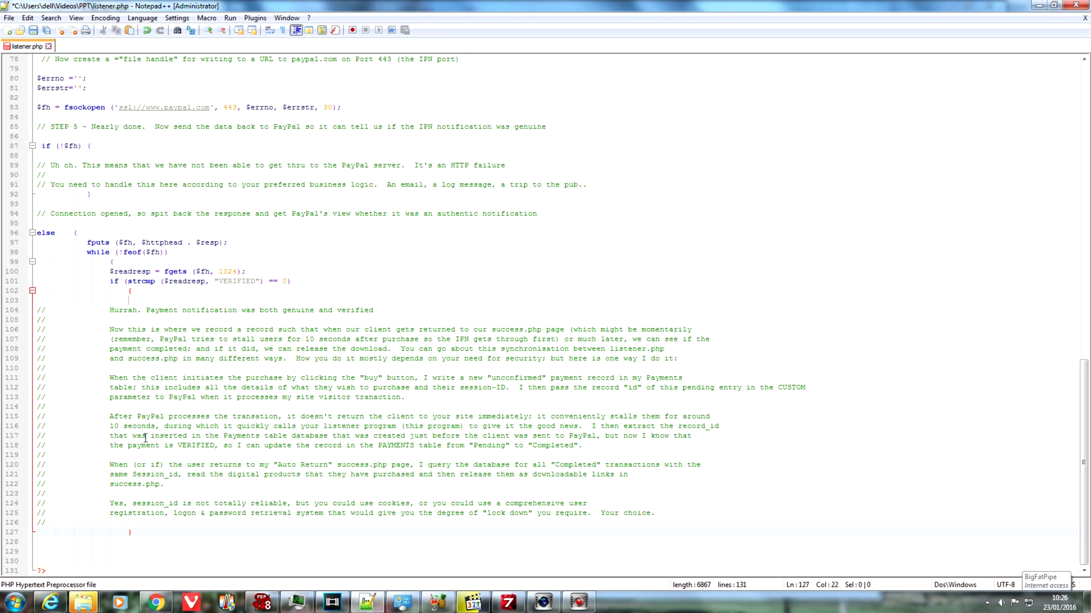
mouse_move(234, 409)
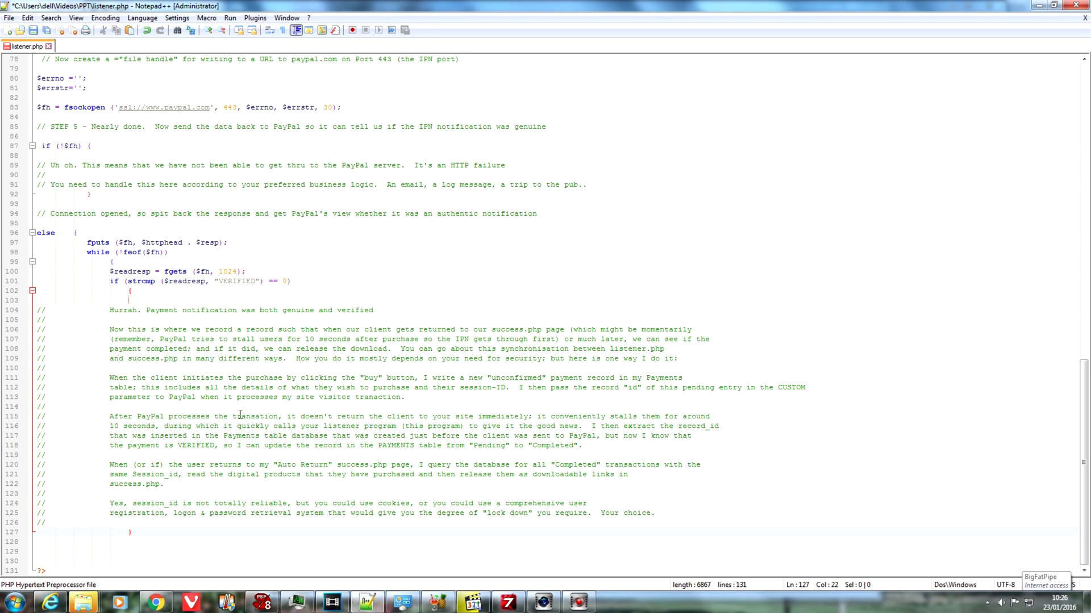
mouse_move(243, 413)
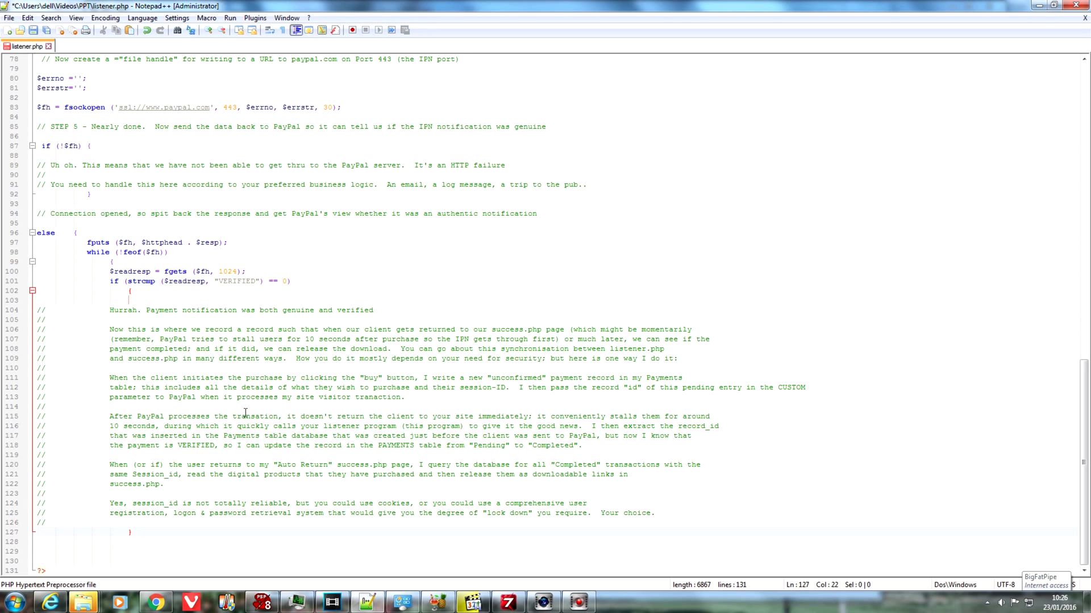
- Scroll back to STEP 3 and highlight 'custom' and $record_id from $_POST
scroll("up", 3)
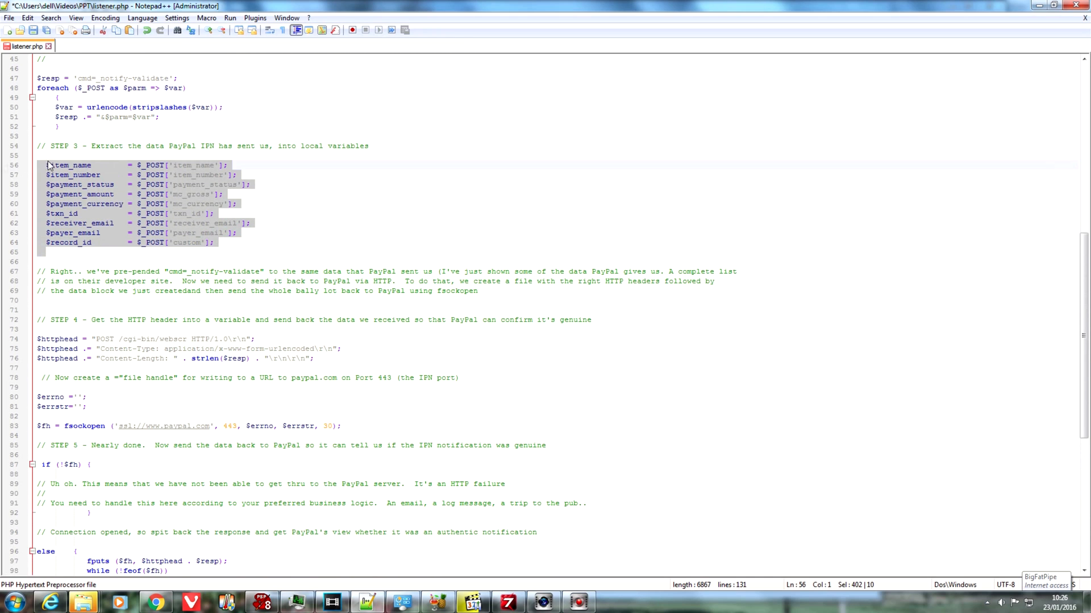
left_click(55, 251)
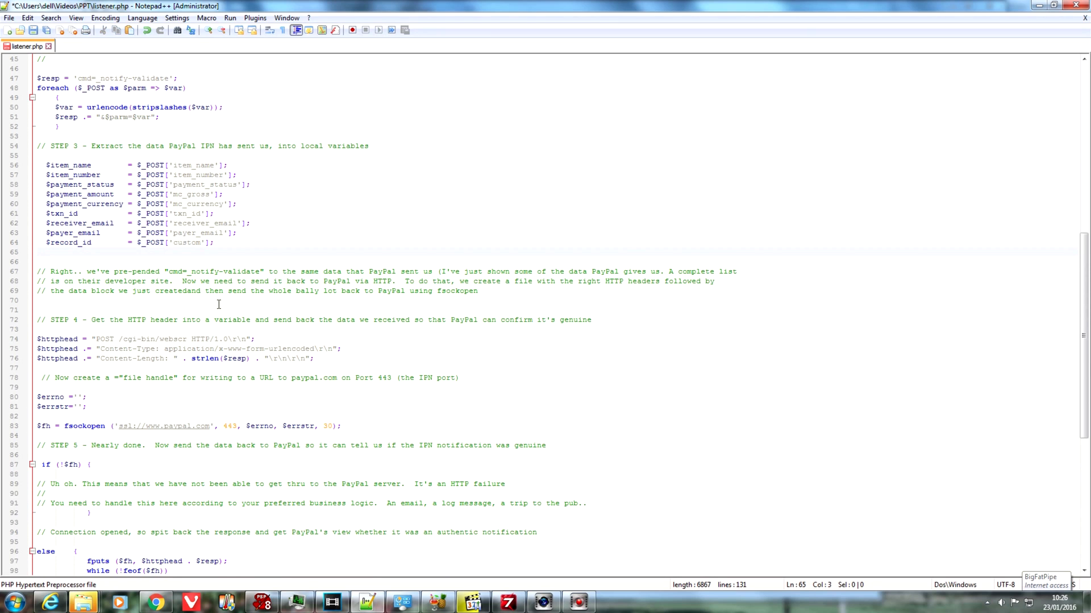
mouse_move(240, 310)
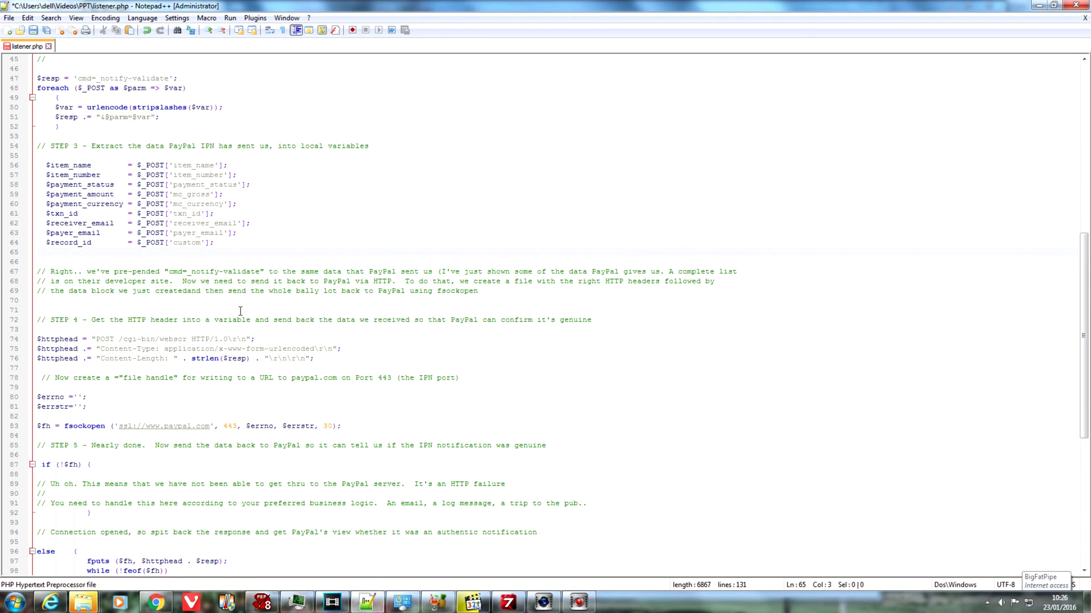
double_click(193, 242)
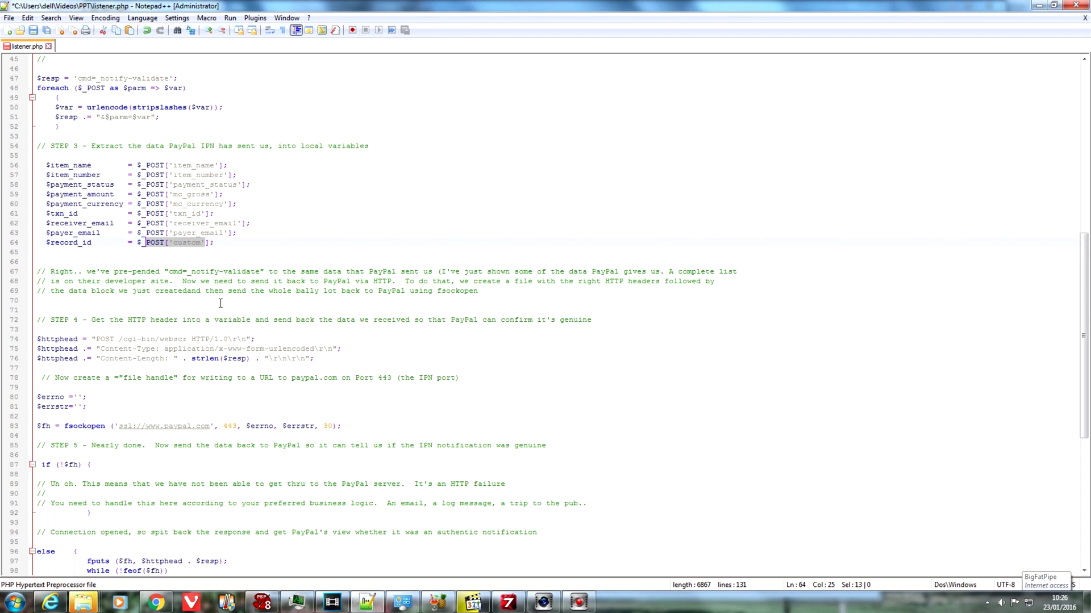
mouse_move(284, 356)
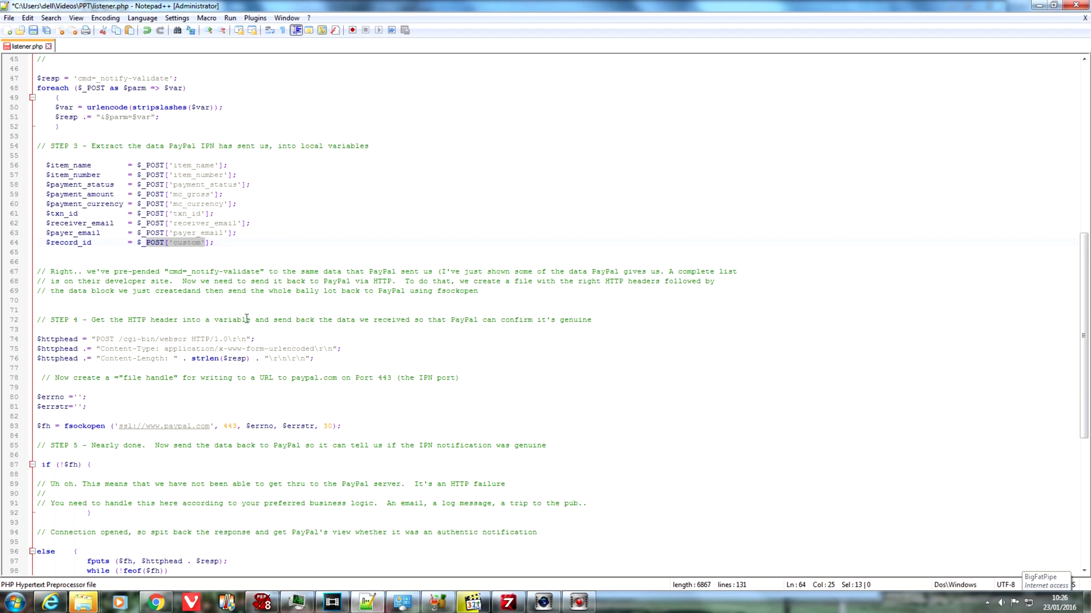
left_click(226, 264)
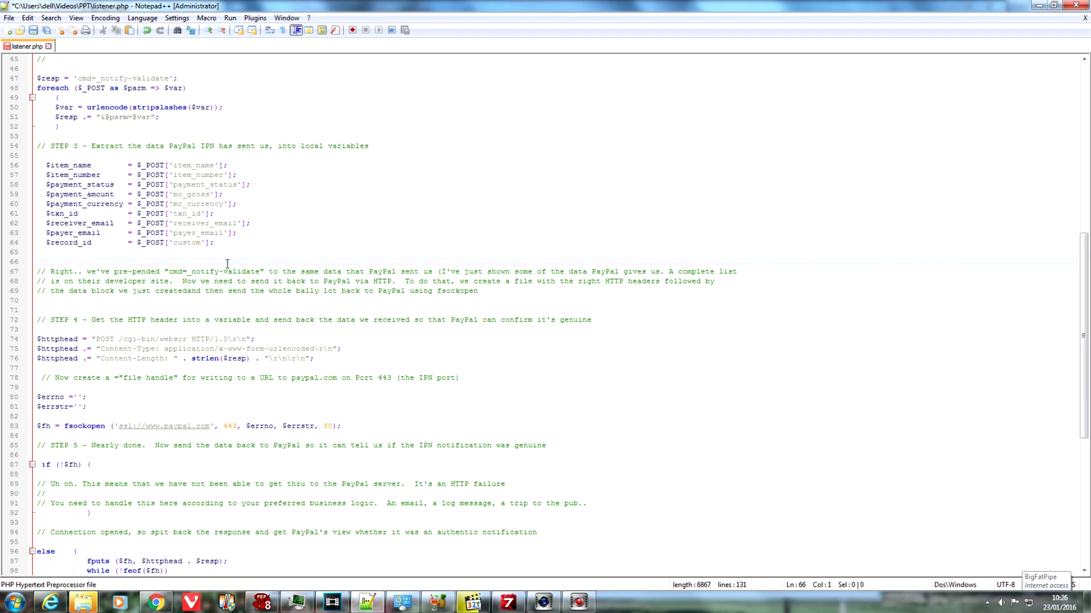
mouse_move(230, 228)
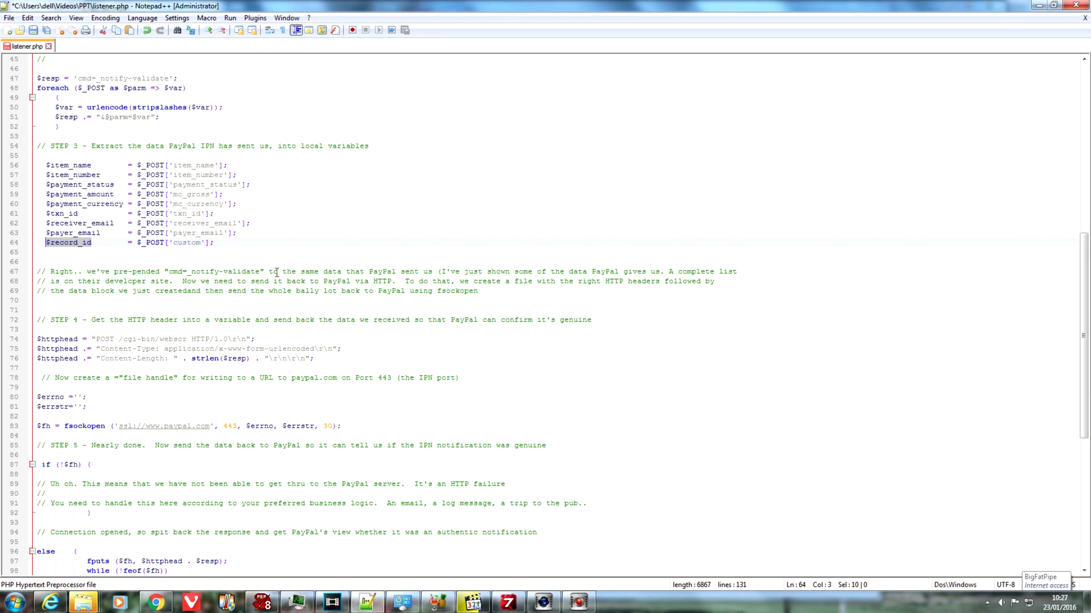
mouse_move(275, 270)
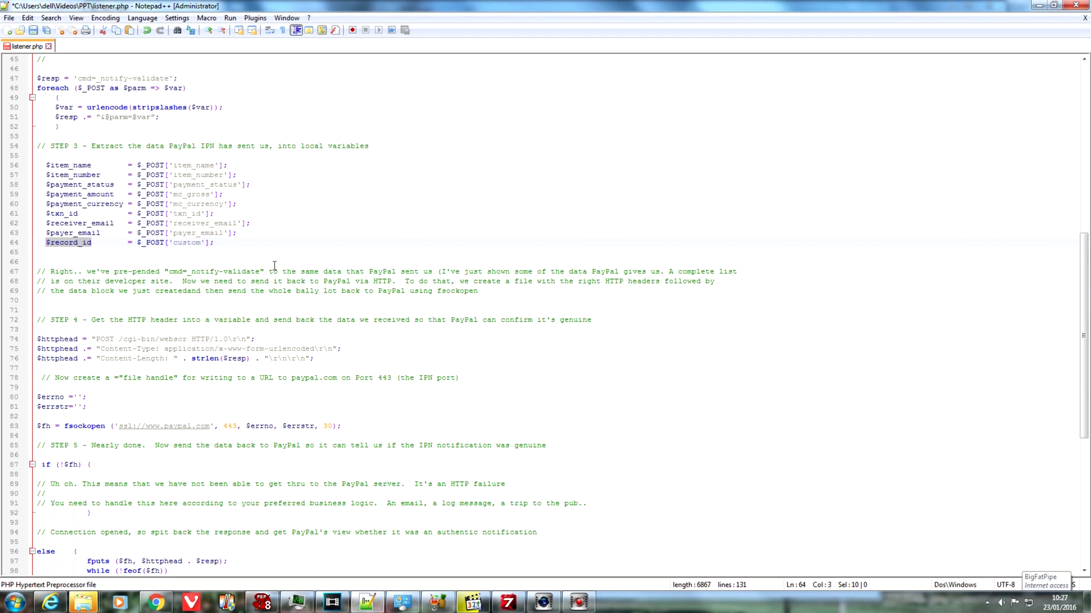
mouse_move(269, 283)
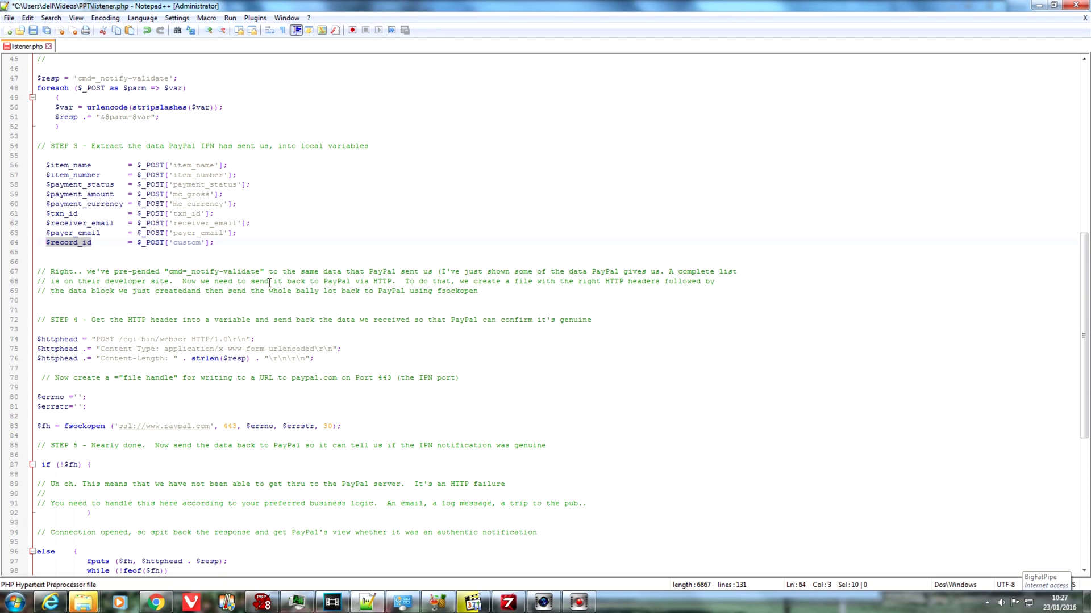
mouse_move(304, 283)
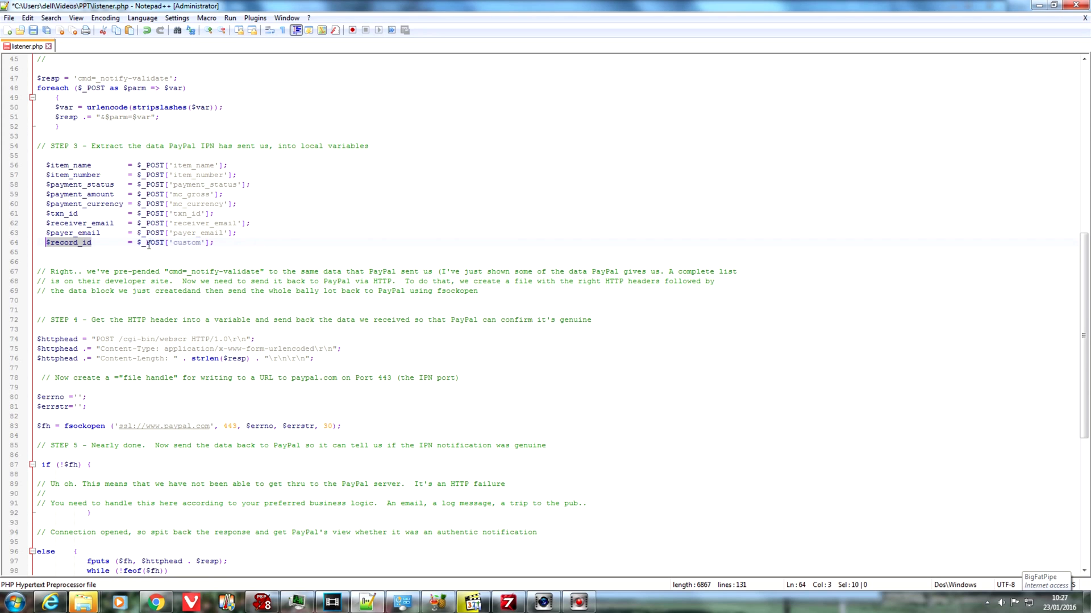
left_click(170, 243)
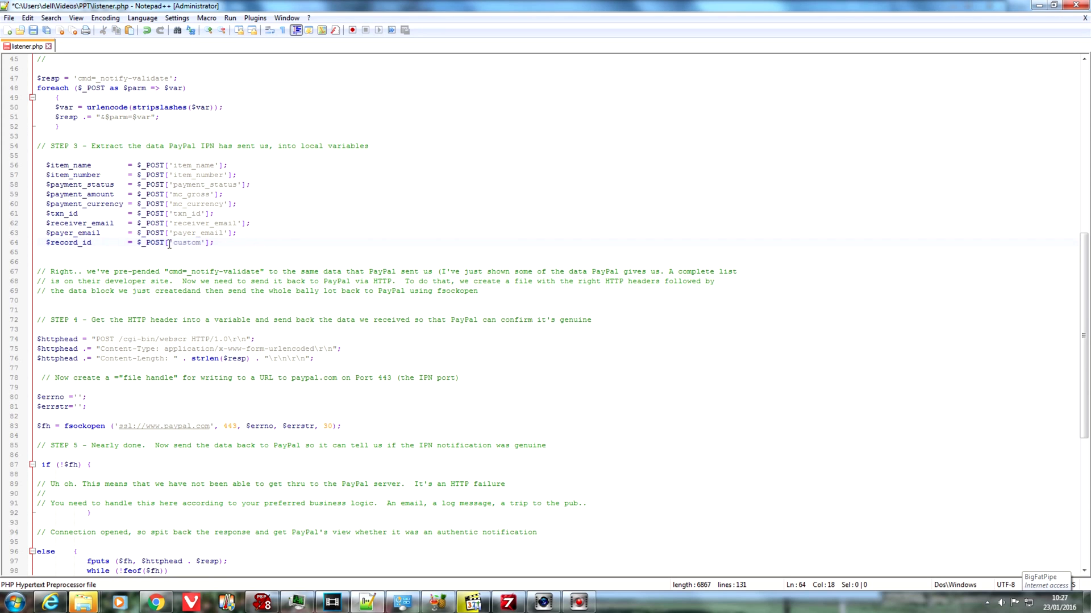
double_click(186, 242)
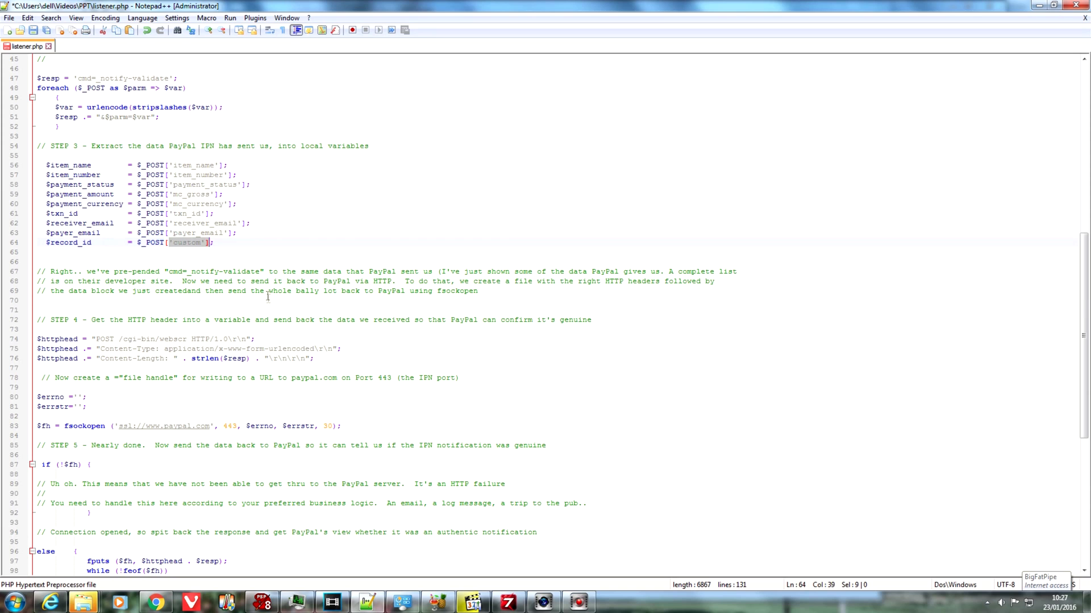
left_click(255, 281)
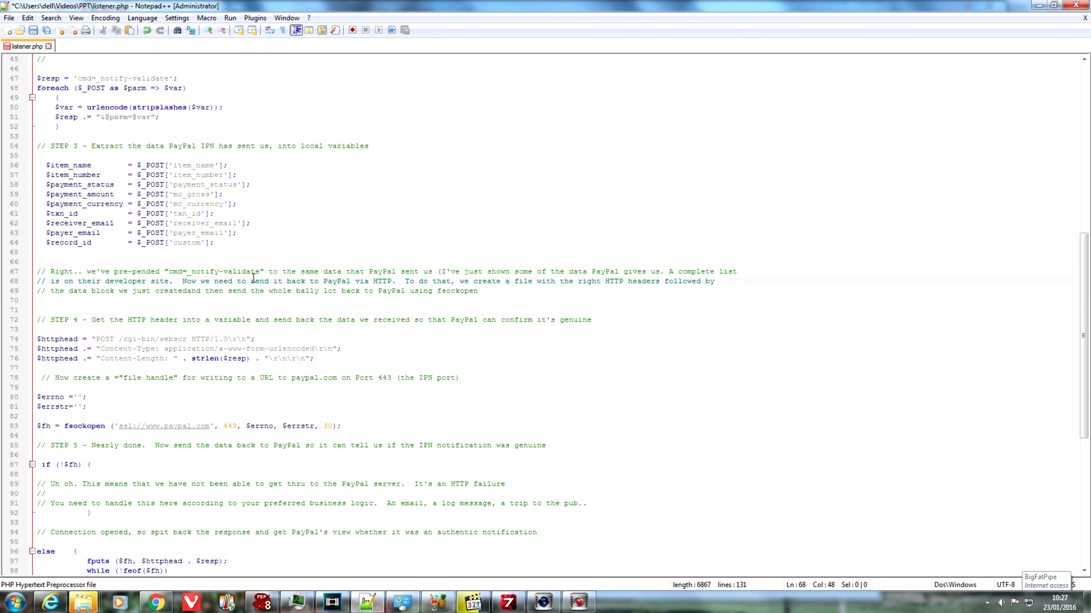
- Return to the strcmp VERIFIED branch and open an empty line inside its brace
scroll("down", 3)
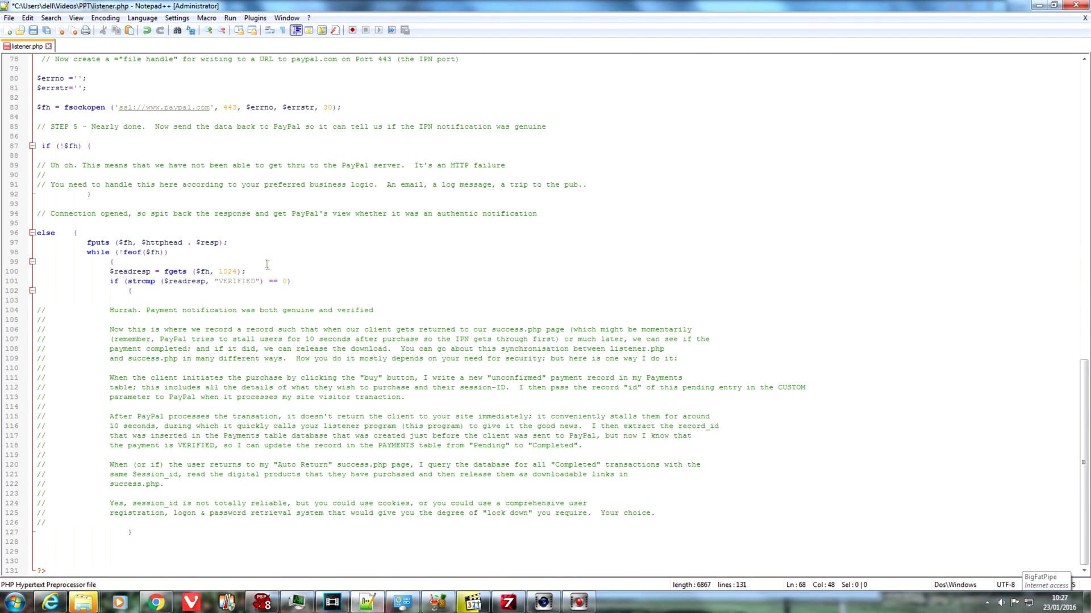
mouse_move(285, 254)
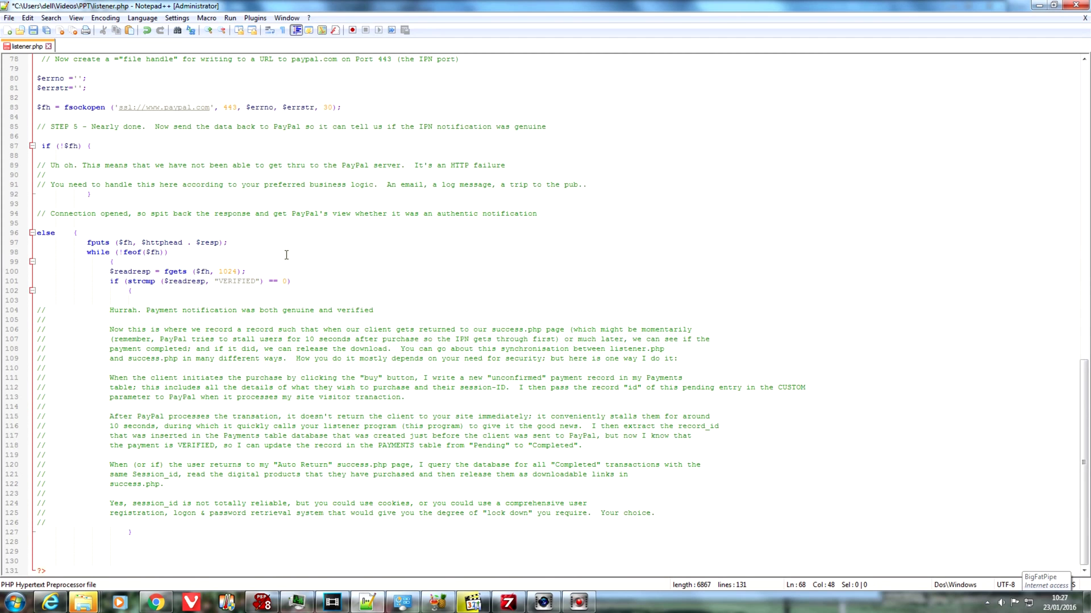
mouse_move(185, 283)
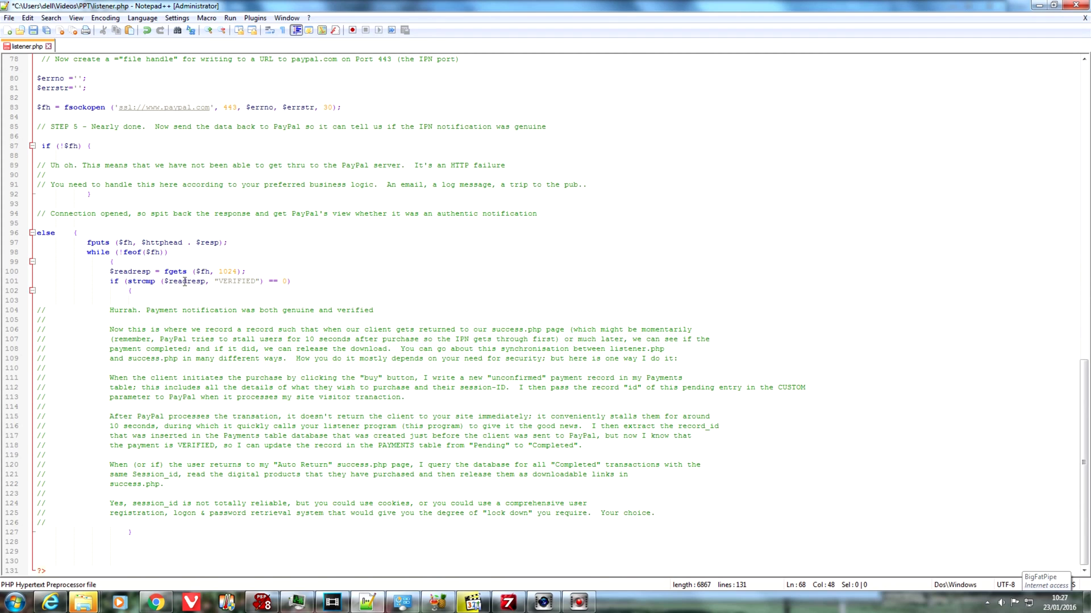
double_click(236, 281)
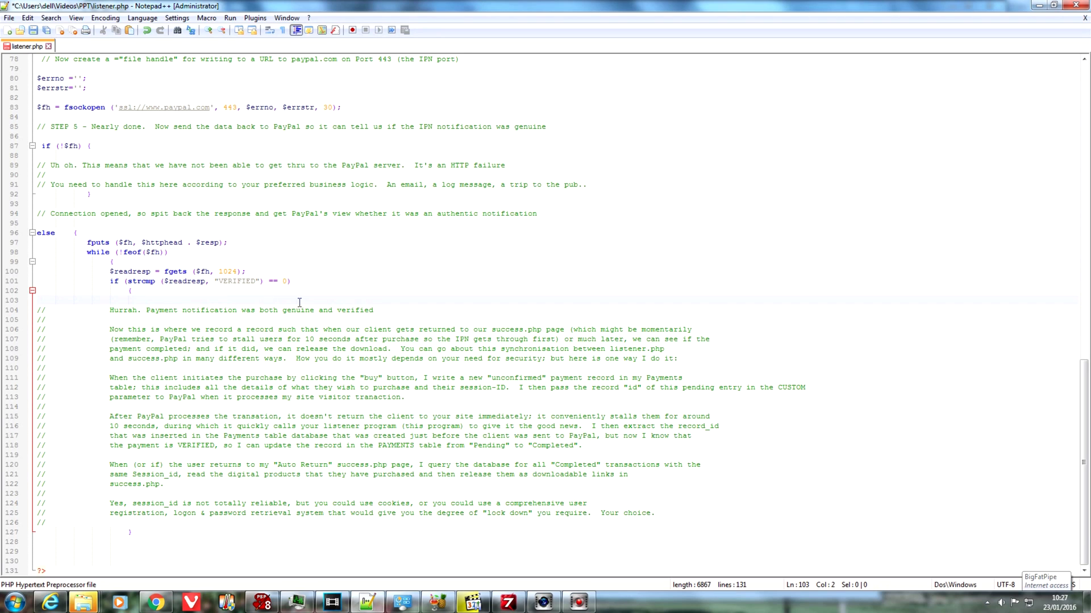
mouse_move(309, 328)
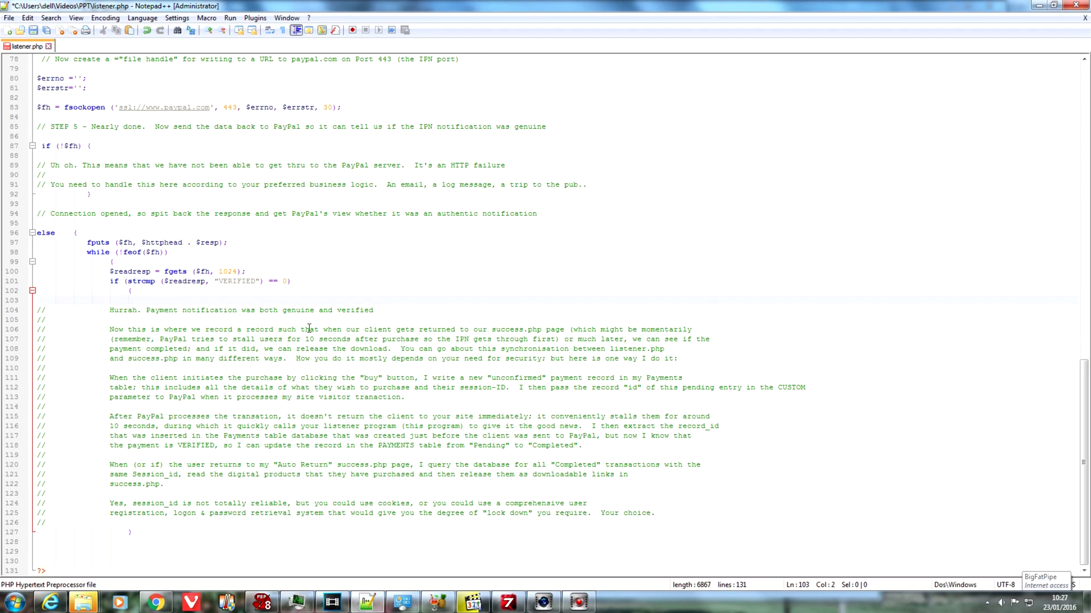
left_click(42, 300)
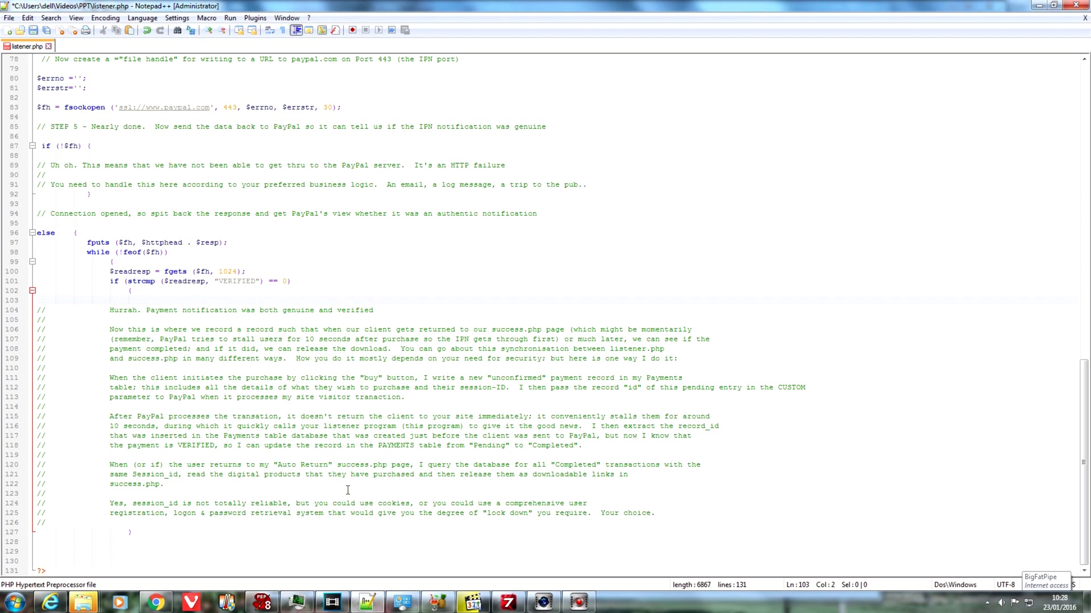
mouse_move(434, 503)
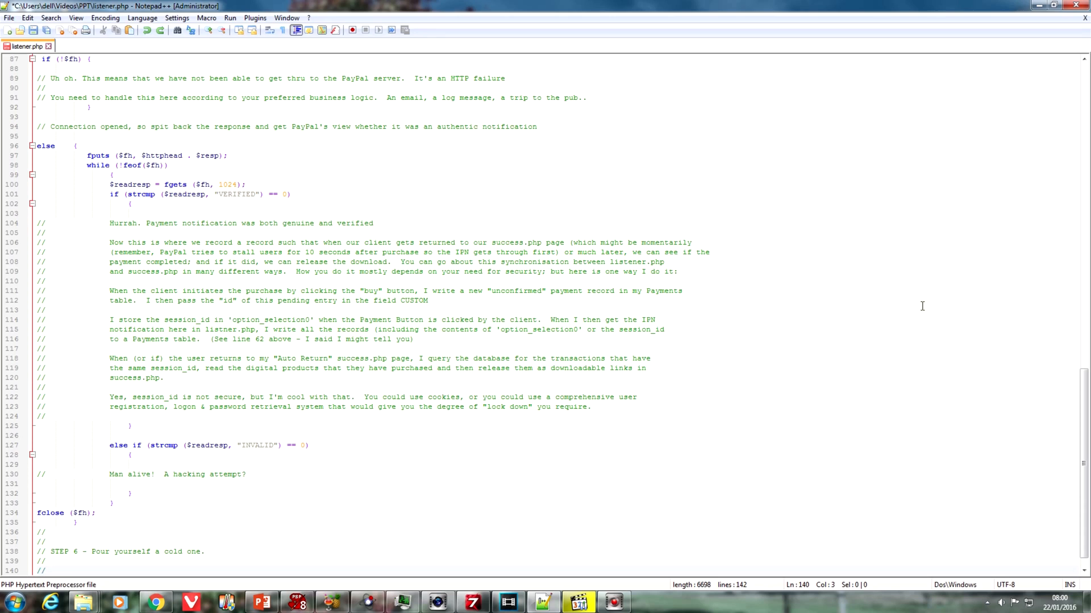
mouse_move(861, 537)
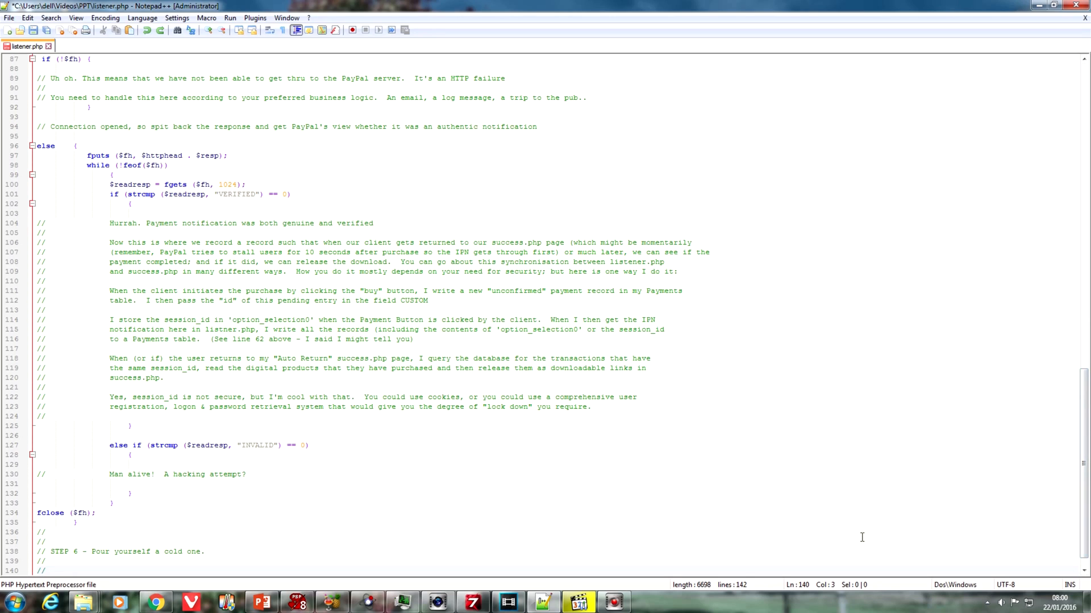
mouse_move(705, 610)
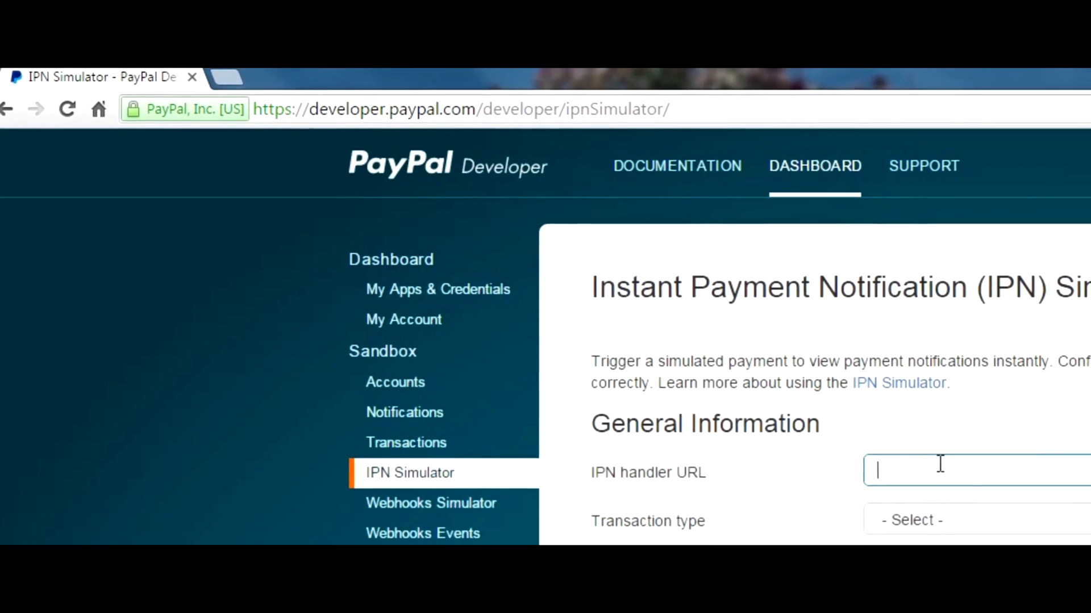
scroll("down", 3)
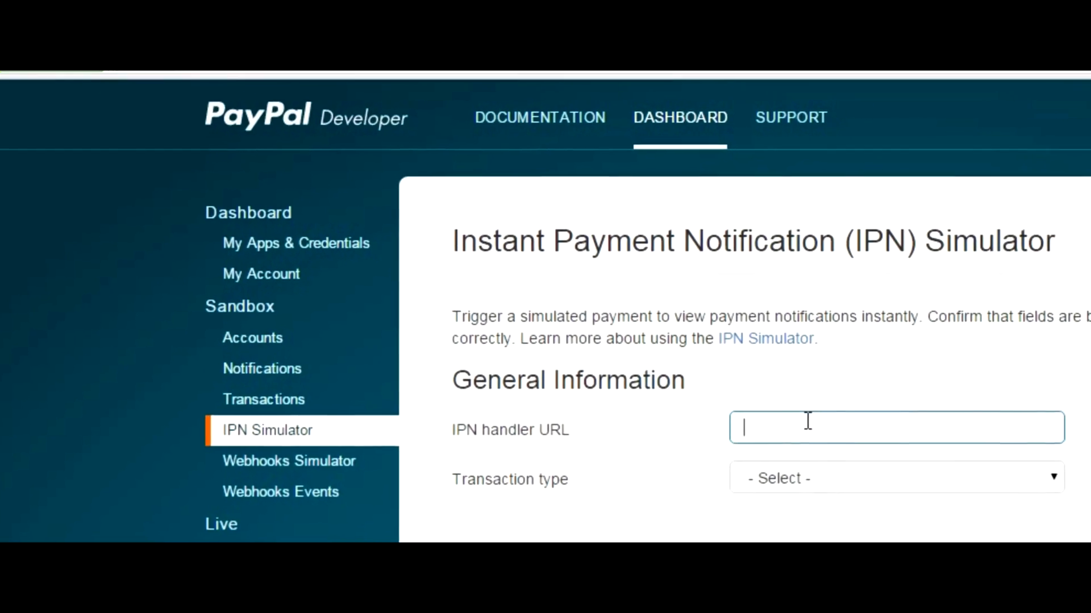
type("http://crazytom.com/pp/listener.php")
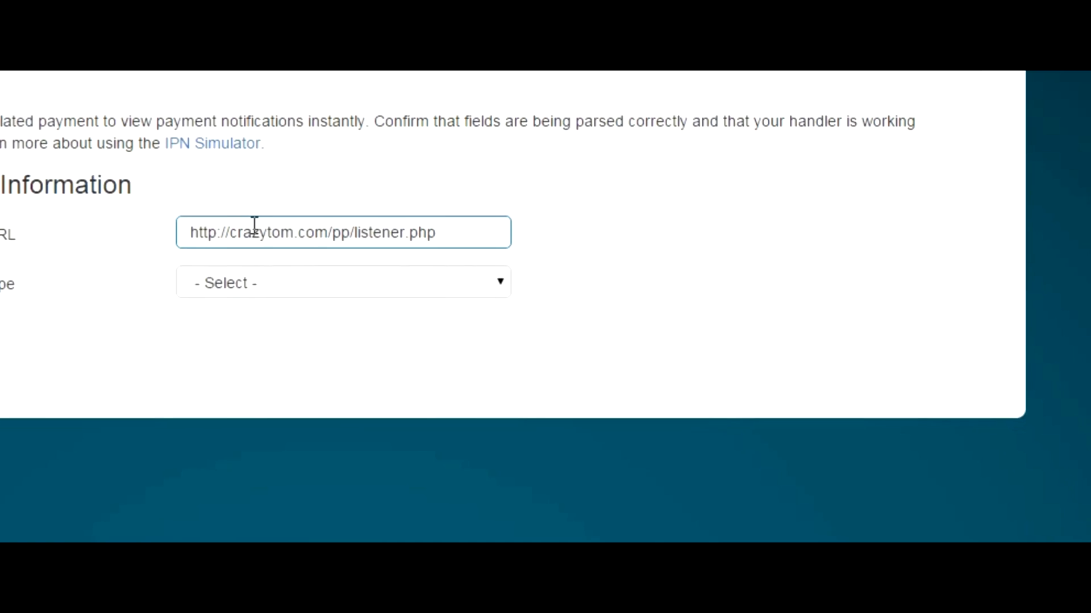
scroll("up", 3)
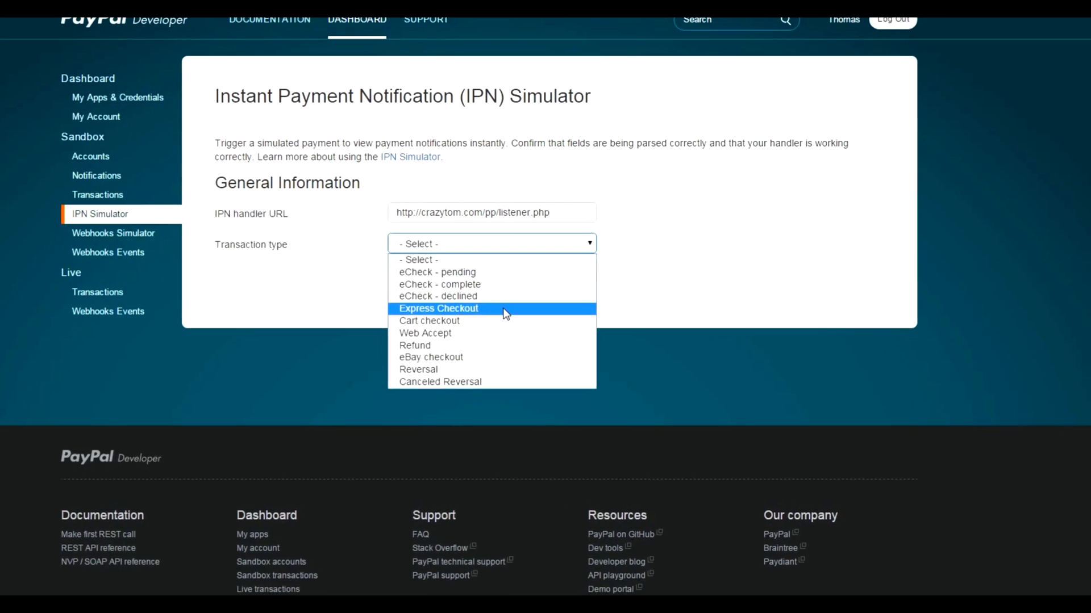
left_click(438, 308)
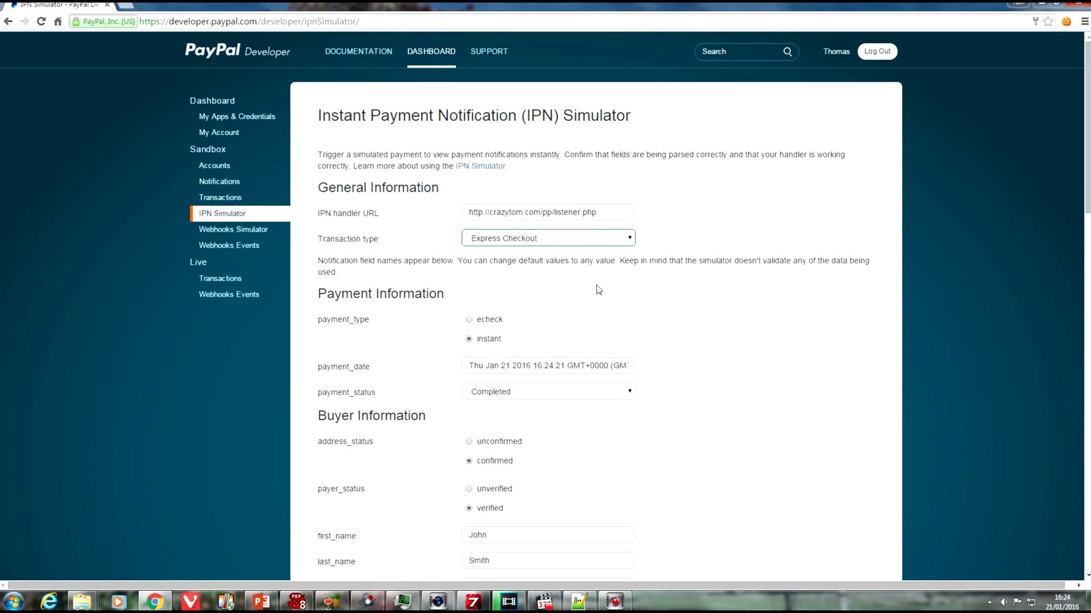
- Send the simulated IPN and confirm the handshake was verified
scroll("down", 3)
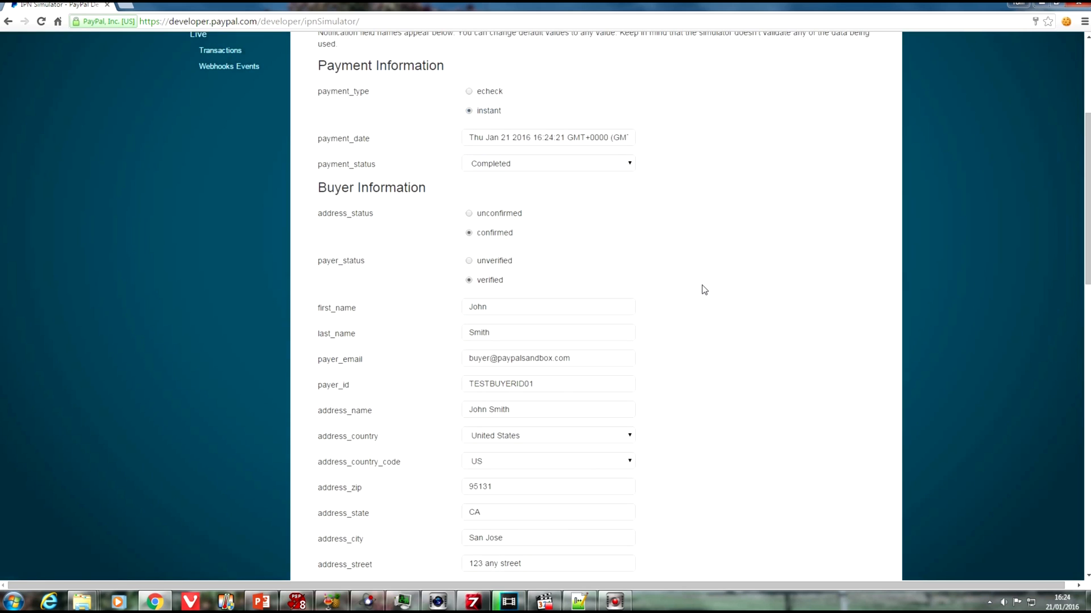
scroll("down", 3)
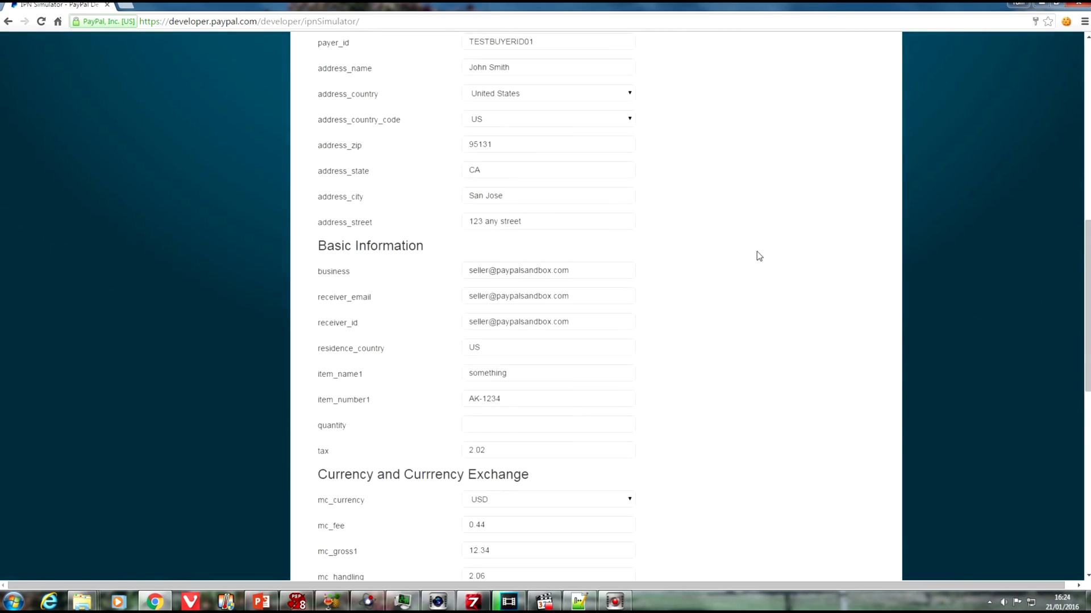
scroll("up", 3)
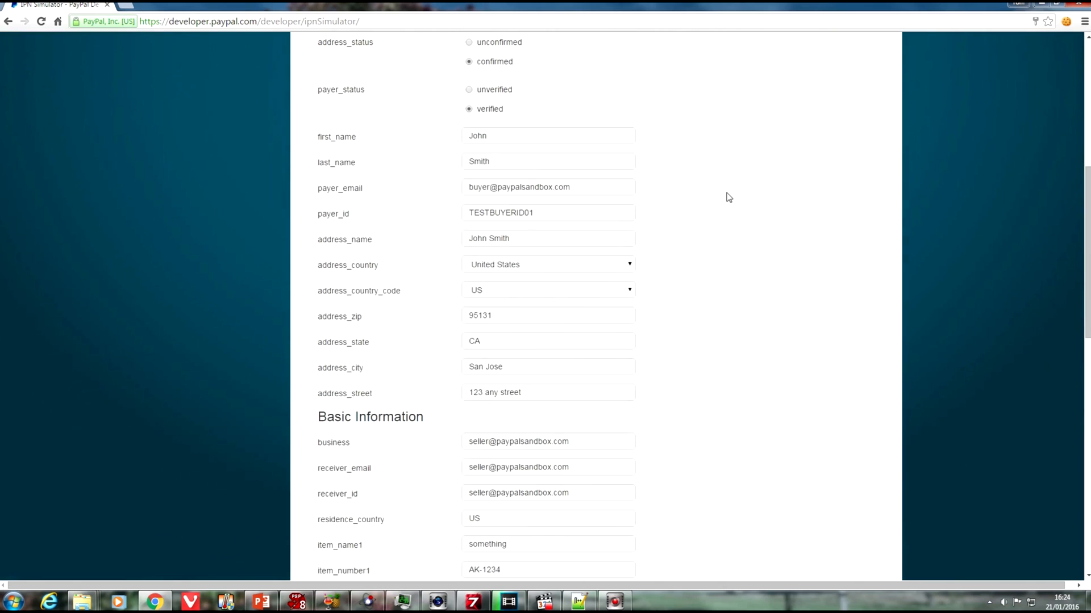
scroll("down", 3)
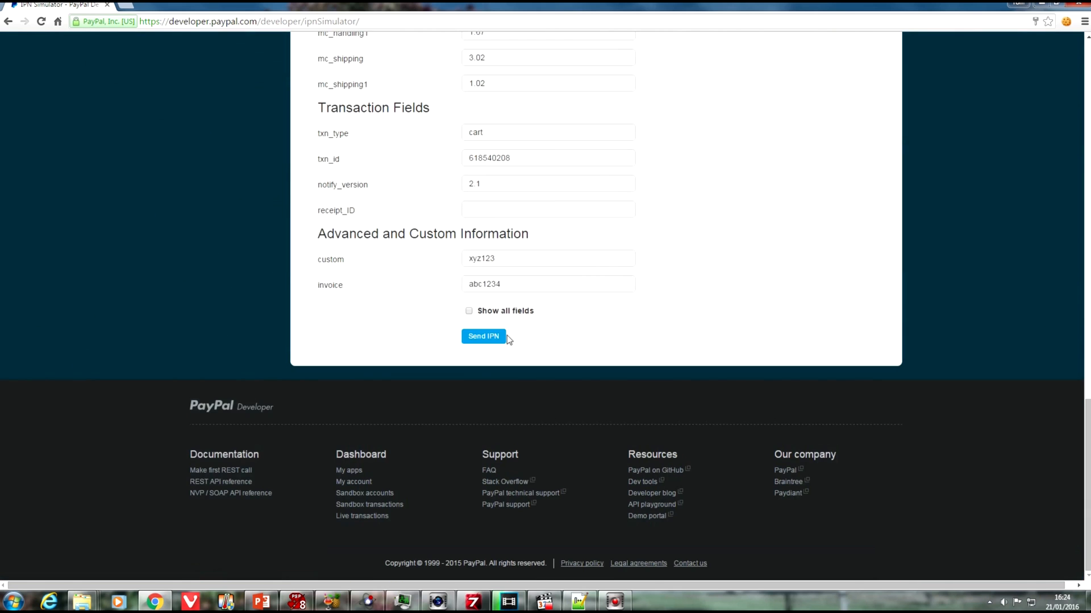
mouse_move(753, 355)
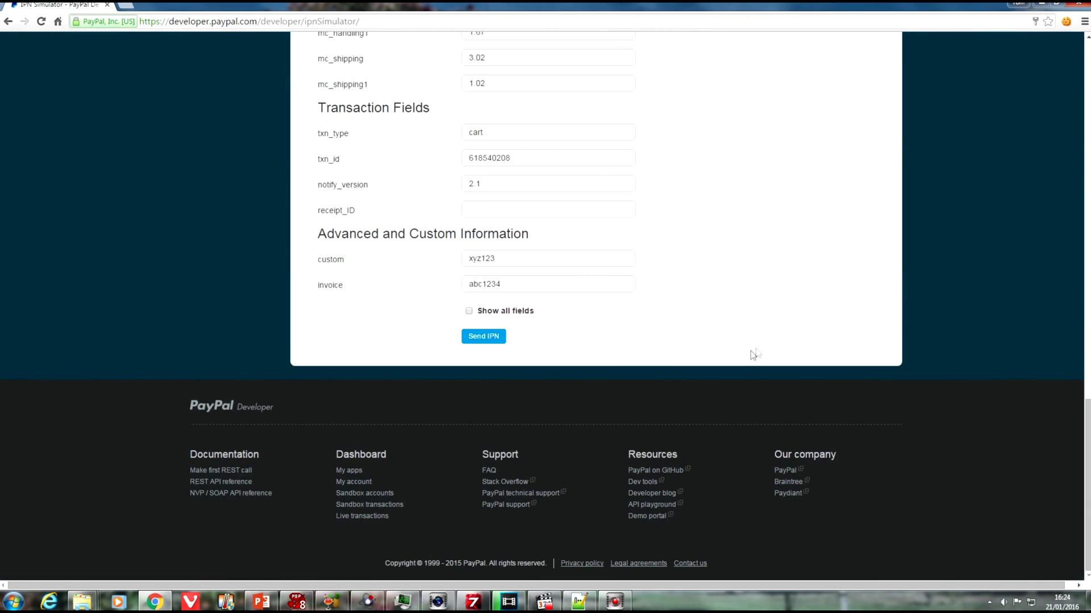
mouse_move(765, 350)
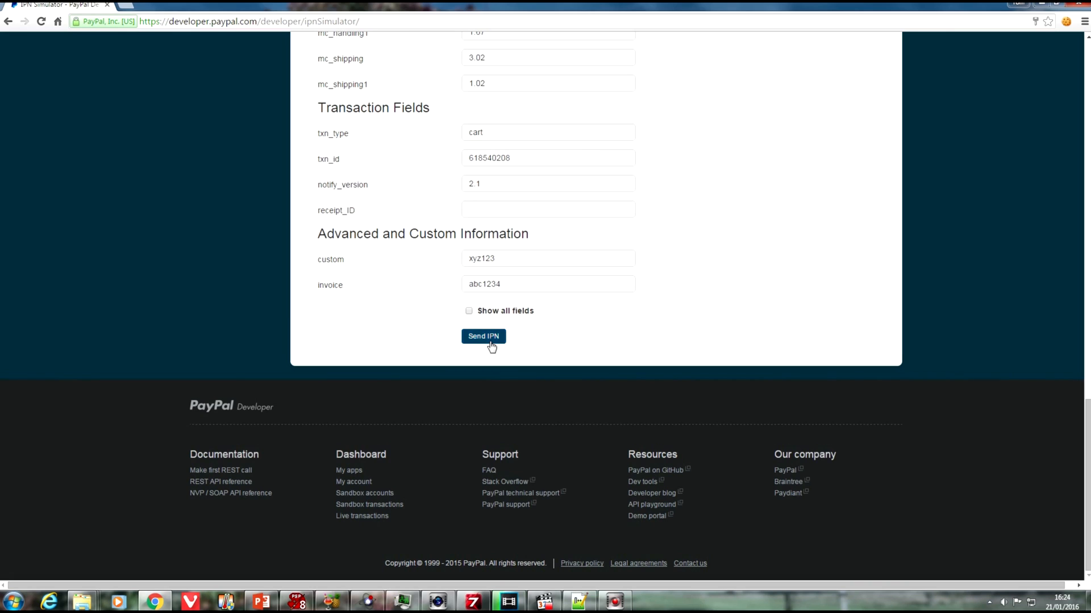
left_click(482, 336)
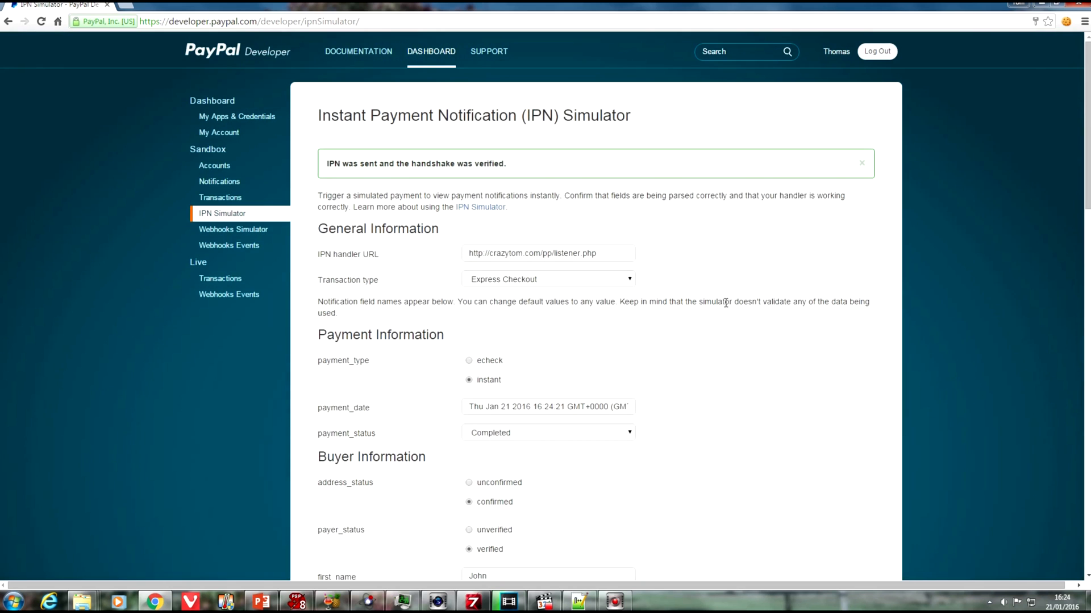
mouse_move(492, 164)
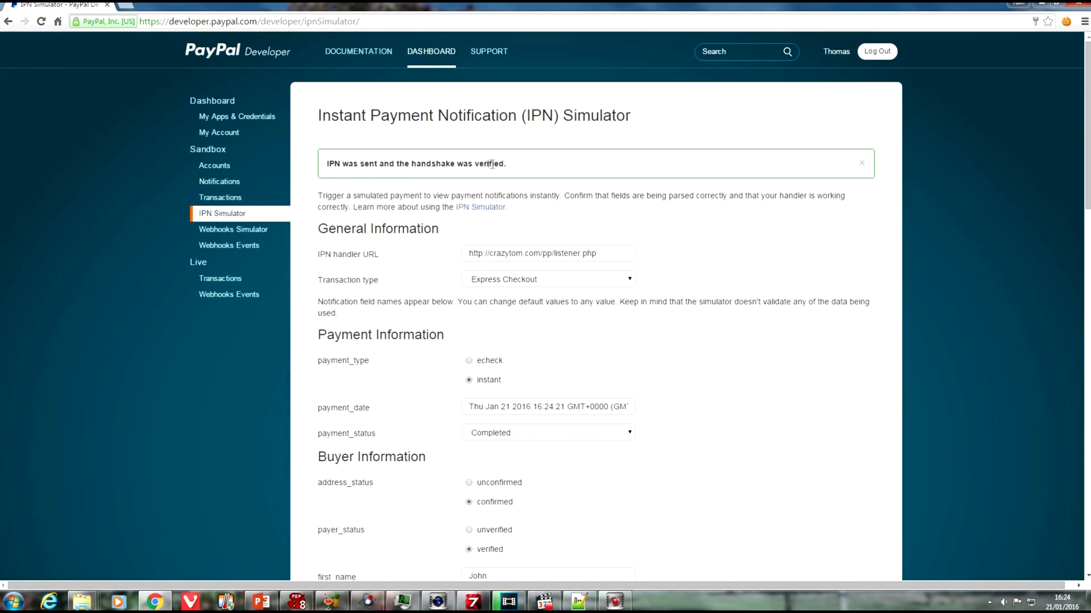
mouse_move(640, 238)
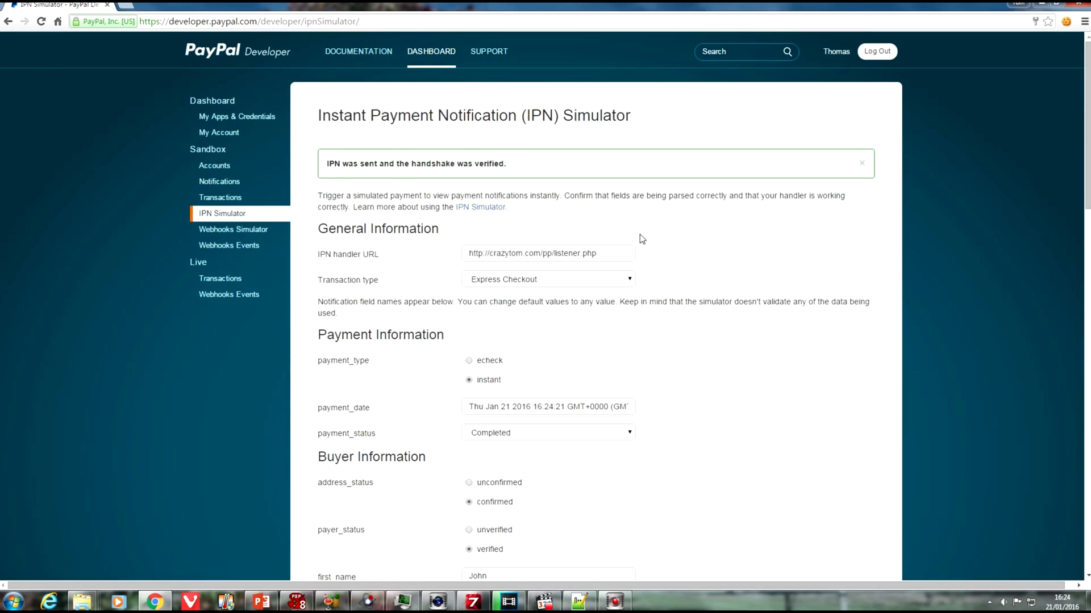
mouse_move(660, 251)
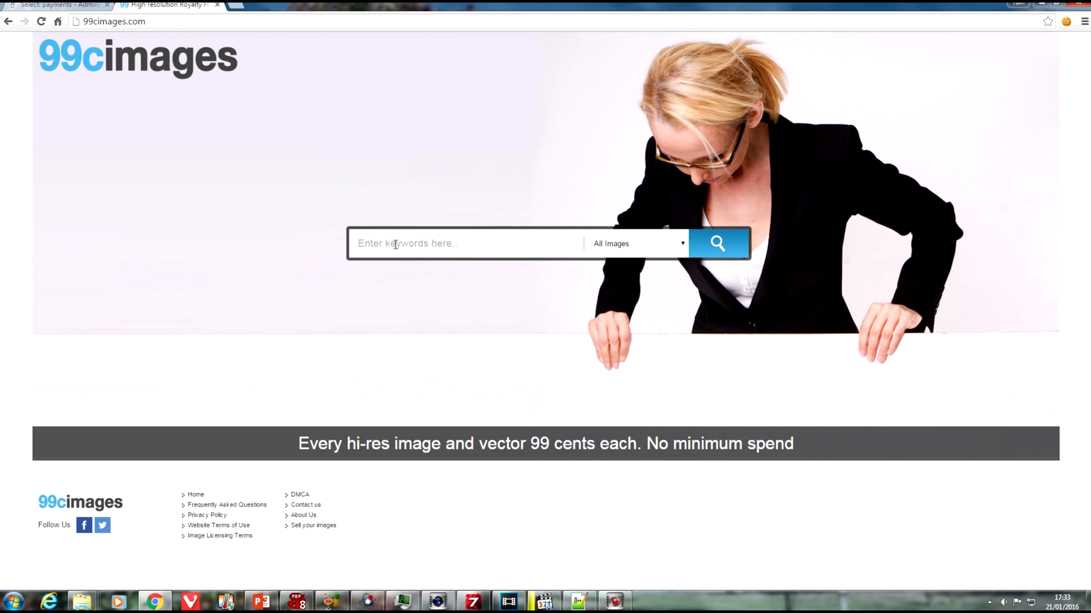
- Search for 'wild hair woman' and open the blond woman lying on floor photo
type("wil")
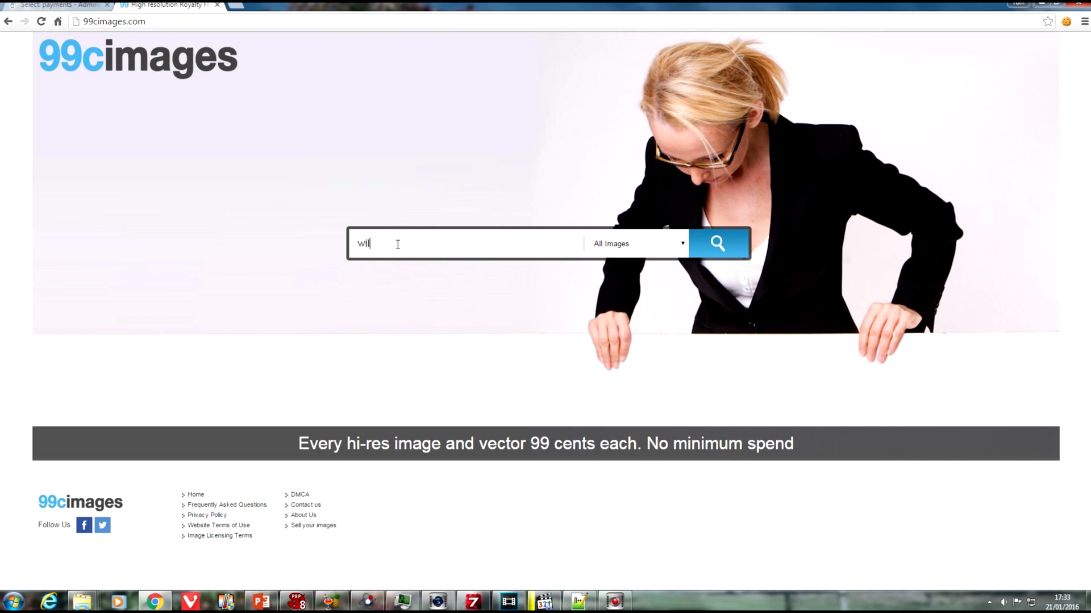
type("d hair")
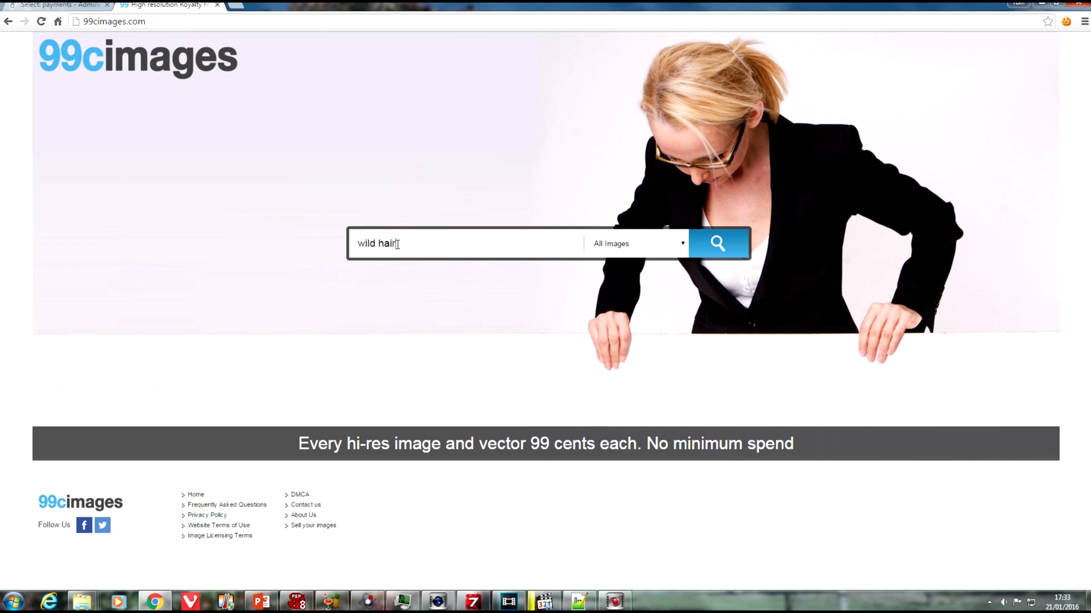
type("woman")
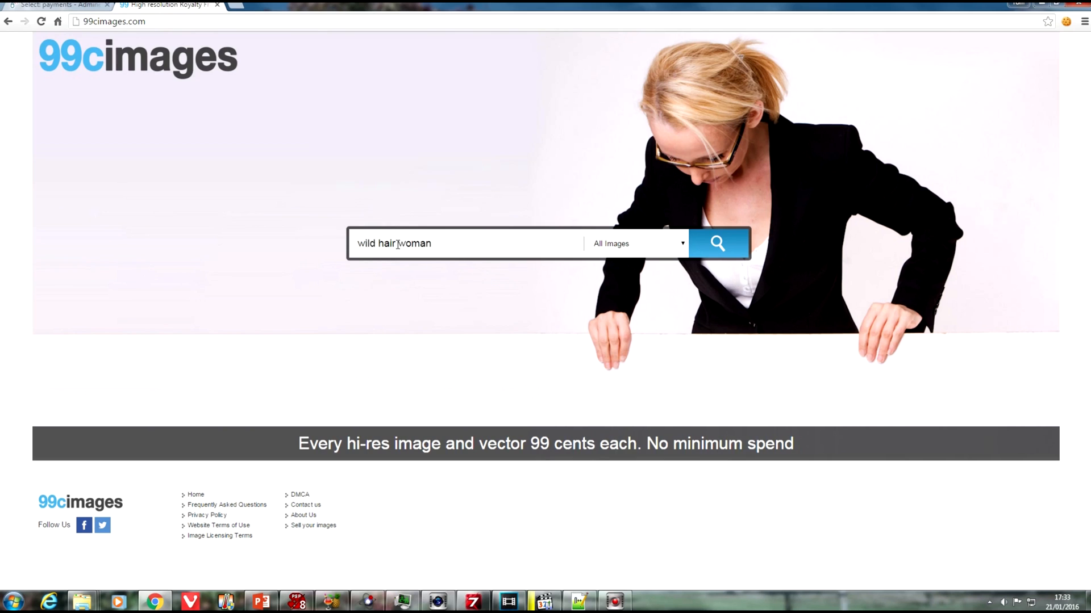
left_click(718, 244)
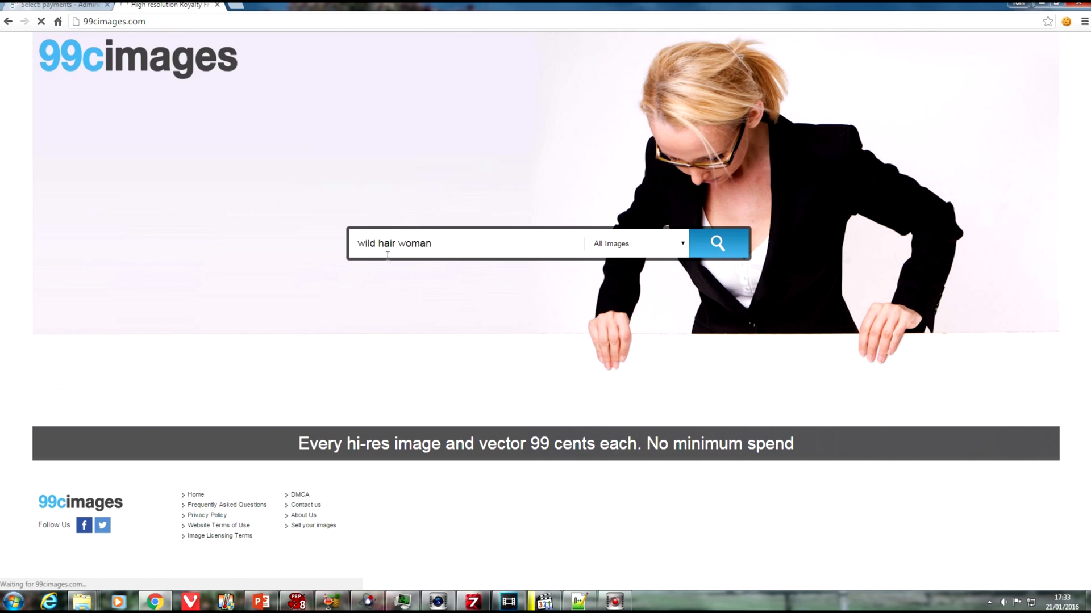
left_click(718, 244)
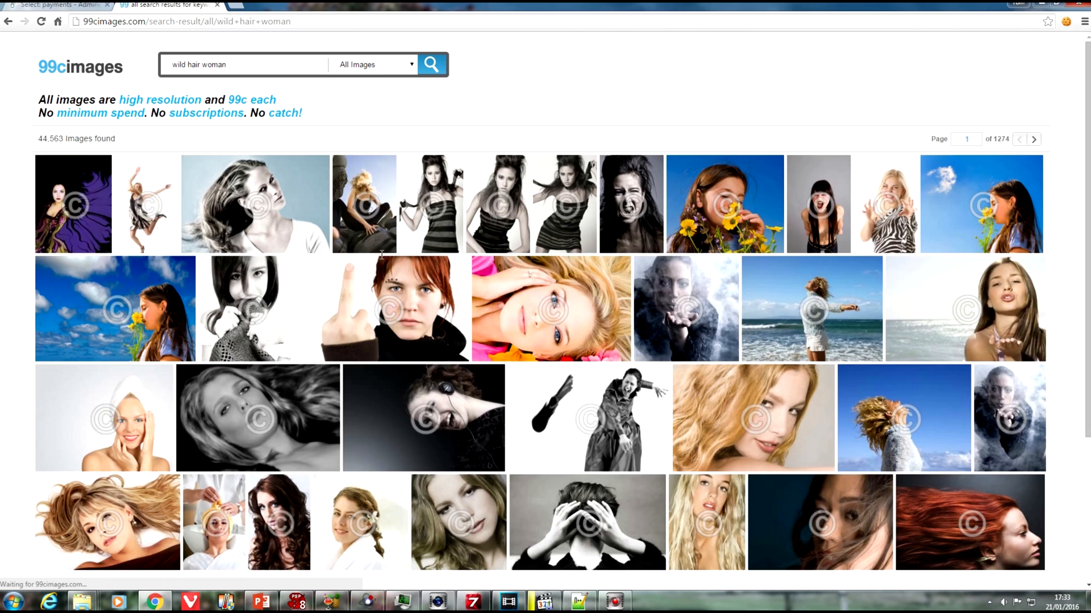
scroll("down", 3)
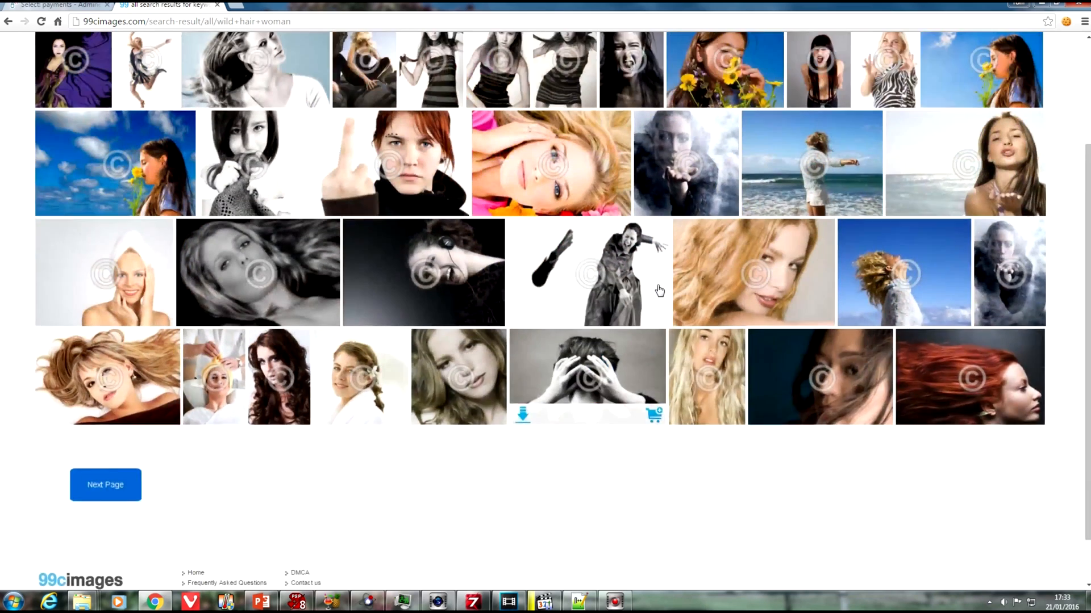
scroll("up", 3)
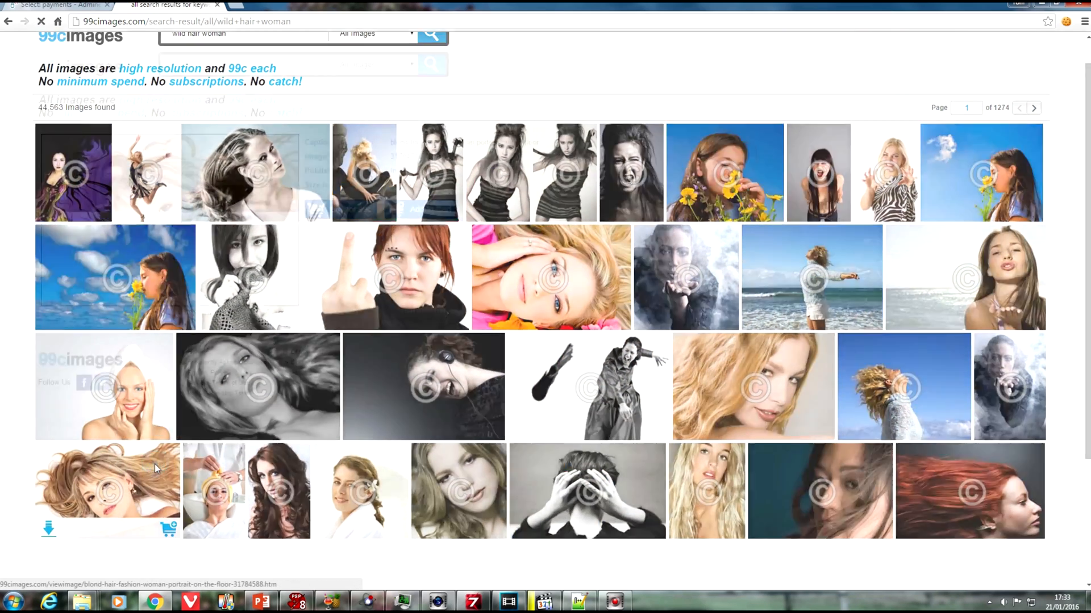
left_click(108, 481)
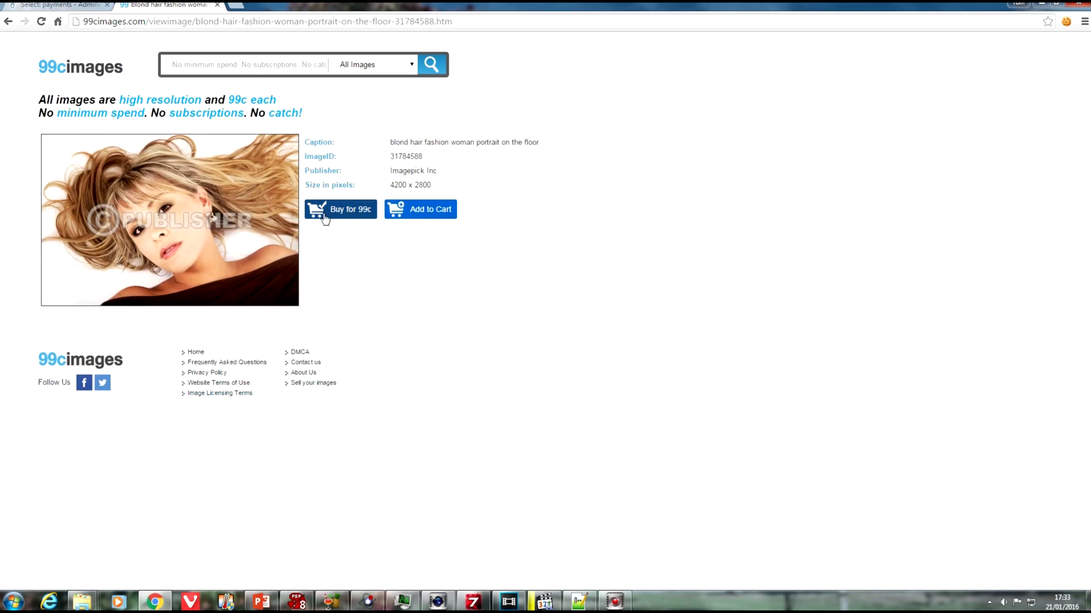
mouse_move(337, 230)
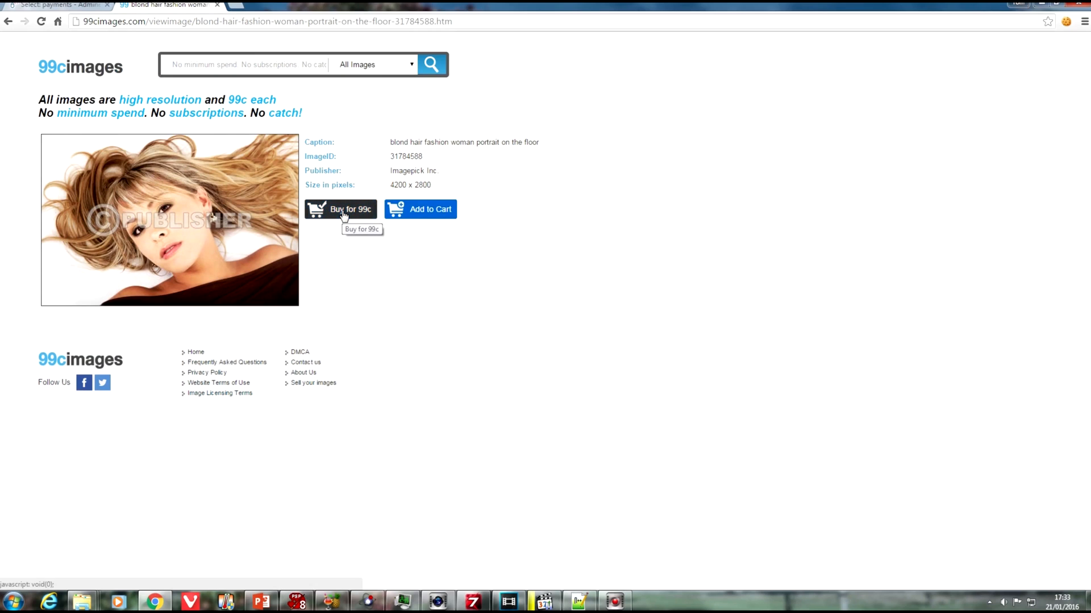
- Buy the single image for 99 cents and check the payments table
left_click(341, 209)
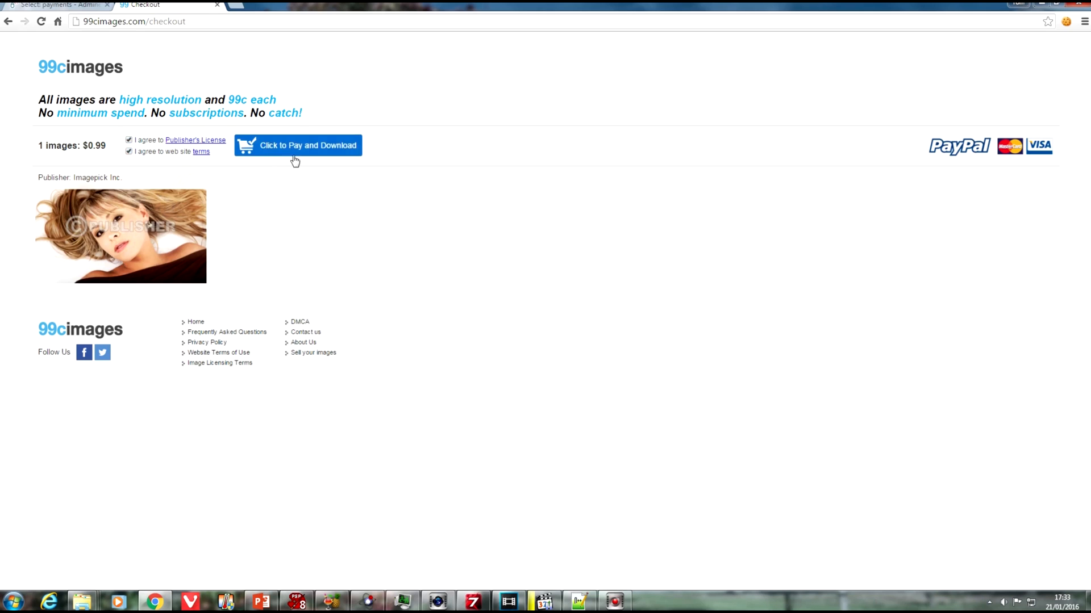
left_click(298, 145)
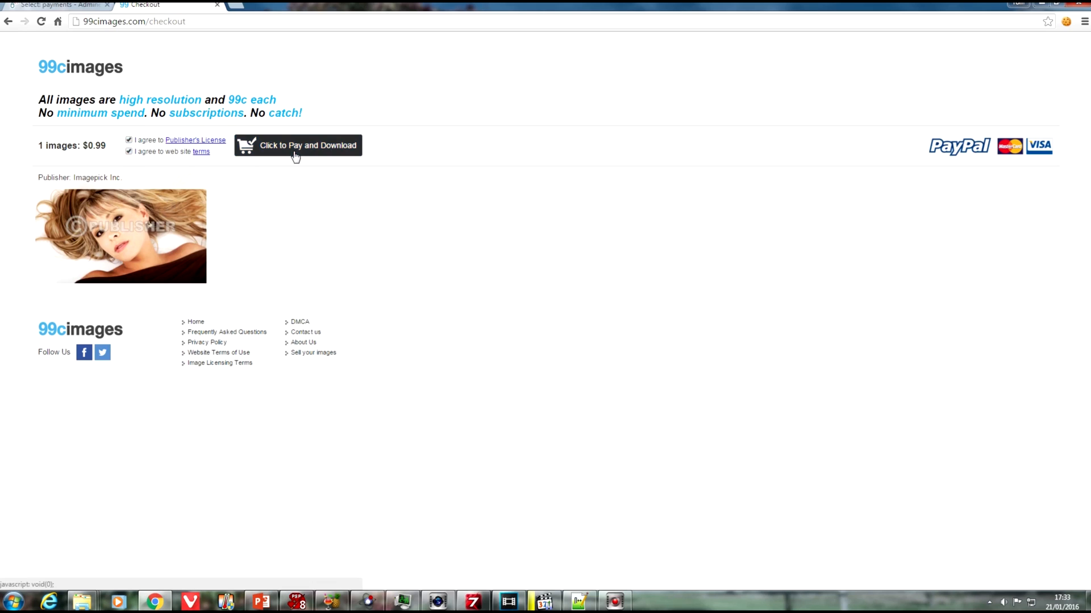
mouse_move(66, 5)
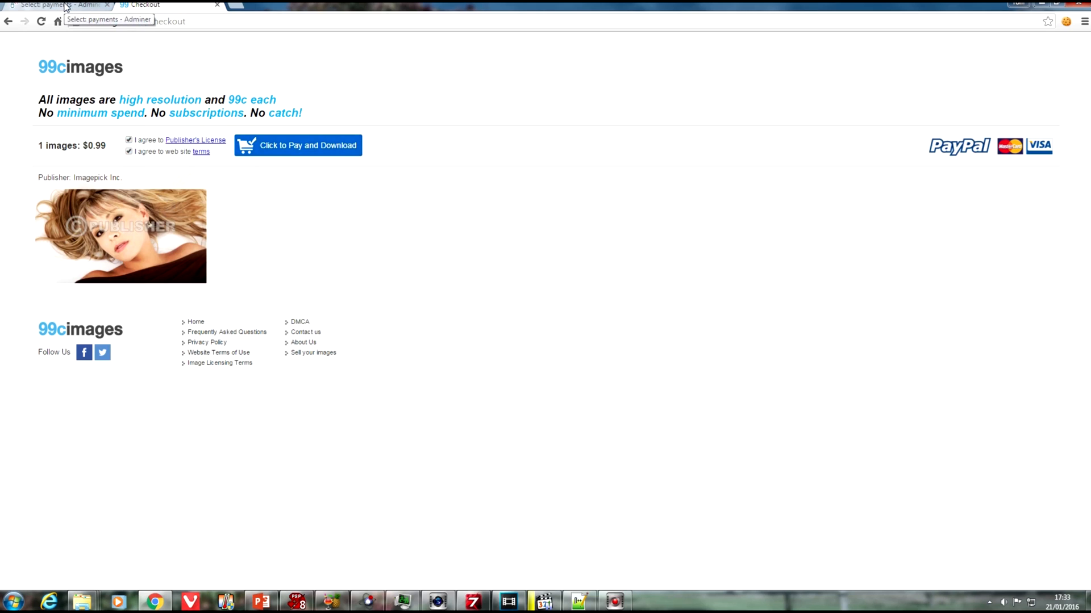
left_click(46, 5)
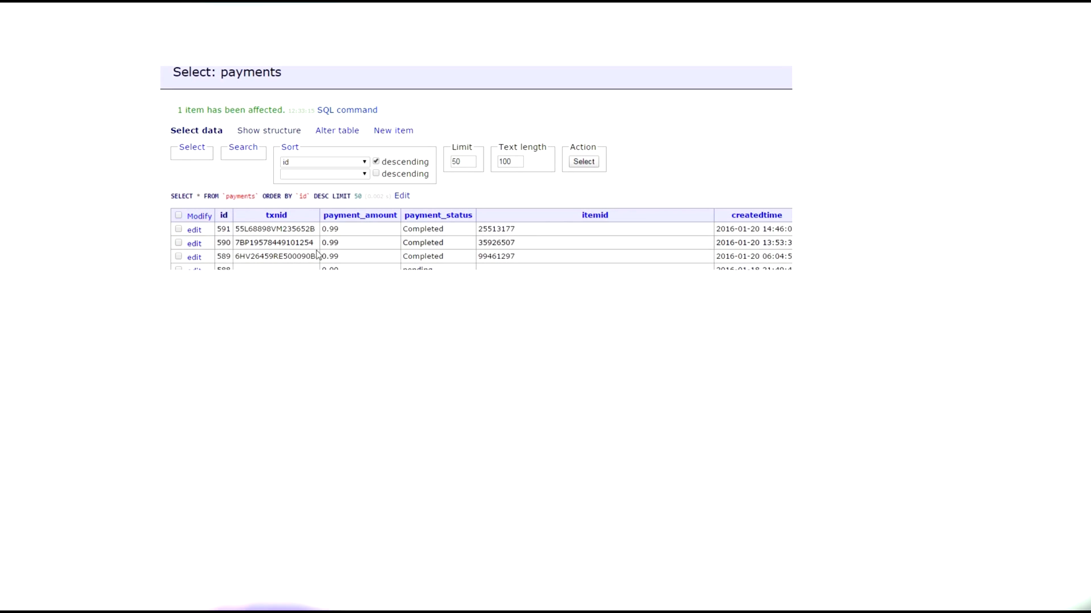
mouse_move(229, 232)
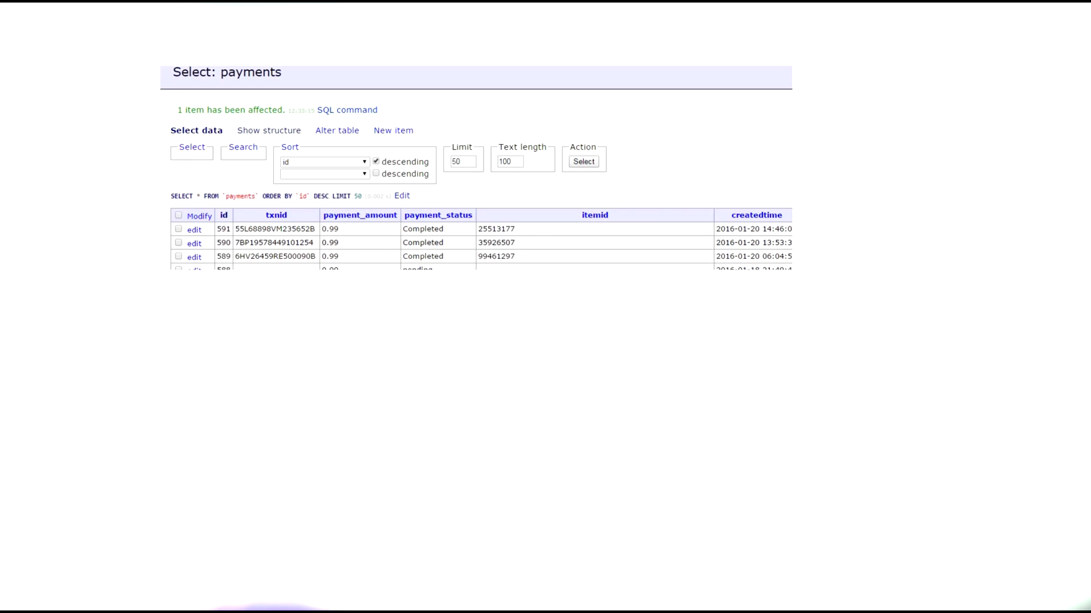
left_click(146, 5)
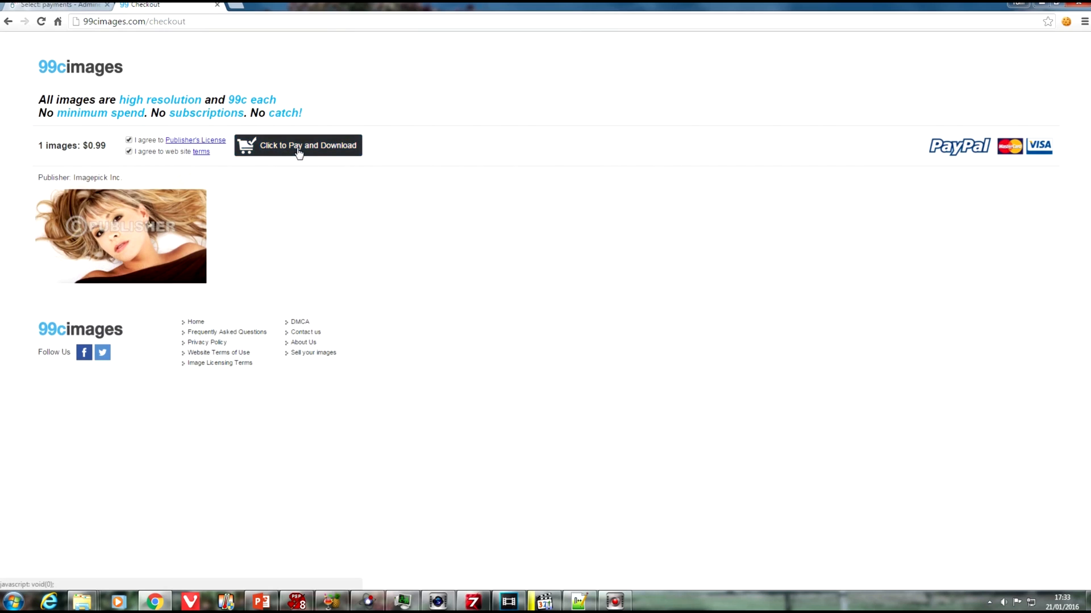
- Start paying for the $0.99 image through PayPal
left_click(298, 145)
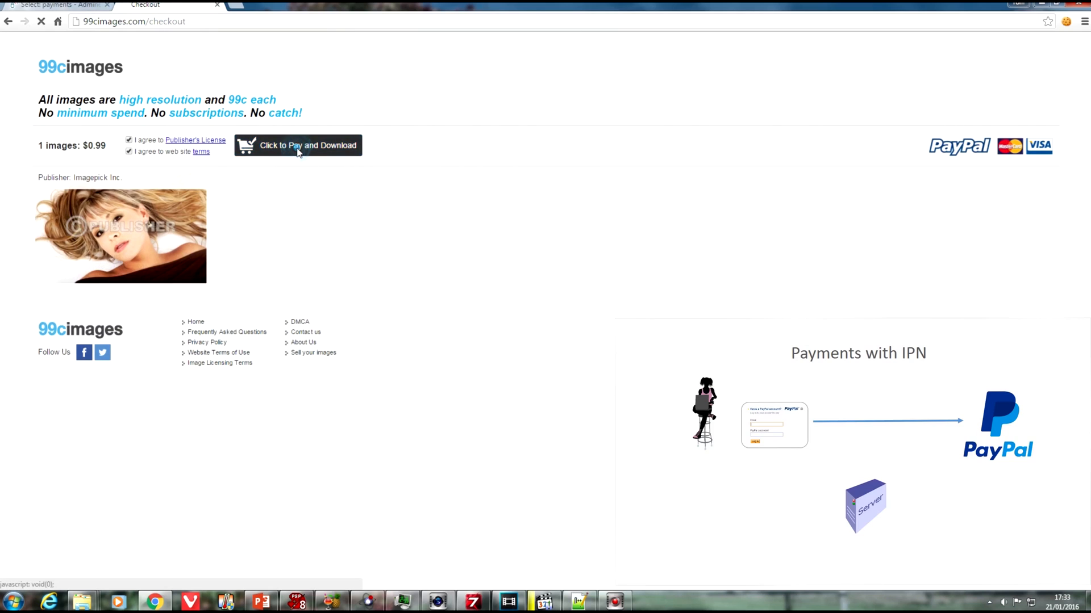
left_click(298, 145)
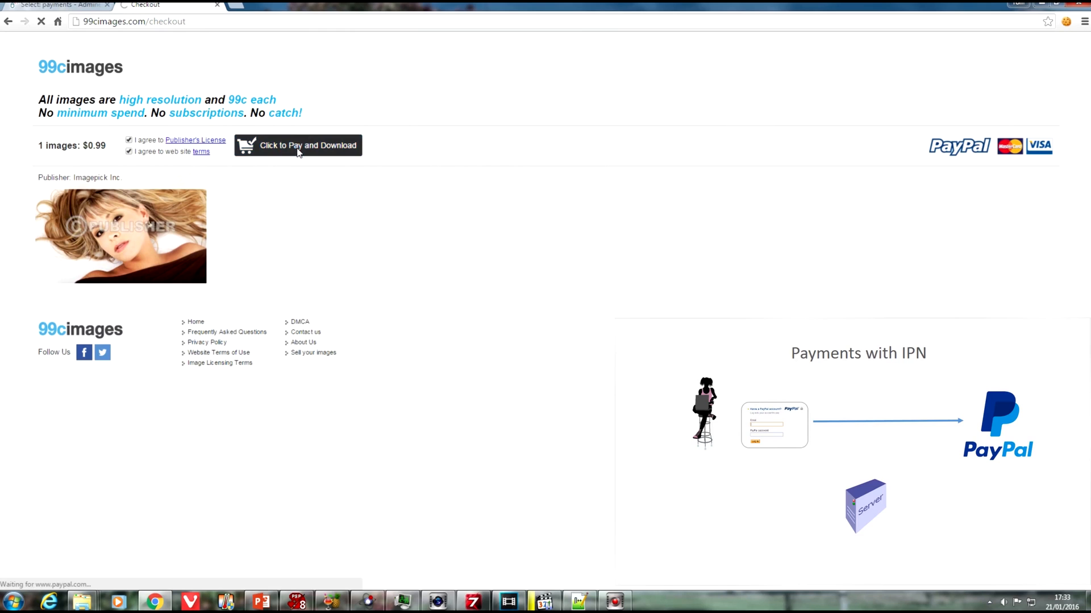
left_click(298, 145)
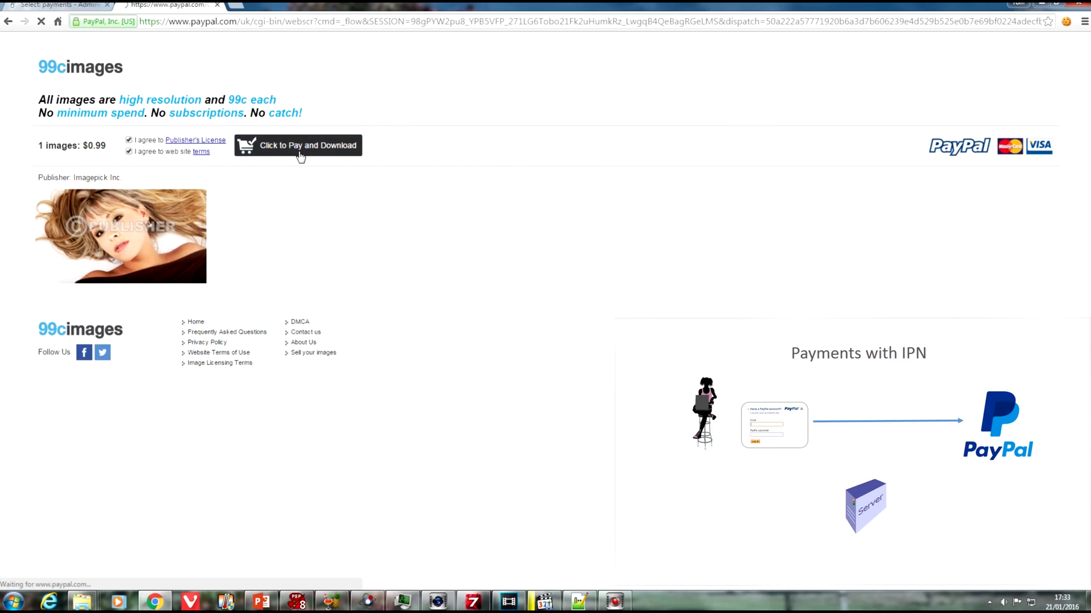
left_click(297, 145)
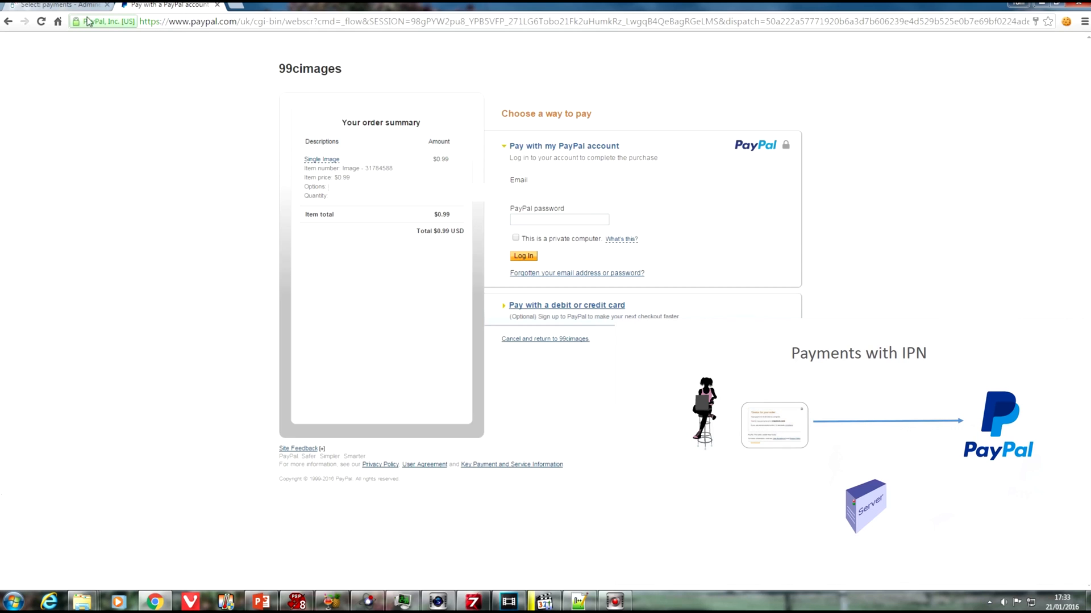
- Confirm the newest payment record is pending, then log in with the PayPal buyer account
left_click(52, 6)
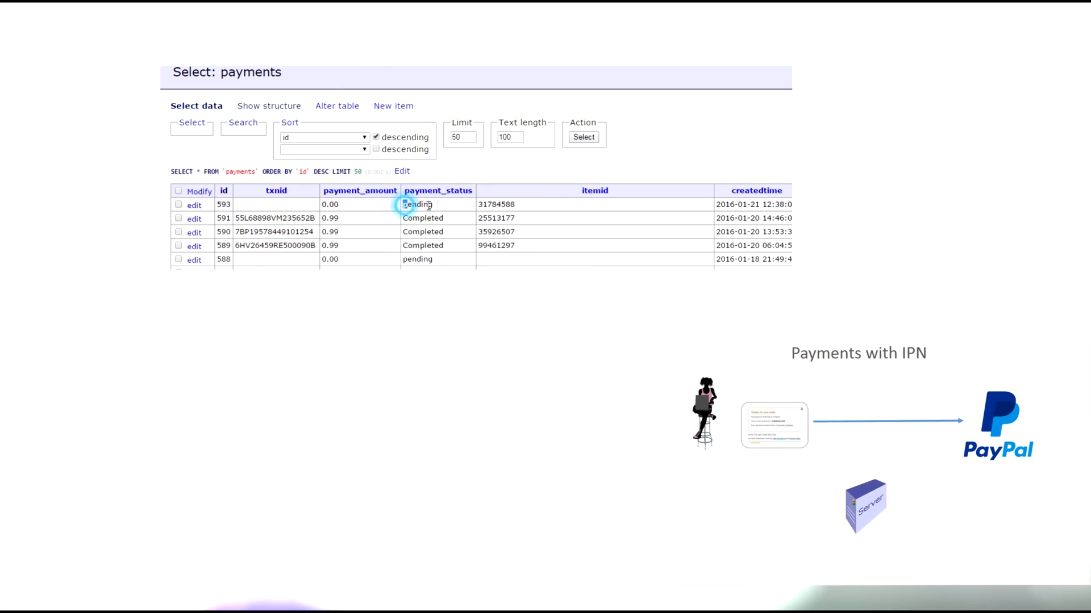
double_click(418, 204)
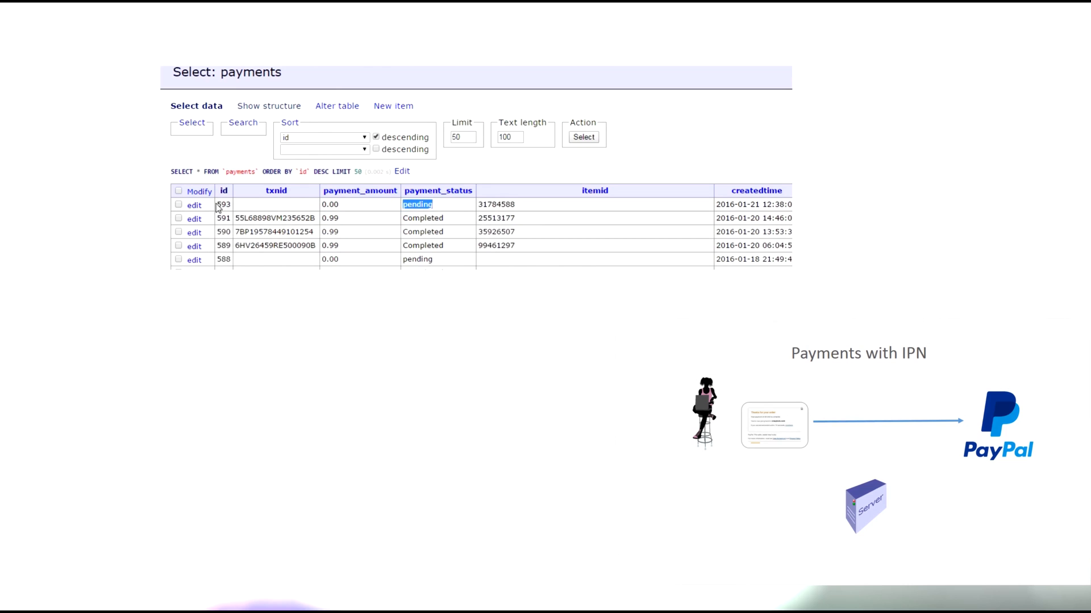
left_click(223, 204)
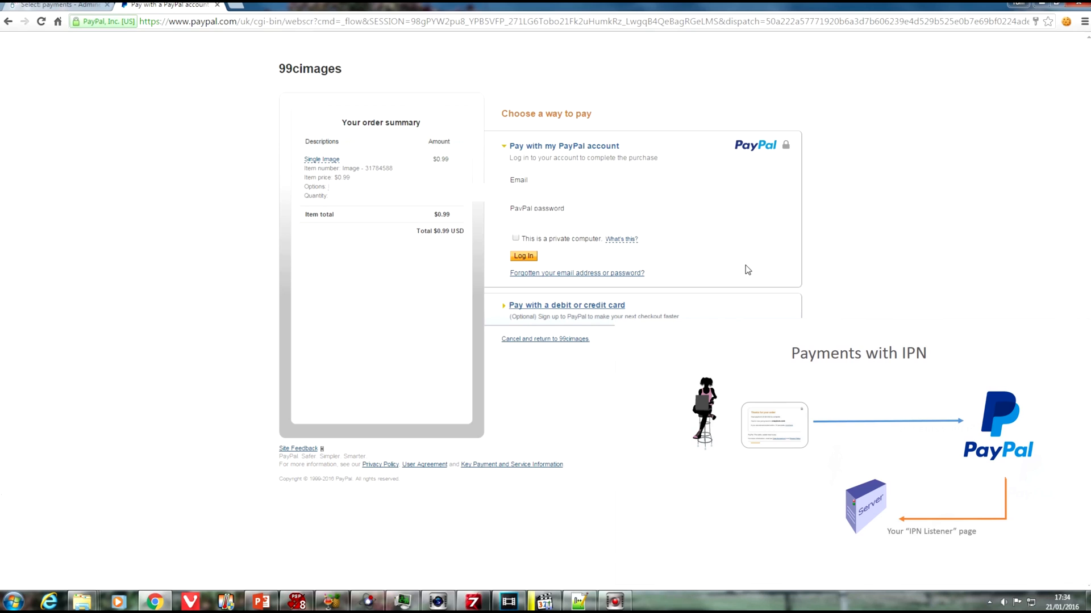
left_click(523, 256)
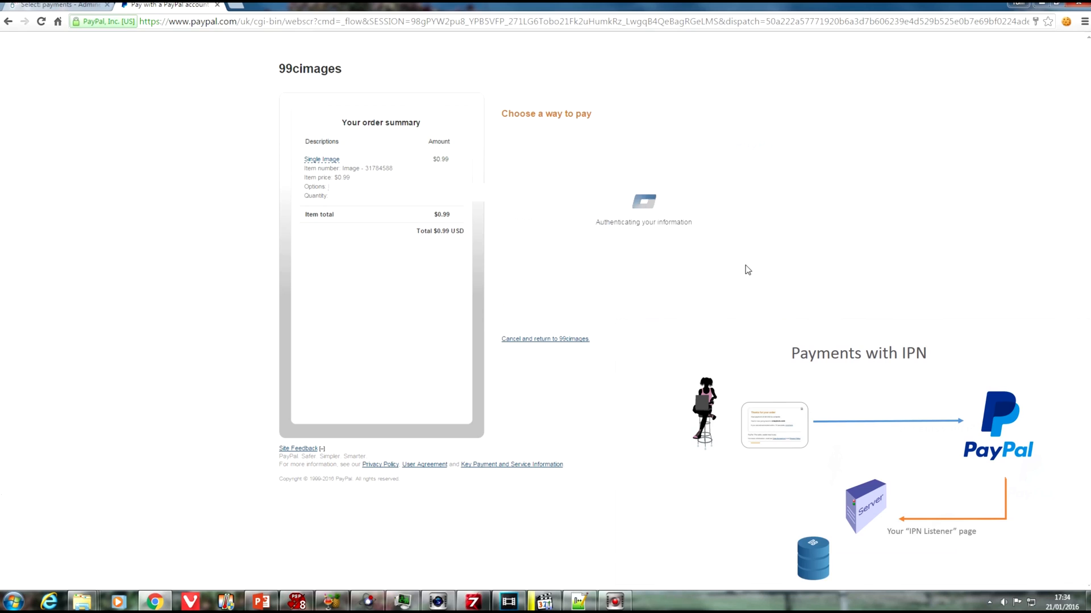
mouse_move(681, 285)
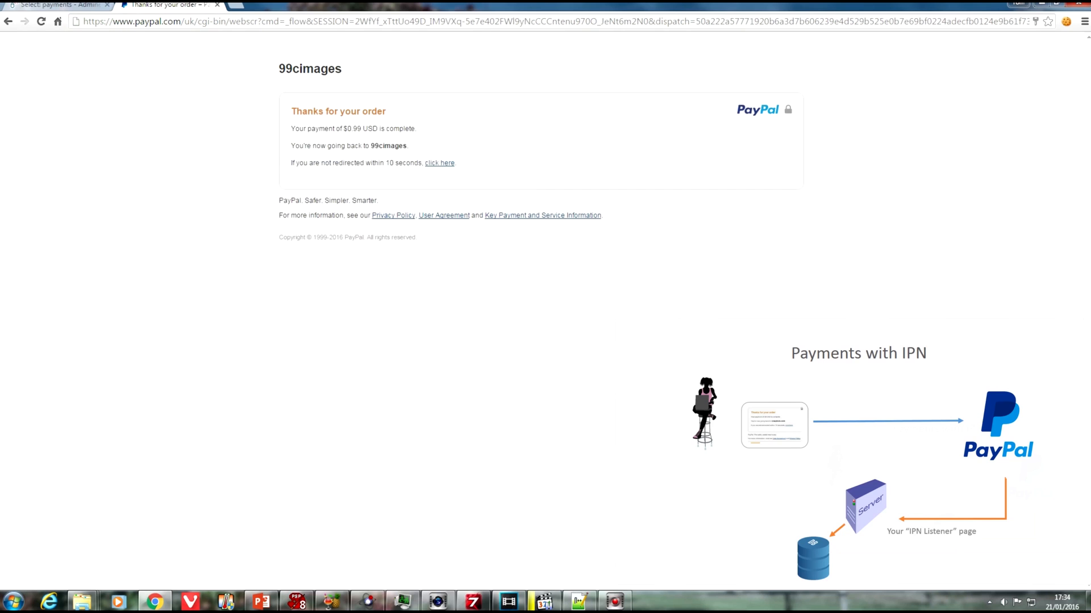
mouse_move(438, 190)
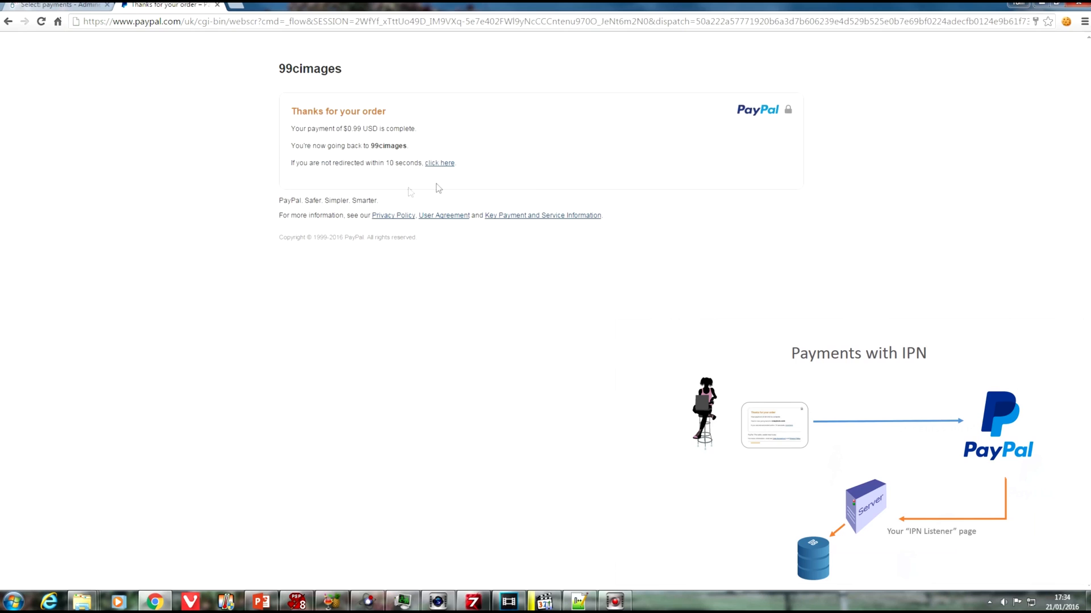
- Return to 99cimages from PayPal's 'Thanks for your order' page and refresh the payments table
left_click(439, 163)
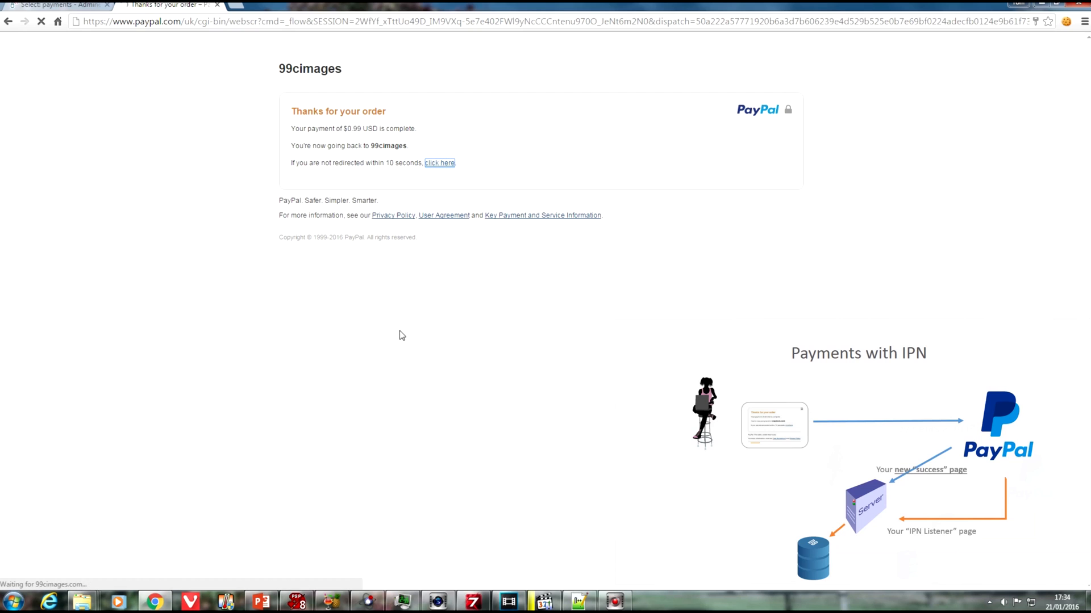
mouse_move(250, 263)
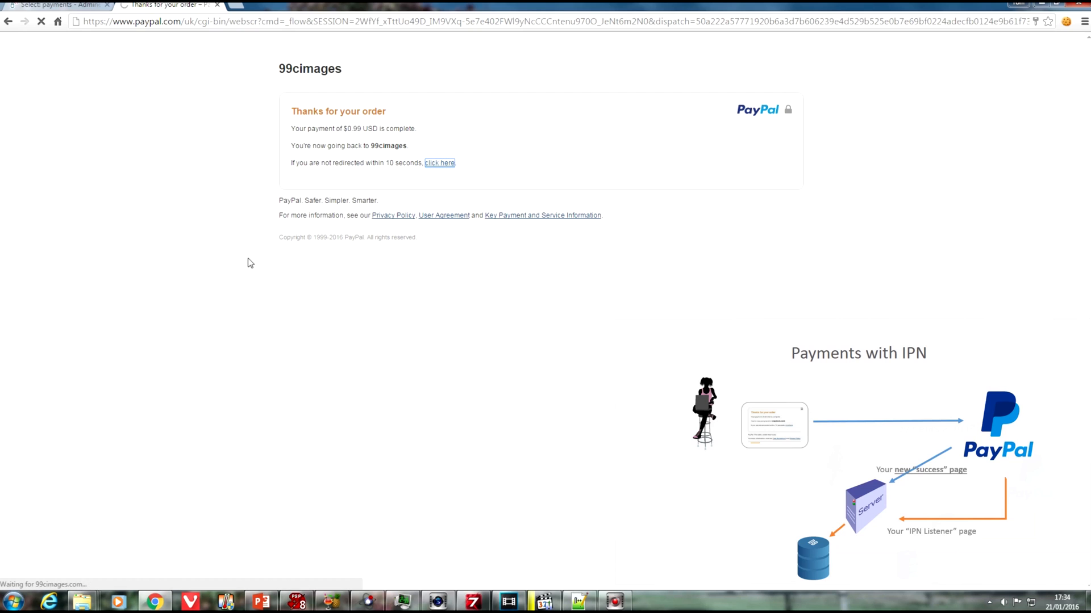
left_click(56, 5)
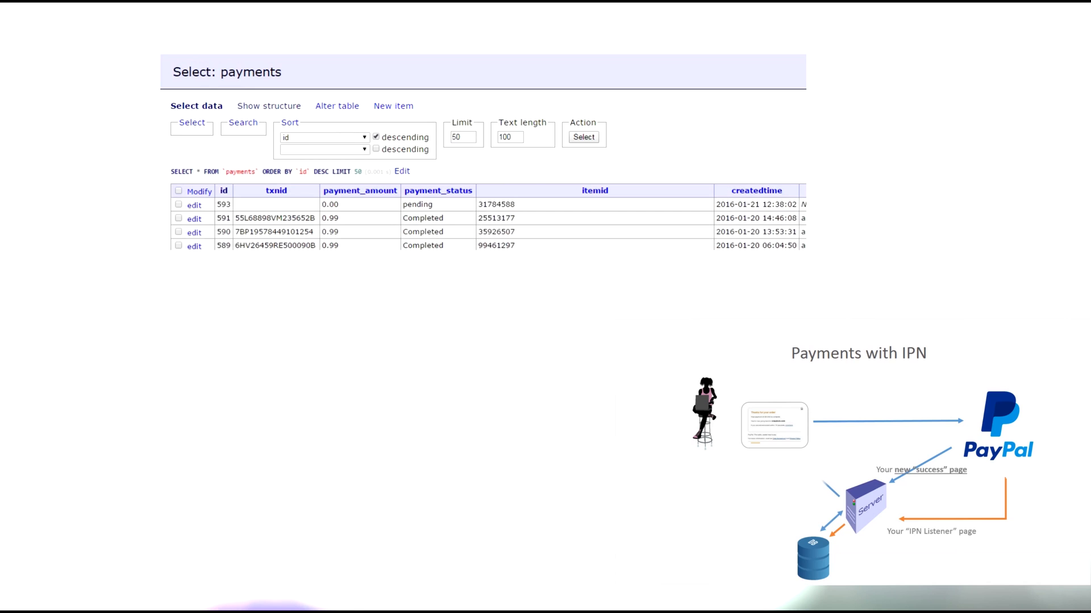
left_click(167, 5)
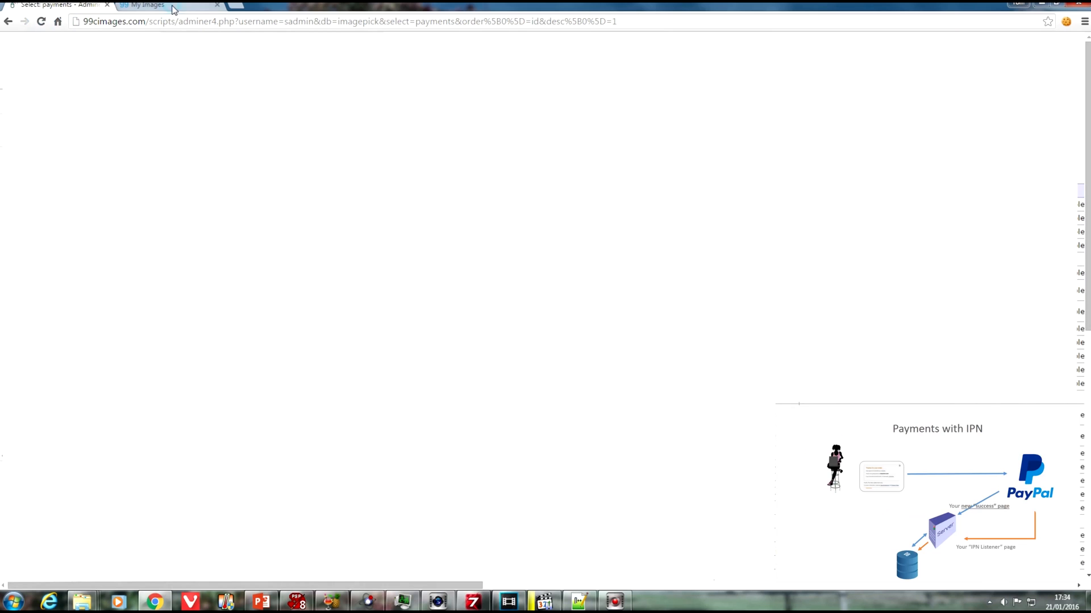
- Verify the newest $0.99 payment reads Completed, then download the purchased image
left_click(146, 5)
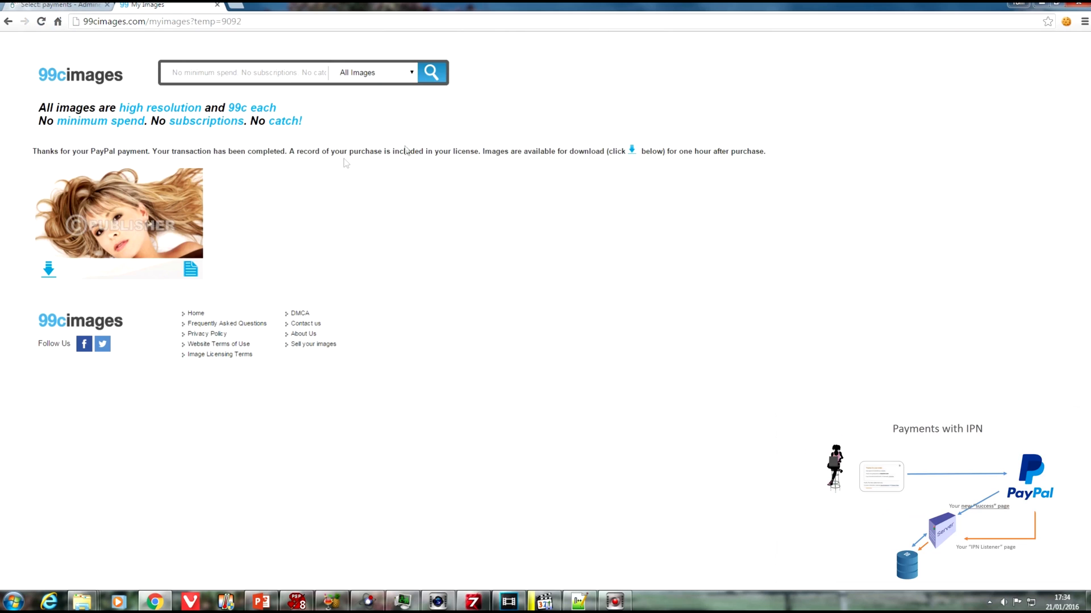
mouse_move(292, 243)
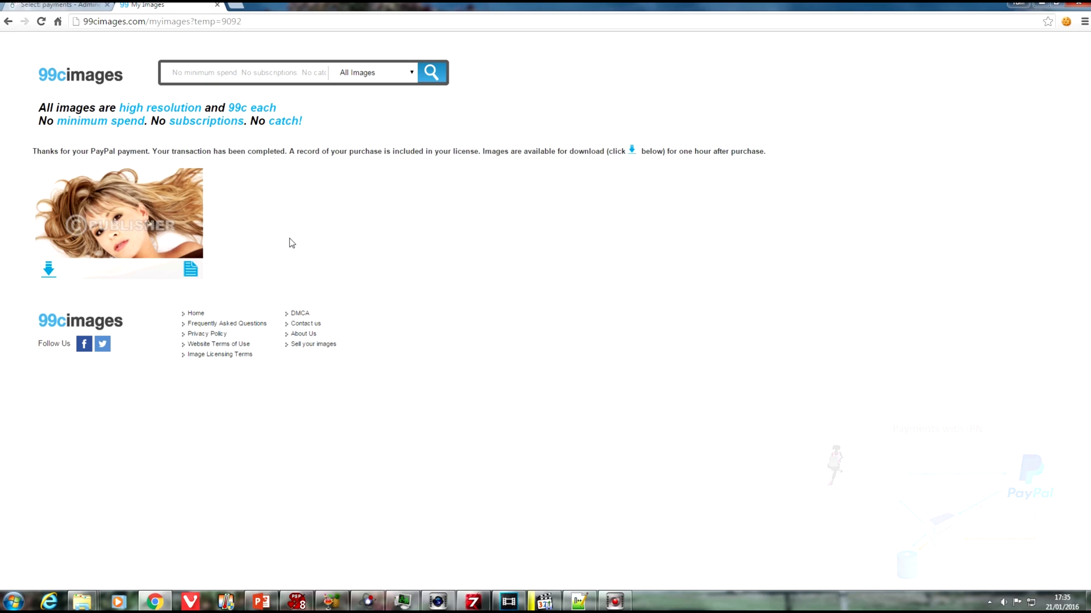
left_click(56, 5)
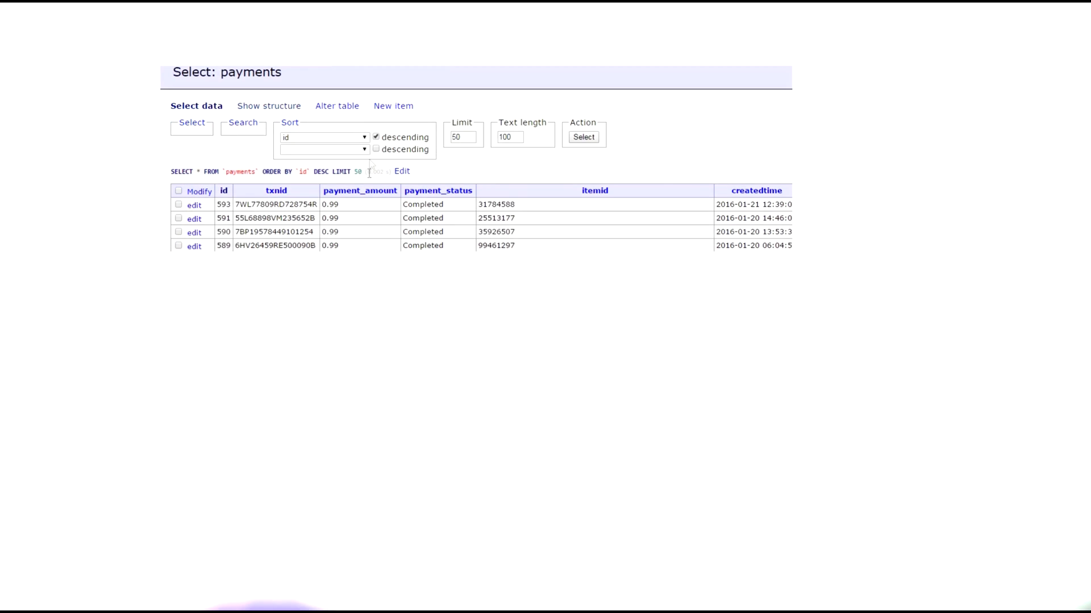
double_click(423, 204)
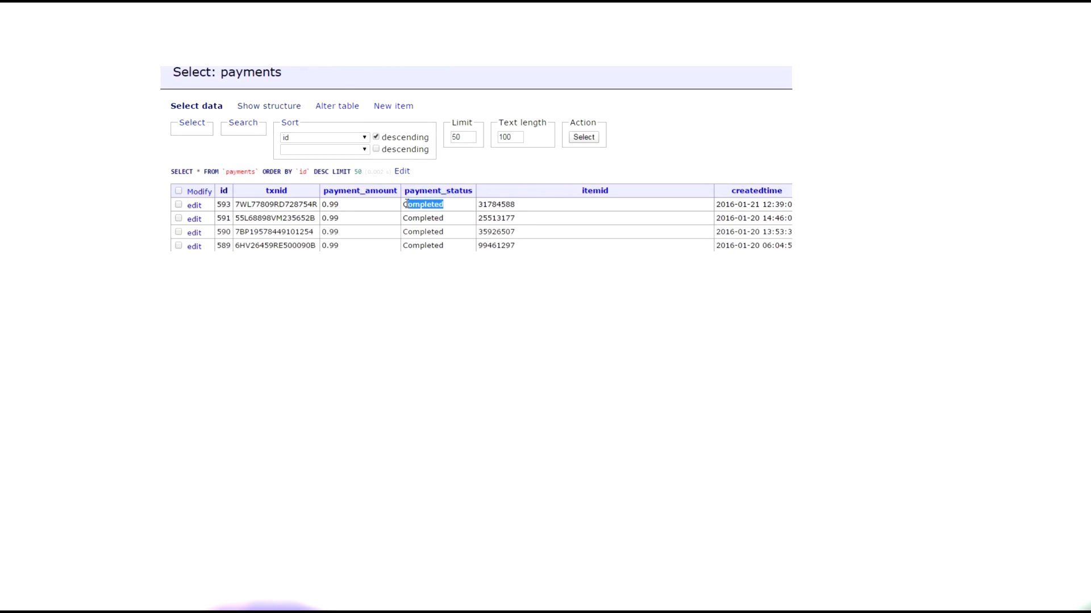
left_click(146, 5)
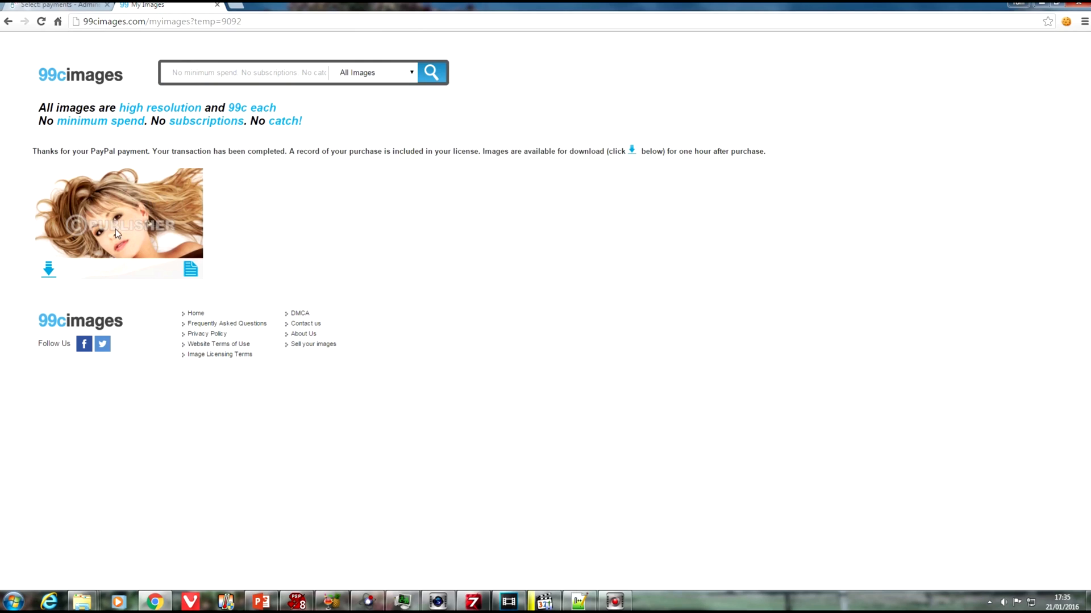
mouse_move(48, 271)
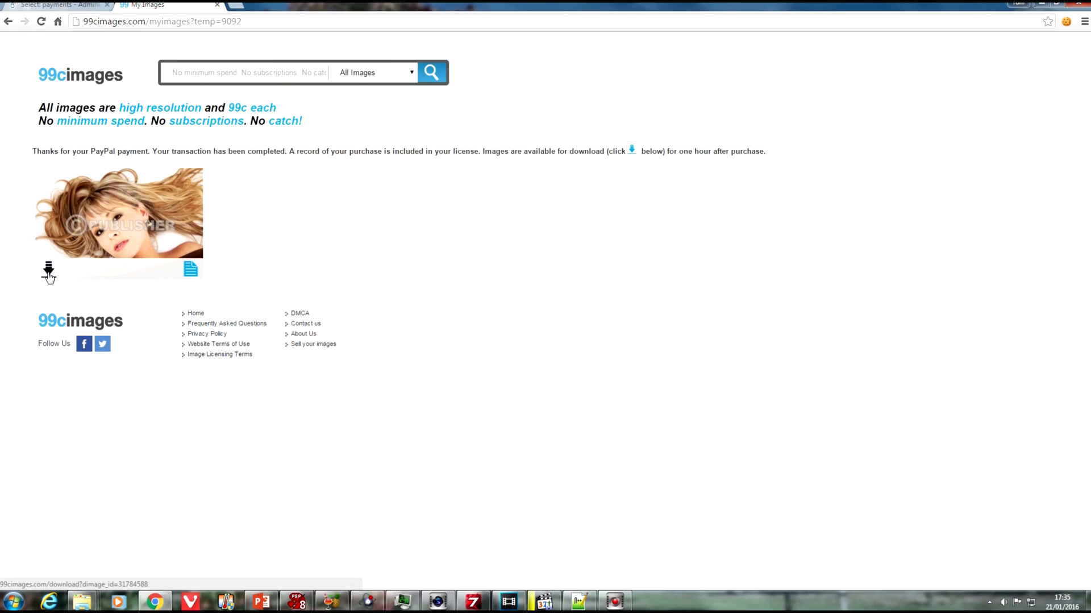
left_click(48, 270)
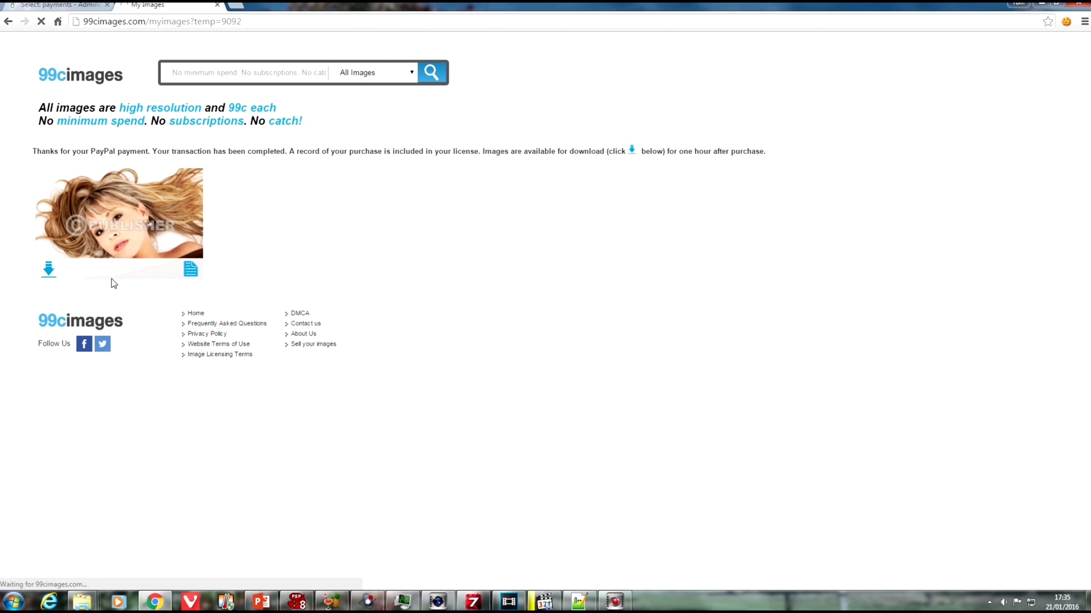
left_click(48, 270)
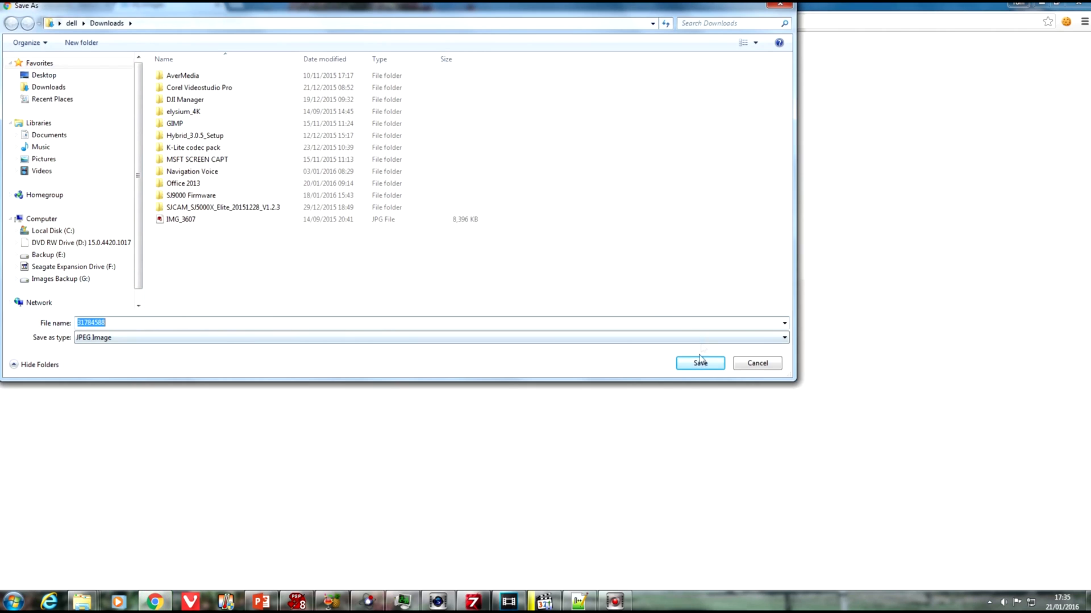
- Save 31784588.jpg into the Downloads folder
left_click(699, 363)
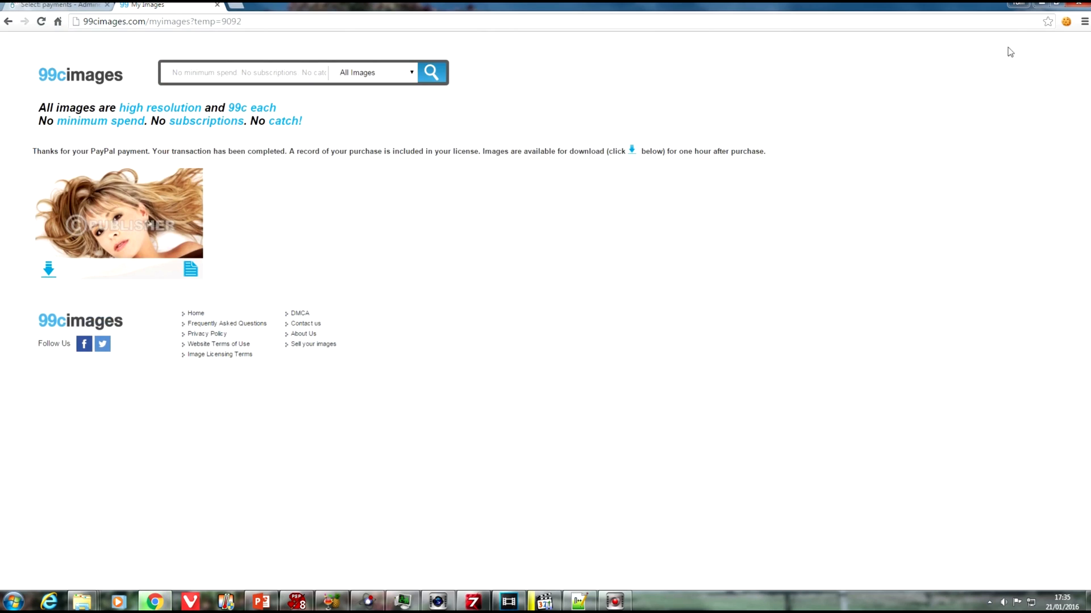
mouse_move(881, 103)
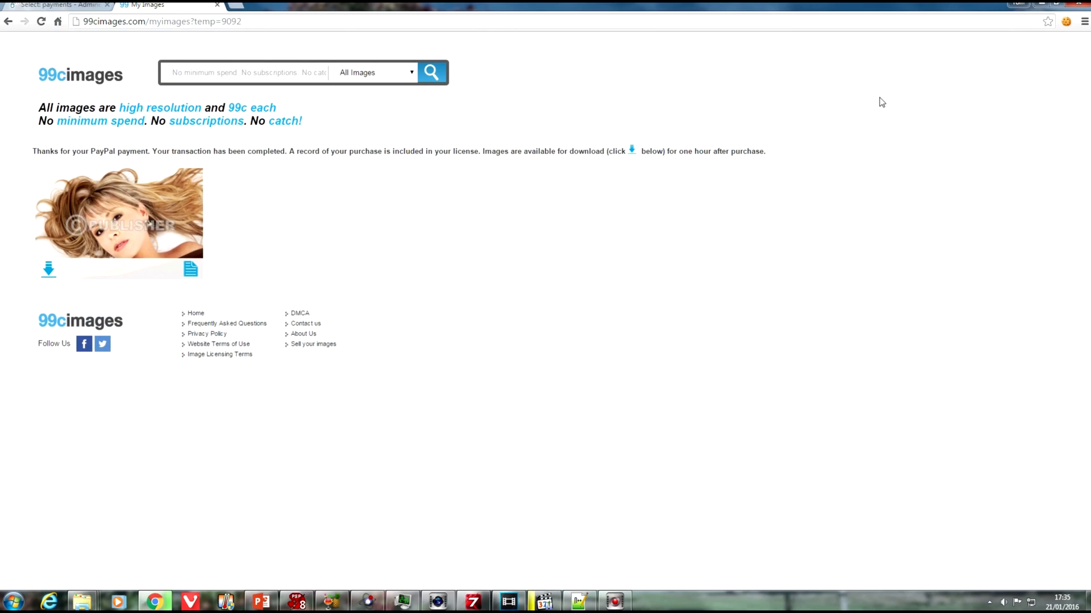
left_click(48, 271)
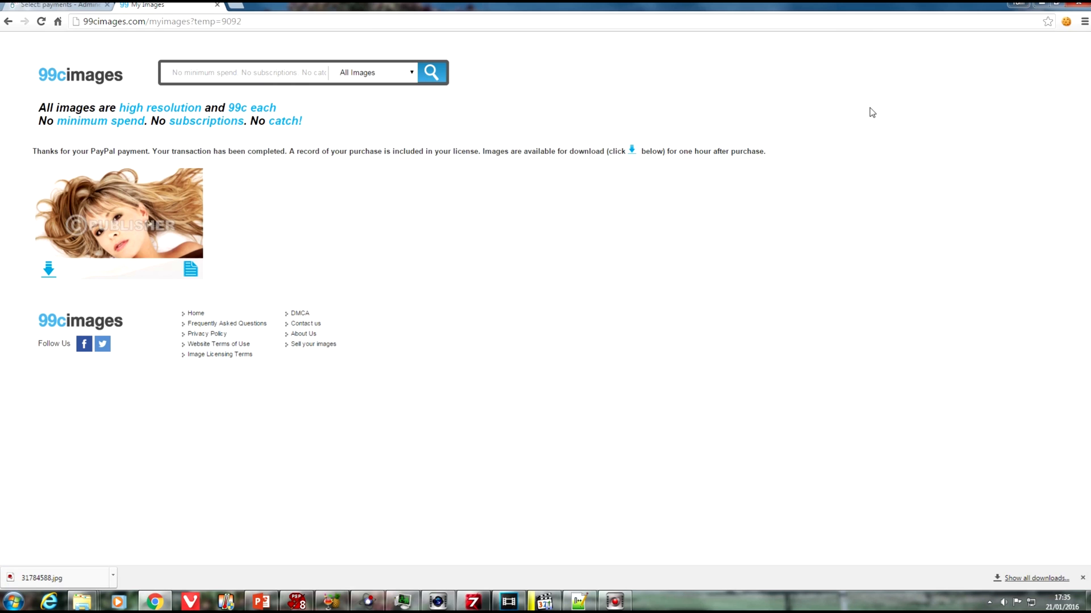
mouse_move(824, 84)
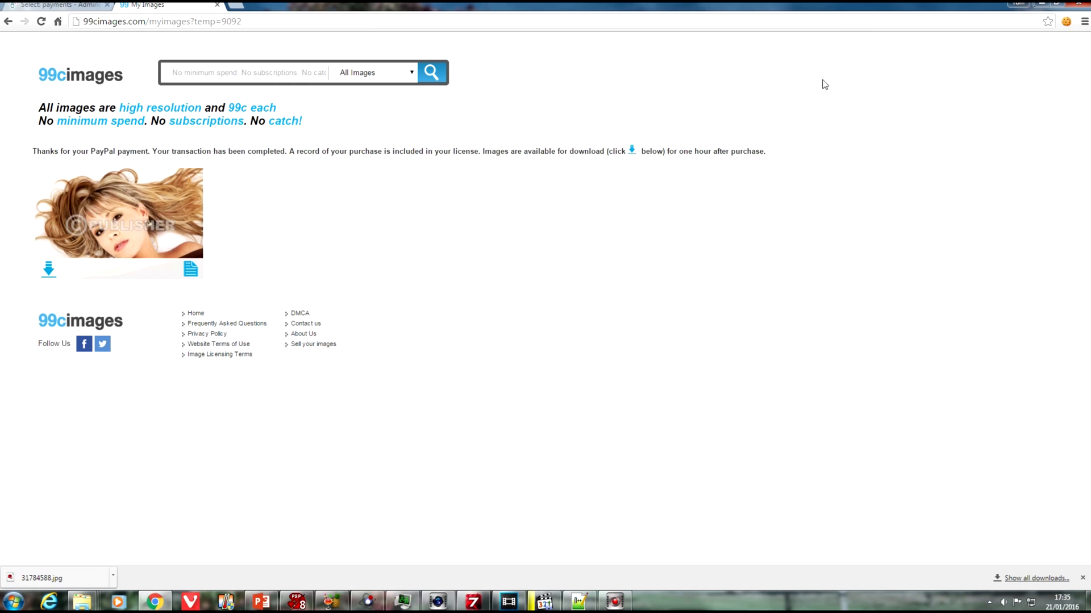